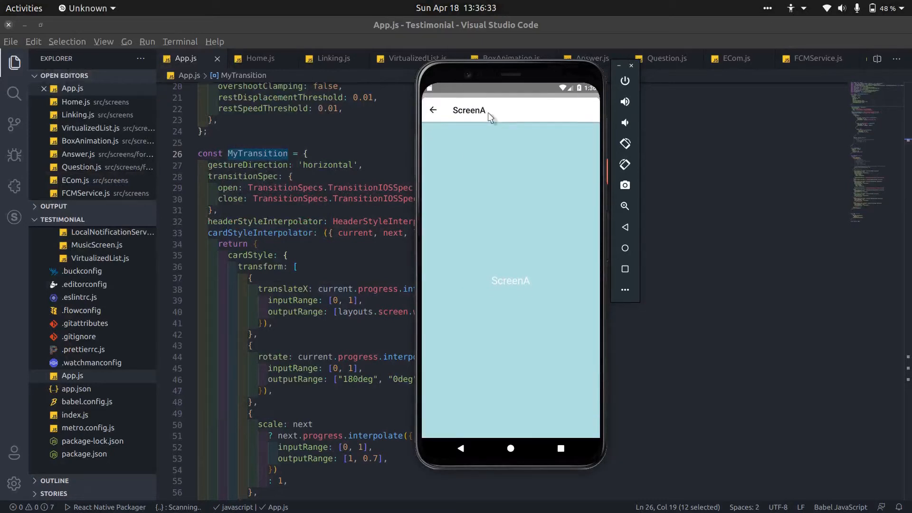
# Visit ScreenA, ScreenB and ScreenC in the emulator, returning to Home after each
pyautogui.click(433, 110)
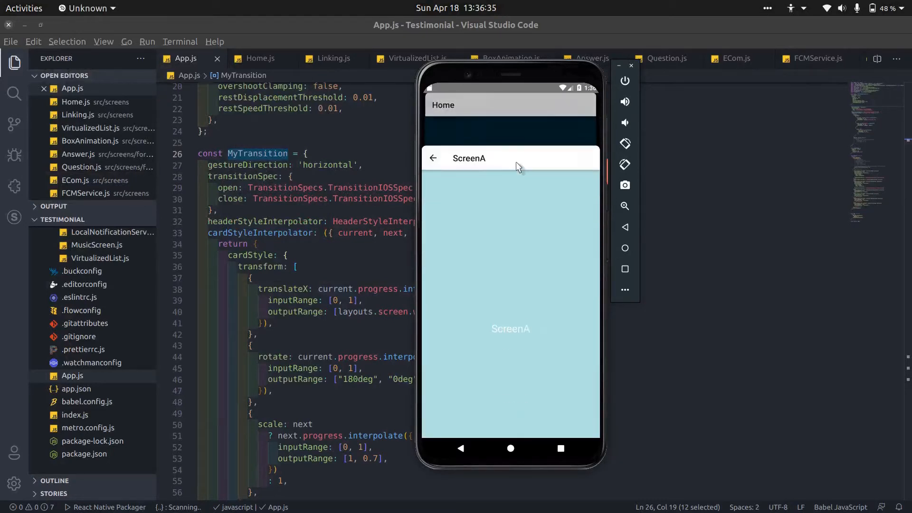
pyautogui.click(434, 158)
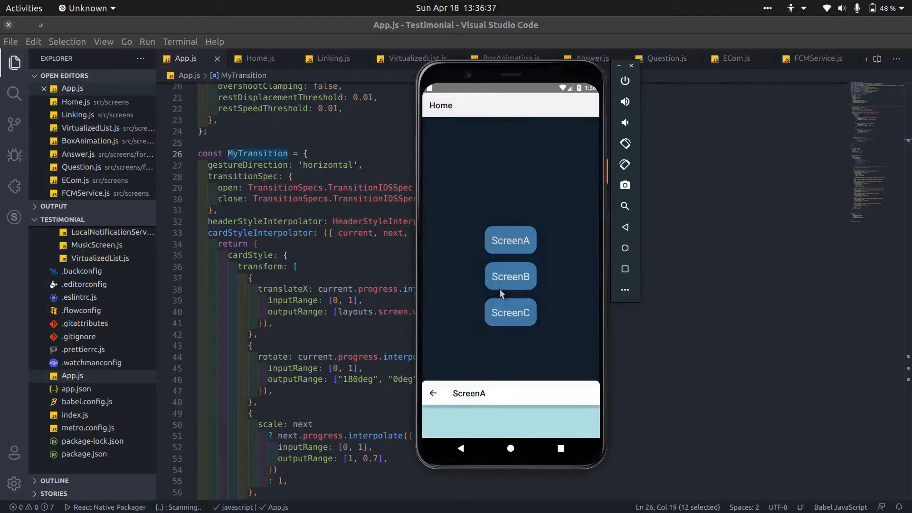
pyautogui.click(509, 277)
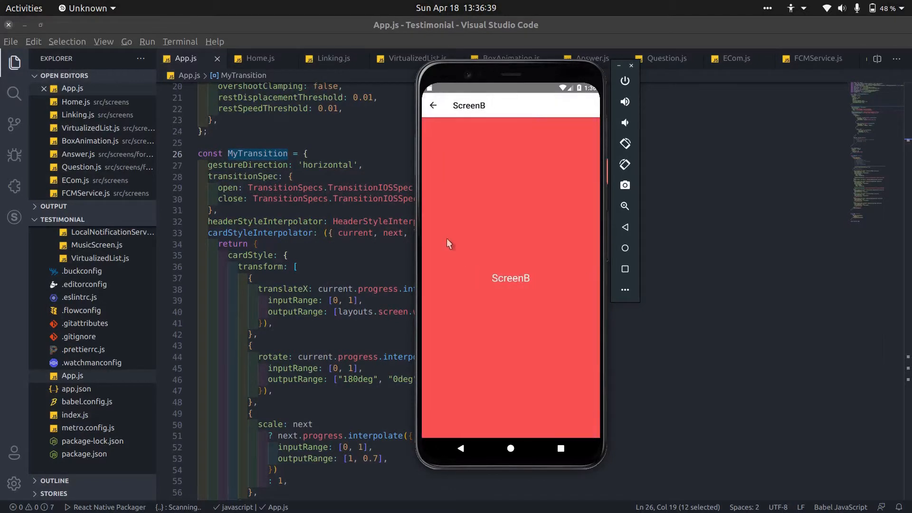
pyautogui.moveTo(483, 235)
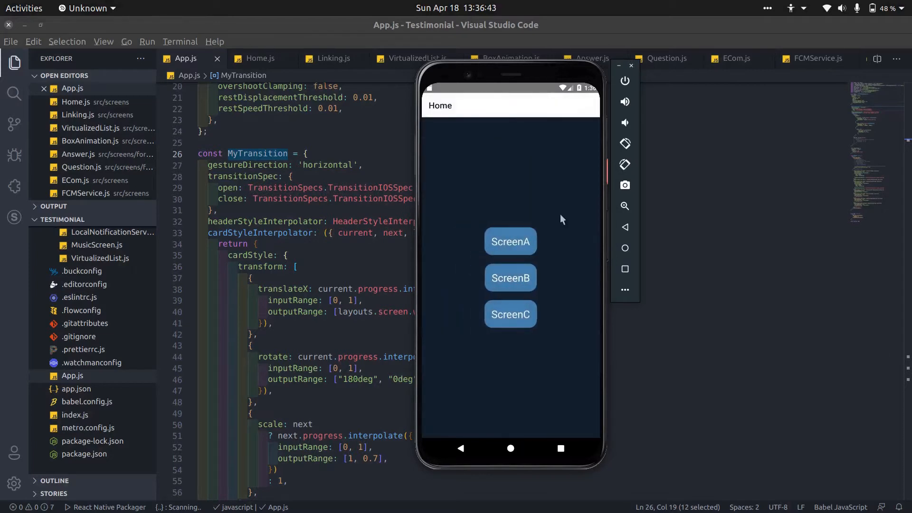
pyautogui.click(509, 315)
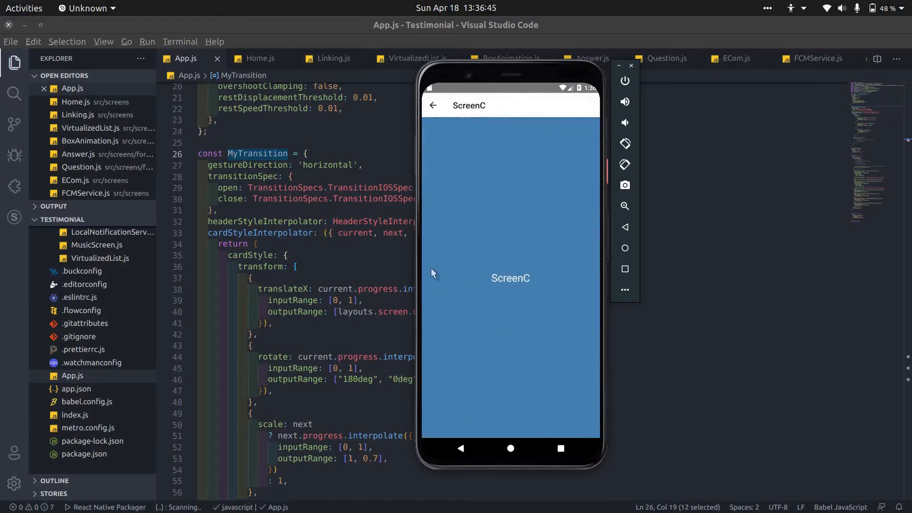
pyautogui.click(432, 105)
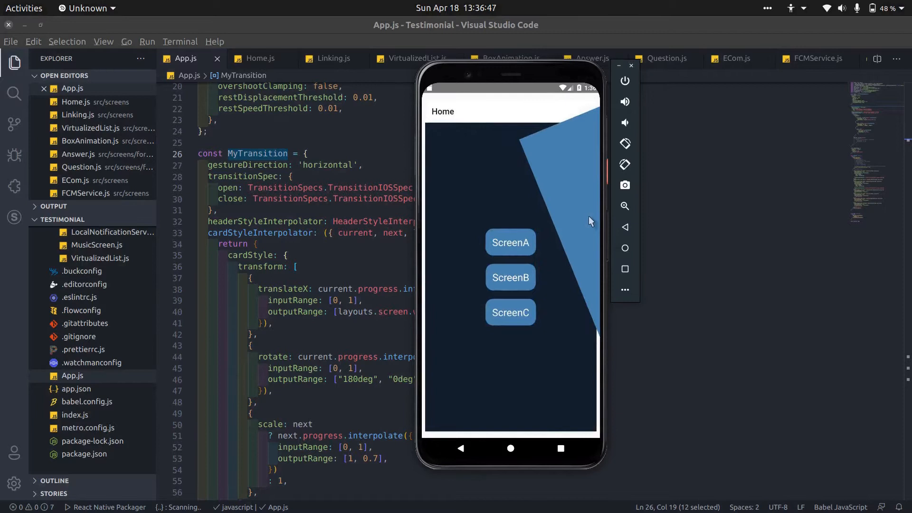
pyautogui.click(509, 312)
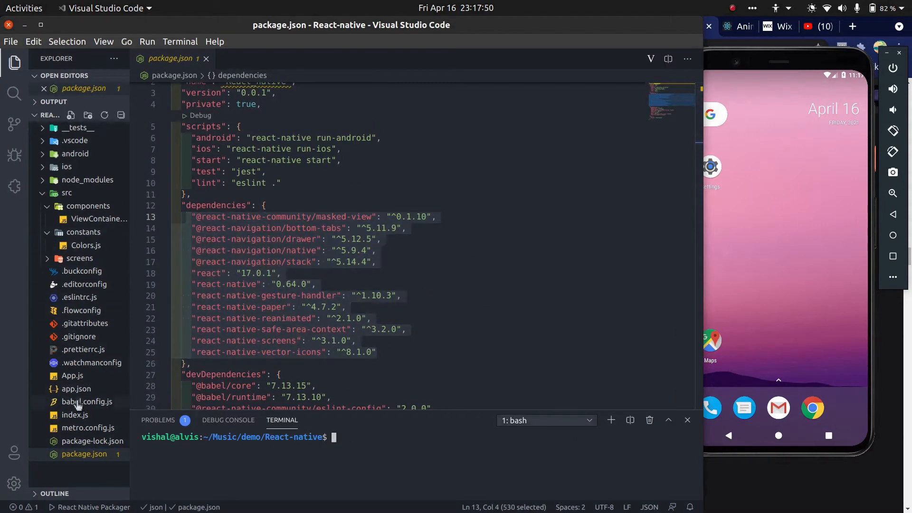
# Strip App.js down to a bare App component with empty return and StyleSheet
pyautogui.click(72, 375)
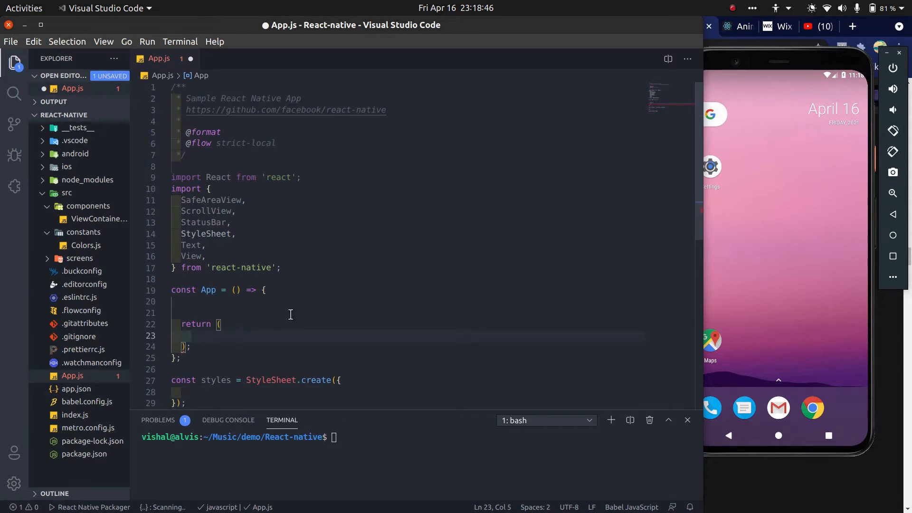
# Define const Stack = createStackNavigator() and add NavigationContainer, both auto-imported
pyautogui.write('const')
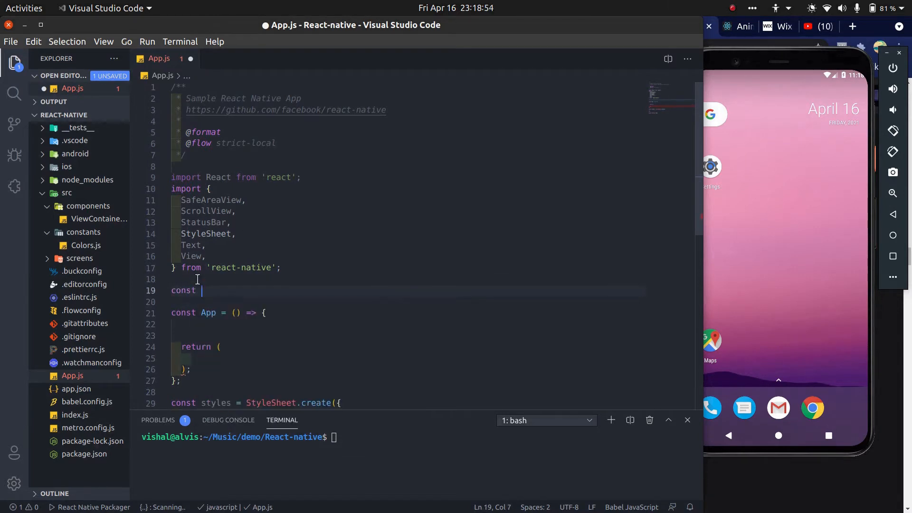
pyautogui.write('Stack = createS')
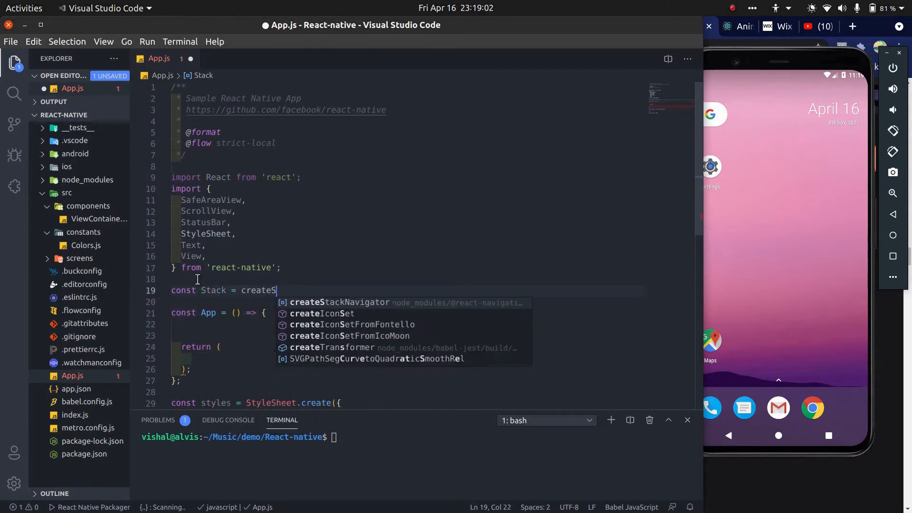
pyautogui.press('Tab')
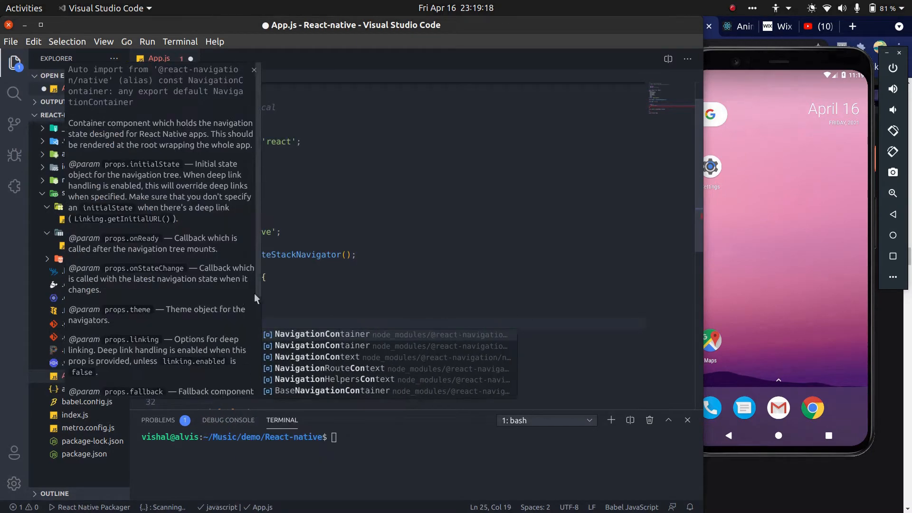
pyautogui.click(322, 334)
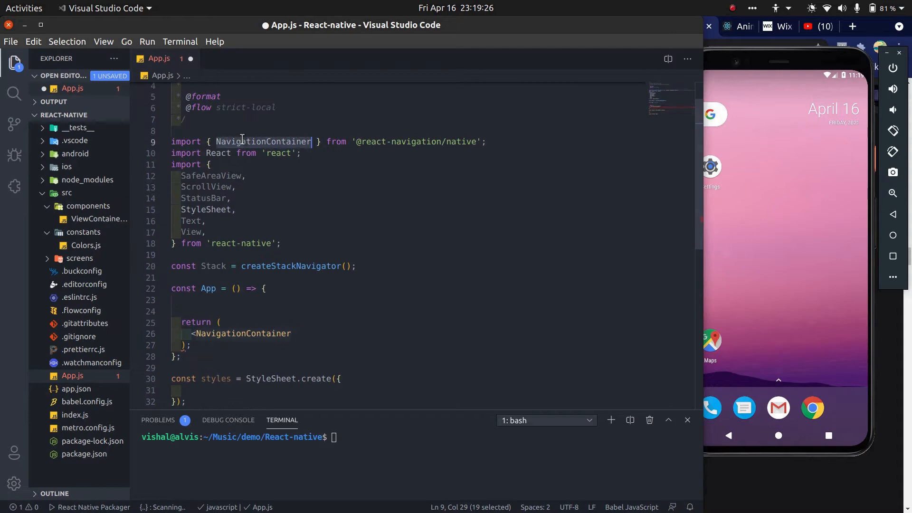
# Add an AppStack with a Stack.Navigator holding a named Stack.Screen
pyautogui.write('<AppStack/>')
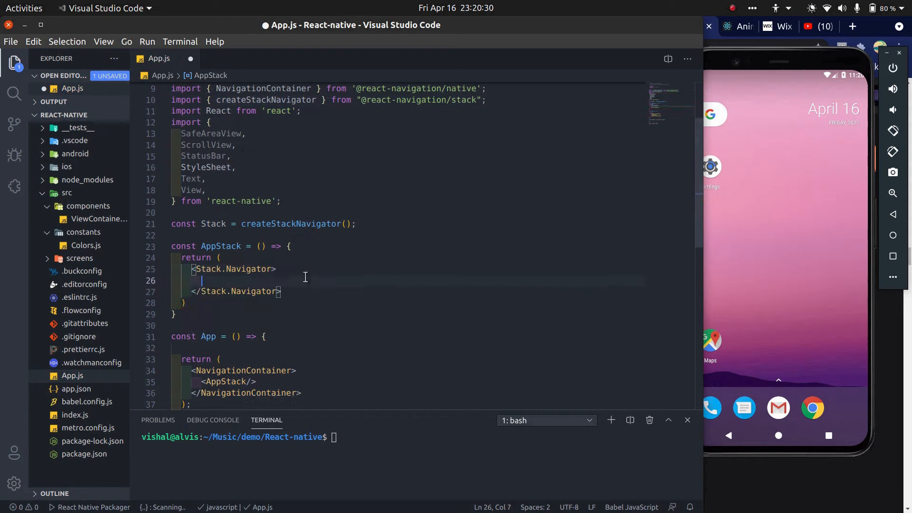
pyautogui.write('<Stack.Screen/>')
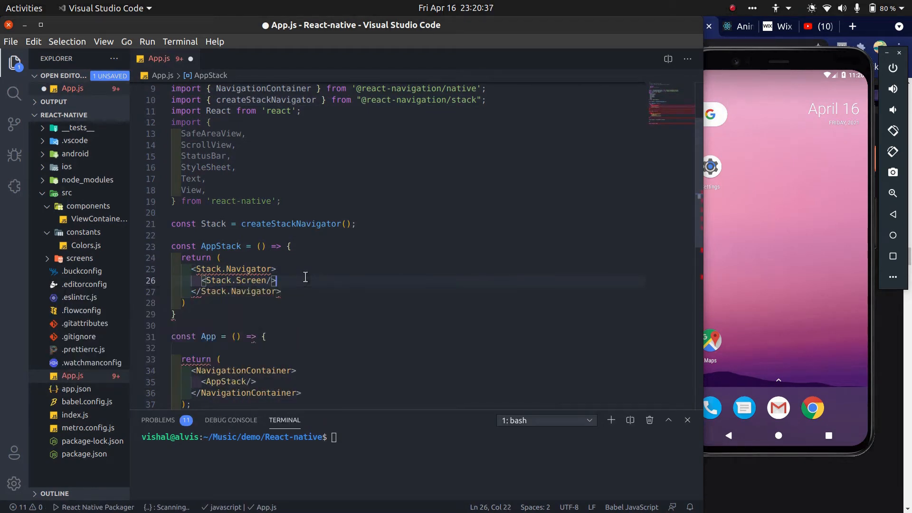
pyautogui.write('name="Screen1')
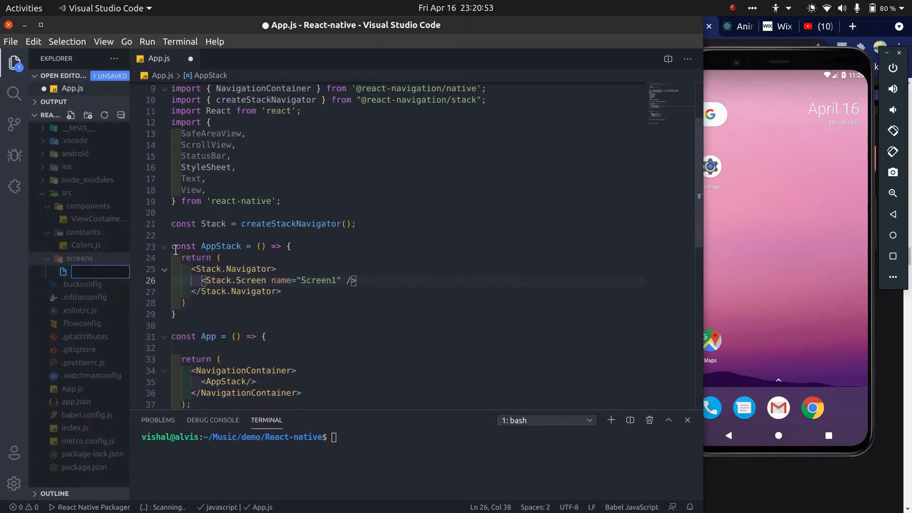
# Create Screen1.js, Screen2.js and Screen3.js in the screens folder
pyautogui.write('Screen1.js')
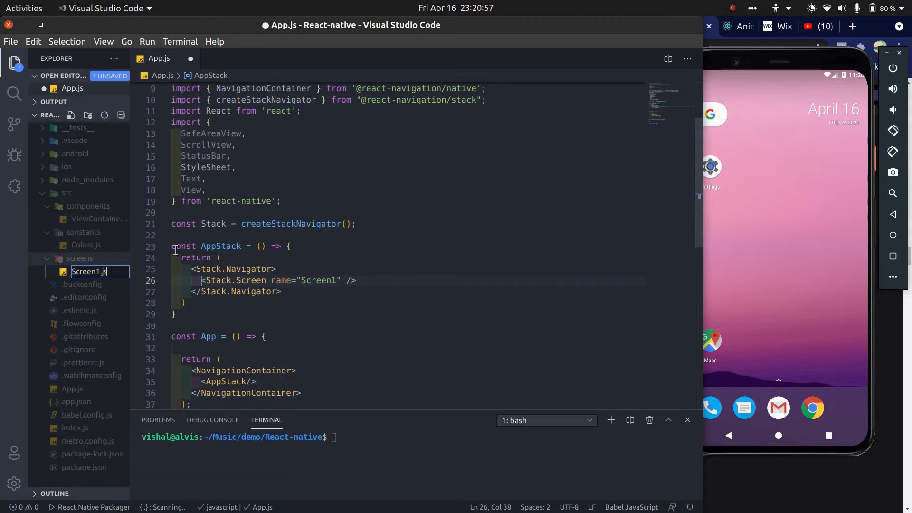
pyautogui.rightClick(79, 270)
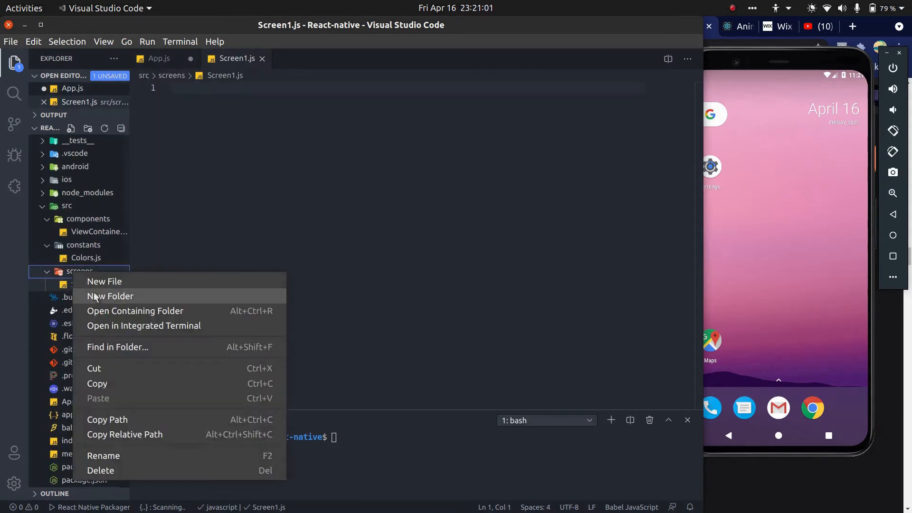
pyautogui.click(104, 282)
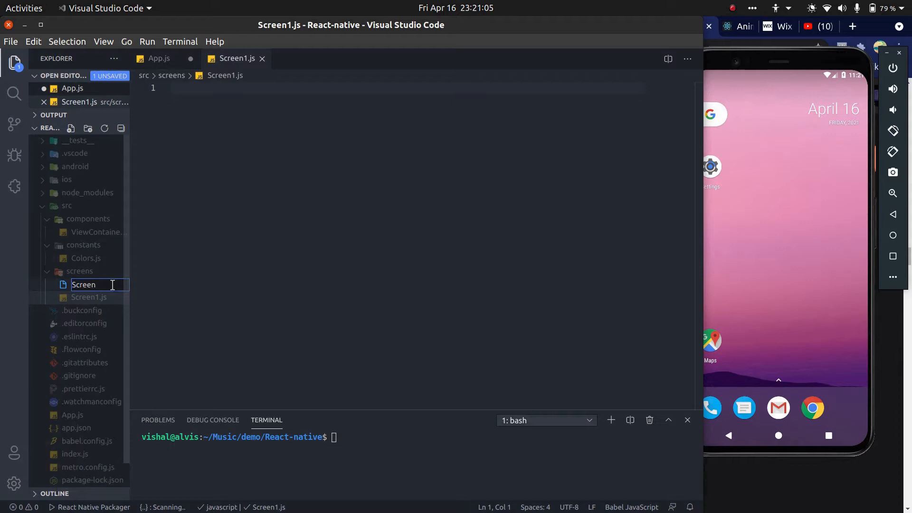
pyautogui.rightClick(80, 284)
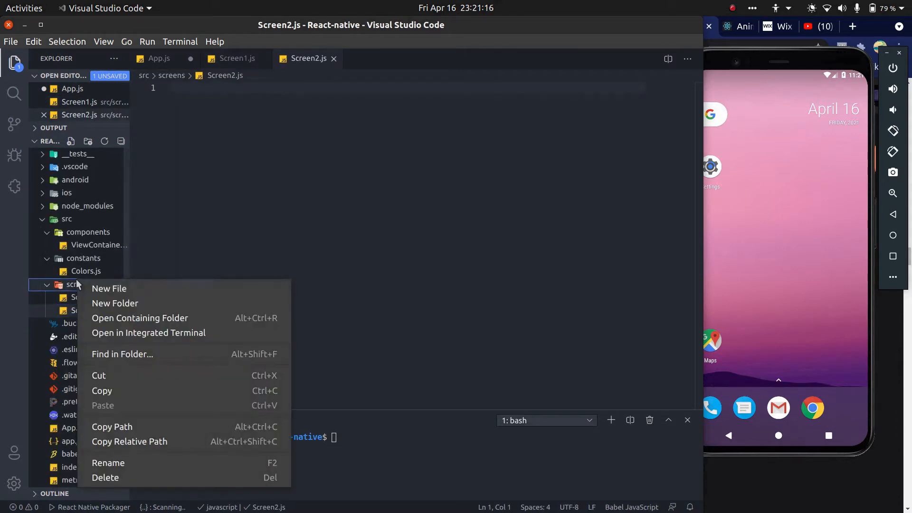
pyautogui.click(108, 289)
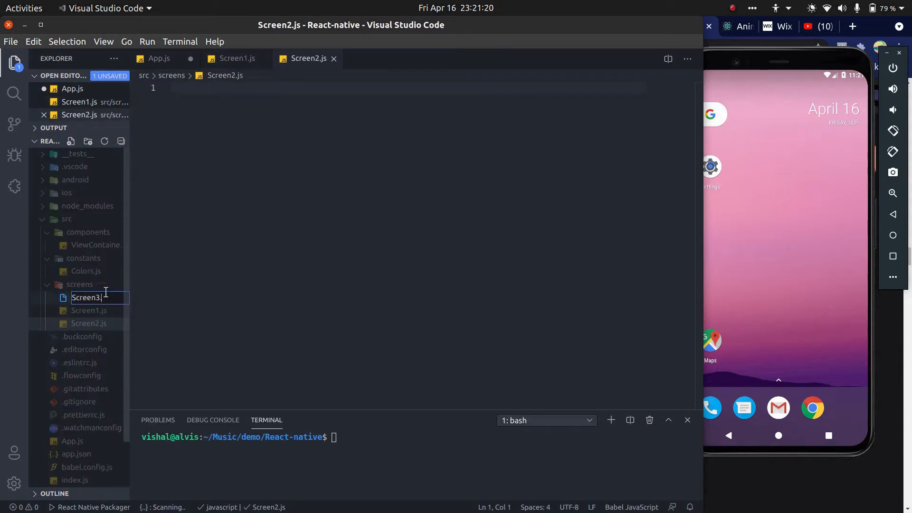
pyautogui.press('Return')
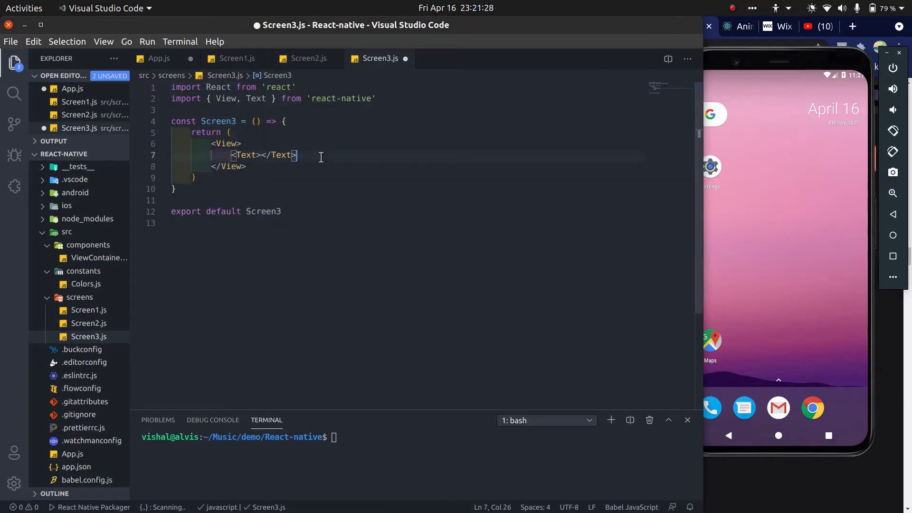
# Wrap Screen3's content in ViewContainer, checking the ViewContainer component file
pyautogui.write('<Vi')
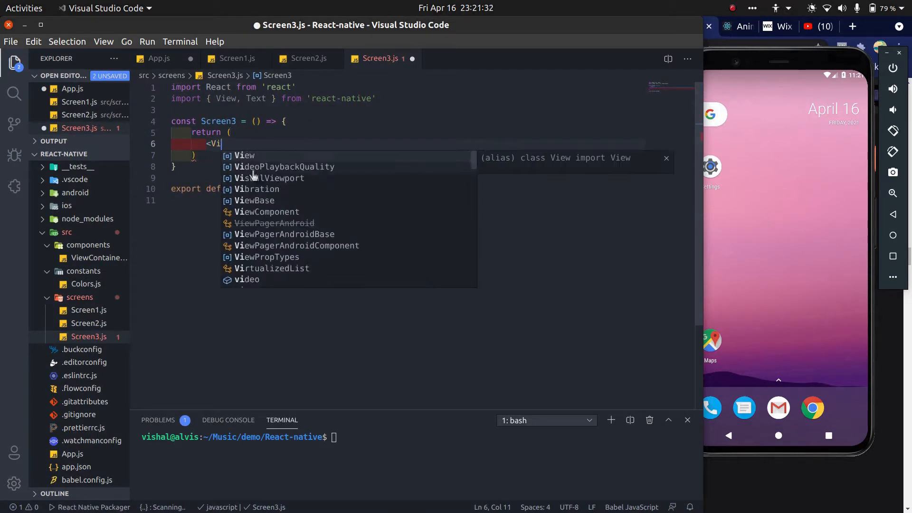
pyautogui.write('ewContainer>')
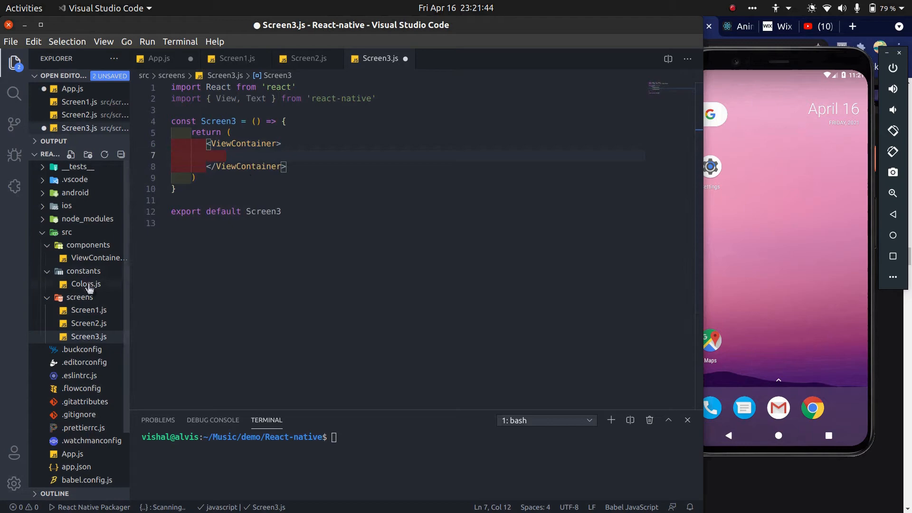
pyautogui.click(97, 257)
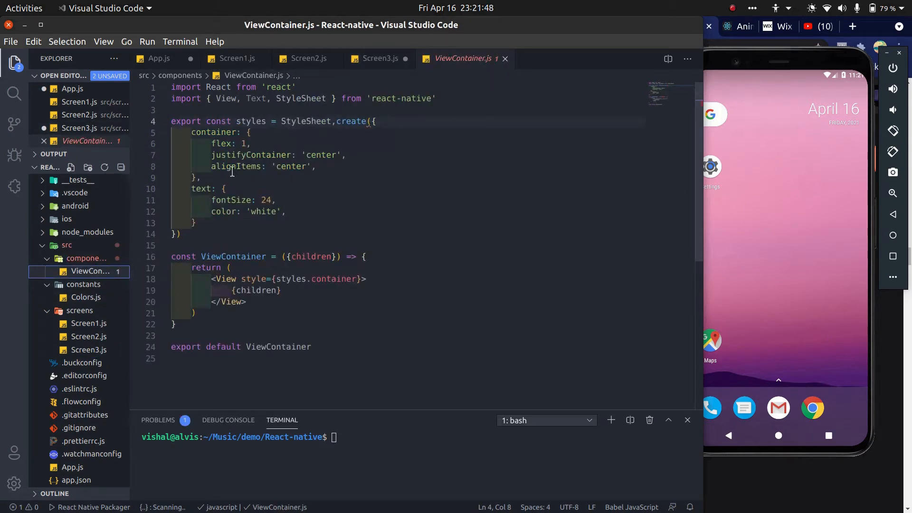
pyautogui.click(379, 58)
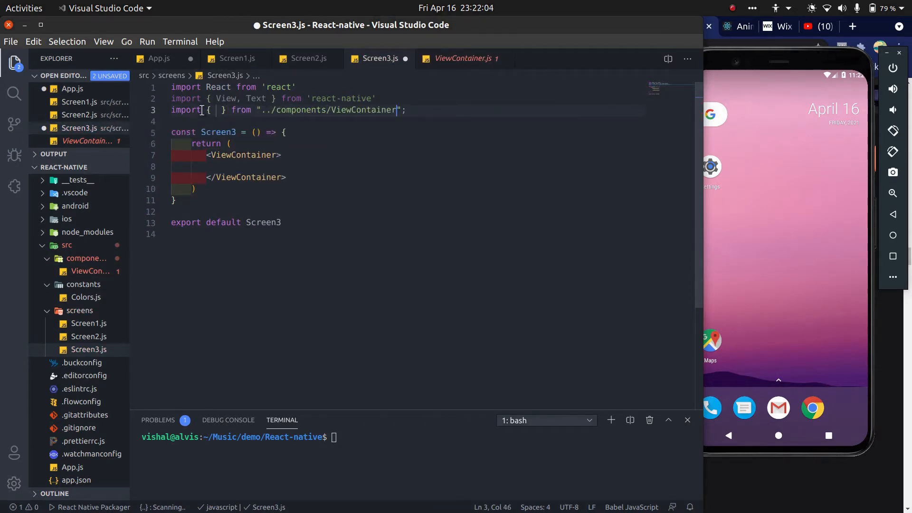
pyautogui.write('ViewContainer')
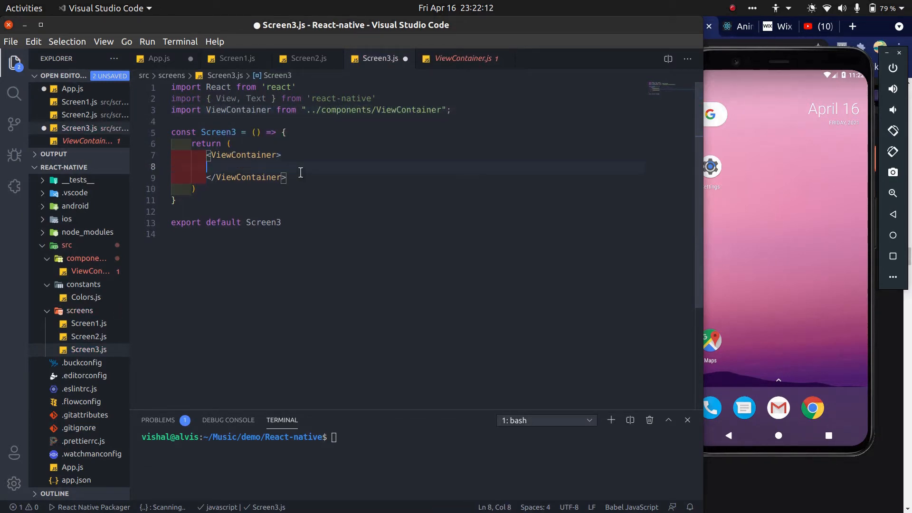
# Add a Text labelled Screen3 styled with styles.text inside the ViewContainer
pyautogui.write('<Text')
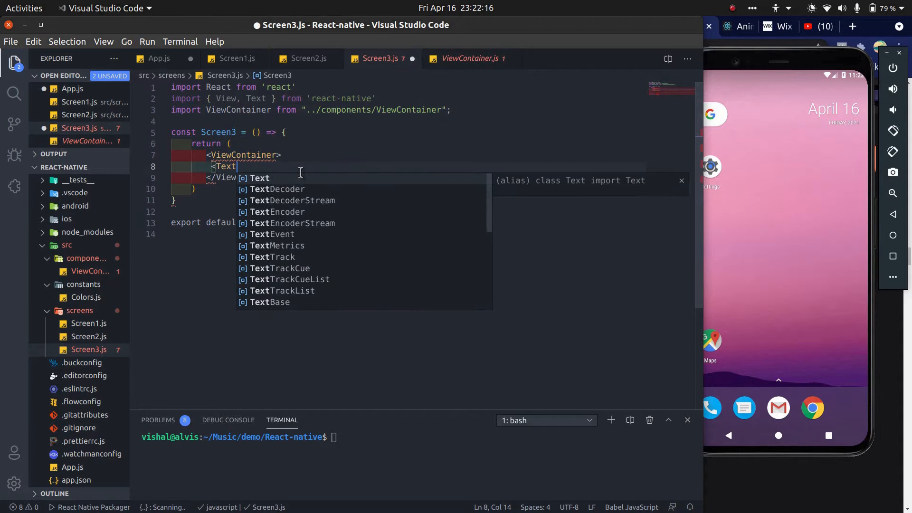
pyautogui.write('s></Text>')
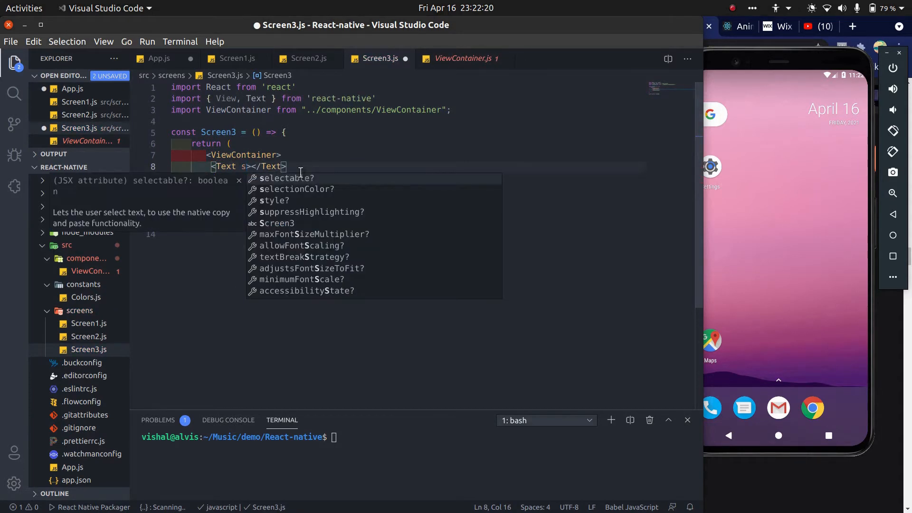
pyautogui.write('tyle={styles}')
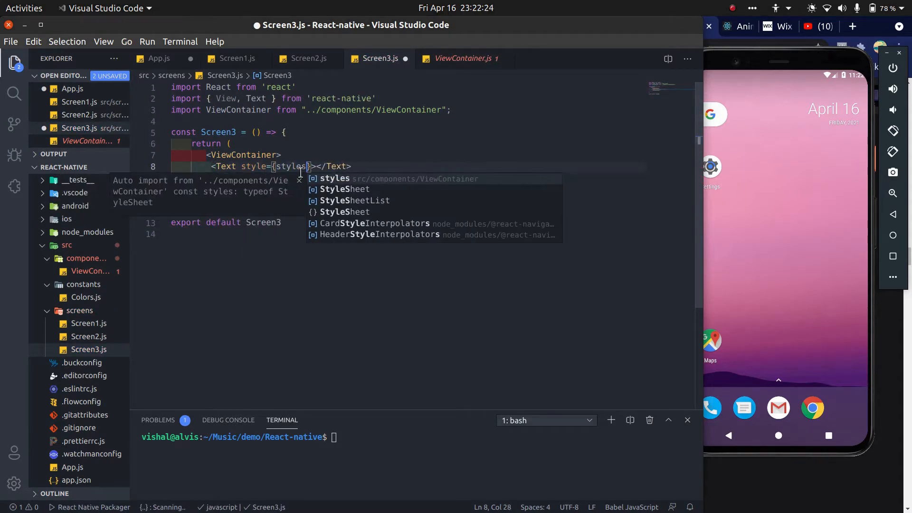
pyautogui.write('.text')
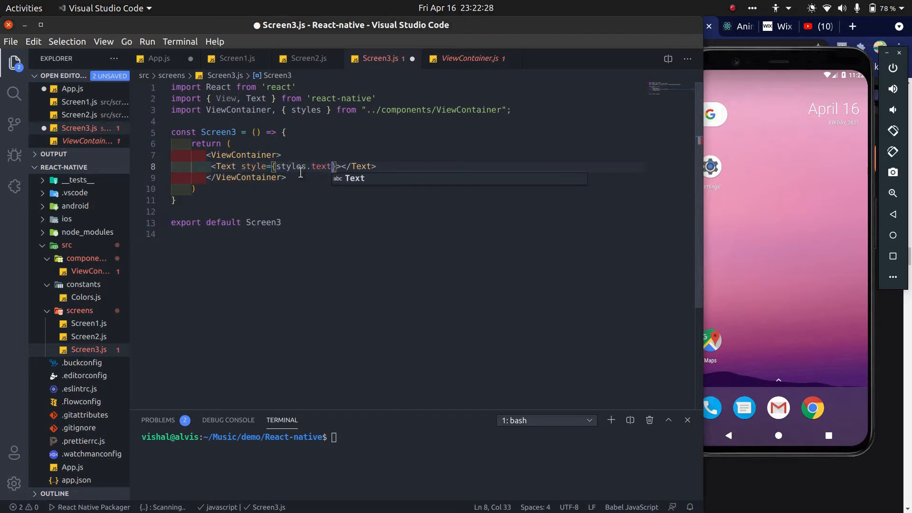
pyautogui.write('Screen3')
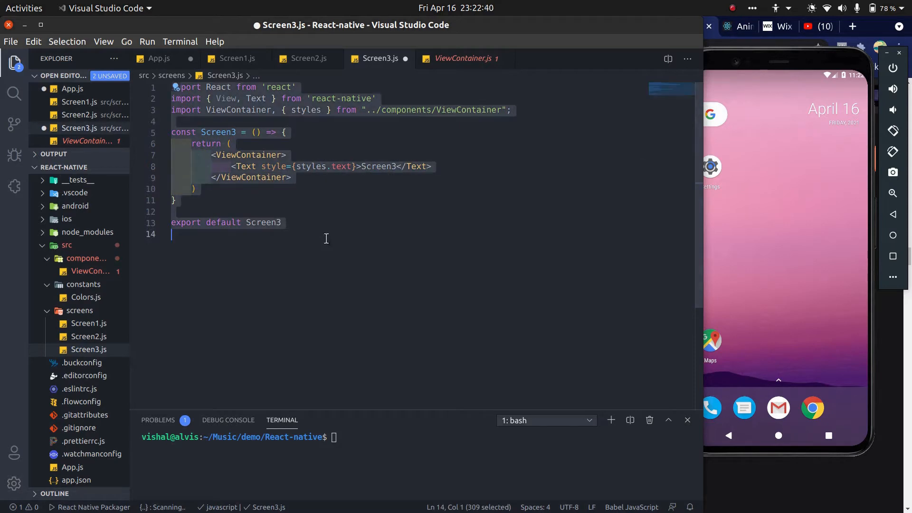
# Paste the component into Screen2.js renamed to Screen2, then move on to Screen1.js
pyautogui.click(308, 58)
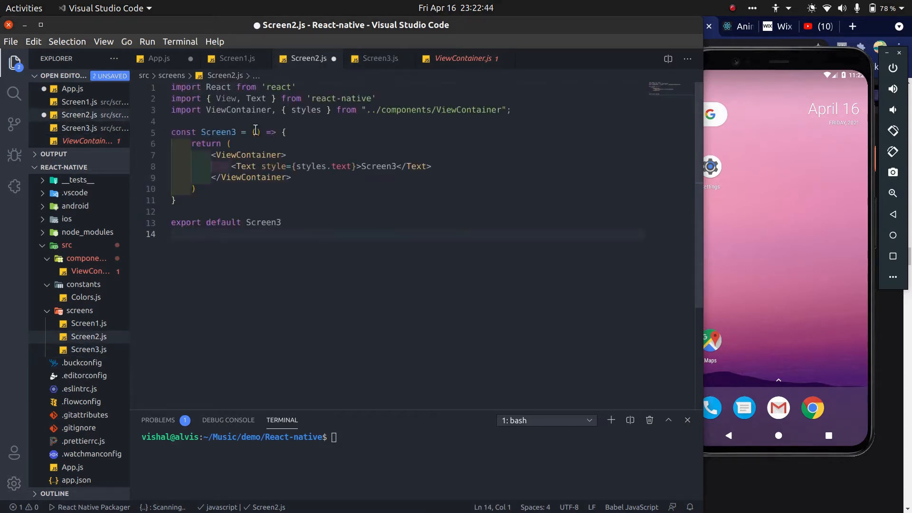
pyautogui.doubleClick(219, 132)
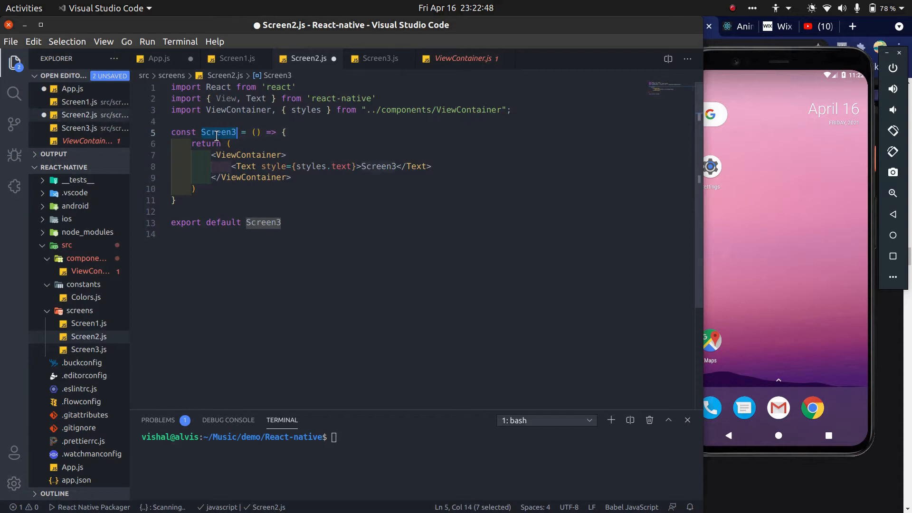
pyautogui.write('Screen2')
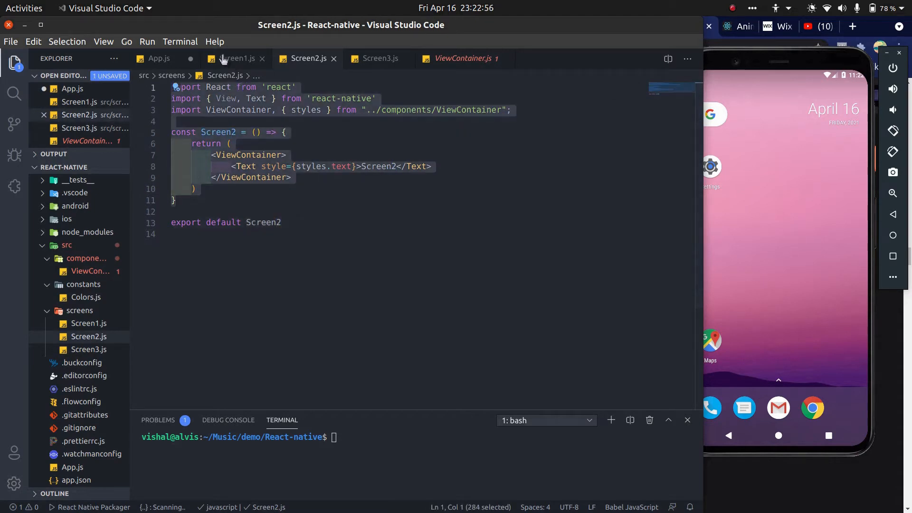
pyautogui.click(236, 58)
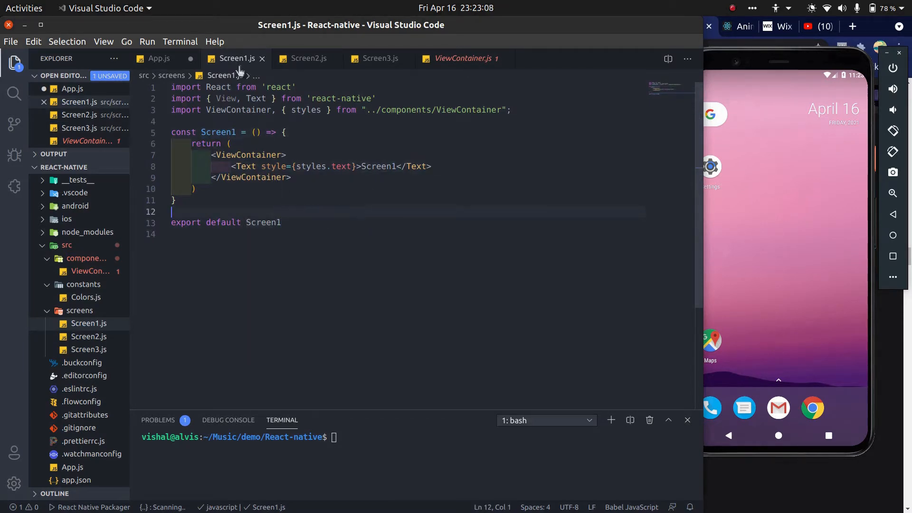
# Register Screen1–Screen3 as Stack screens with matching components and import lines in App.js
pyautogui.click(159, 58)
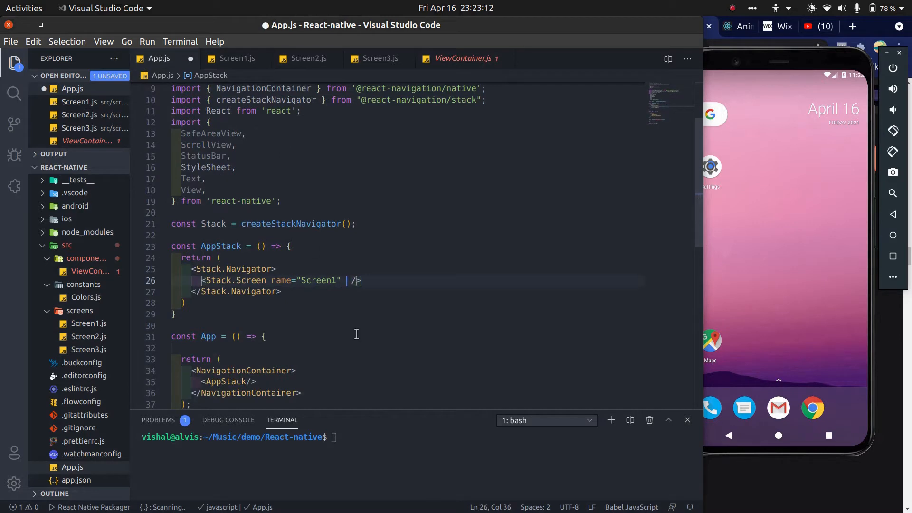
pyautogui.write('component={Screen1')
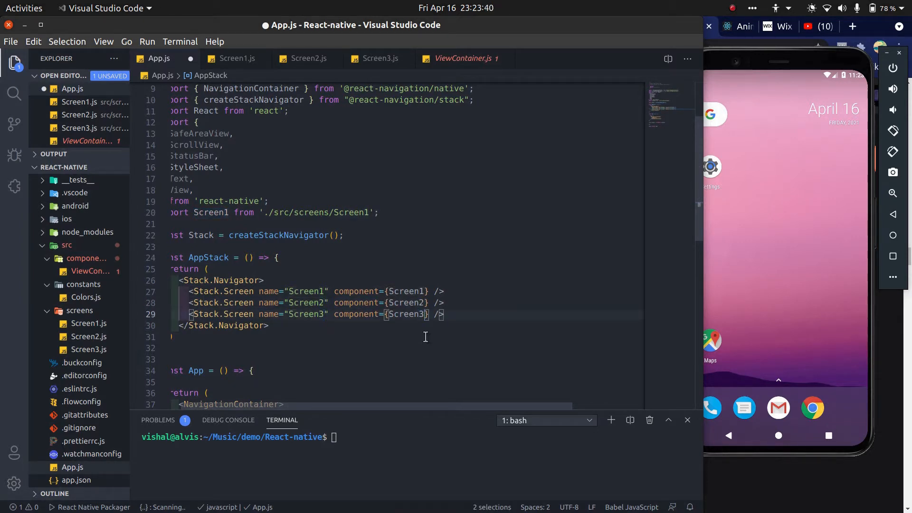
pyautogui.press('ctrl+s')
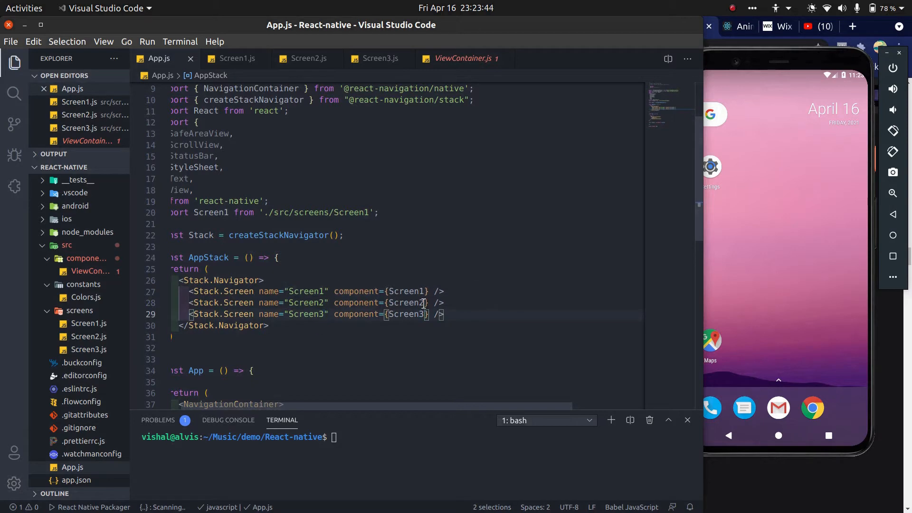
pyautogui.write("import Screen2 from './src/screens/Screen2';")
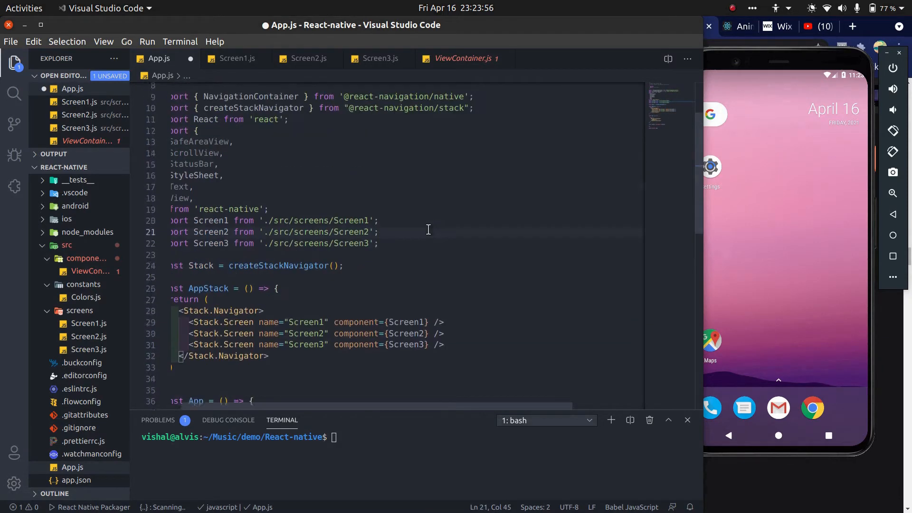
pyautogui.scroll(-3)
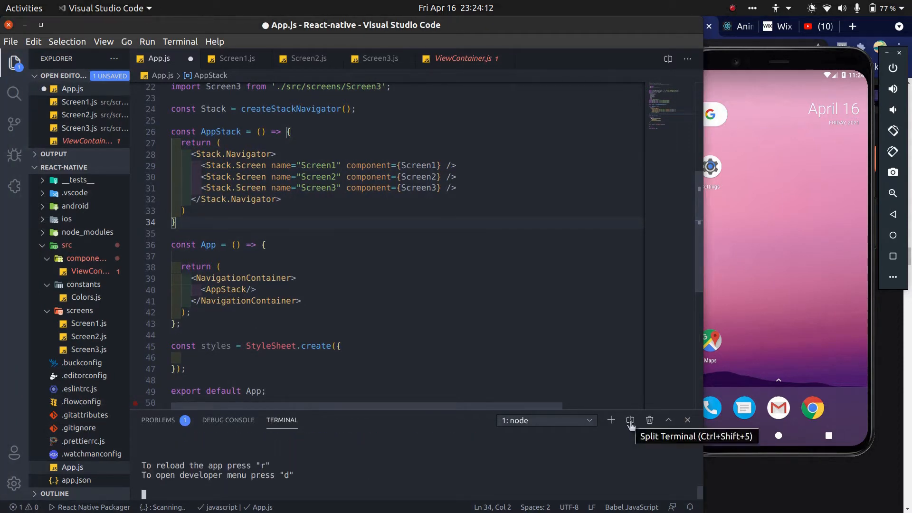
# Run react-native start --reset-cache and react-native run-android in split terminals
pyautogui.write('react-native start --reset-cache')
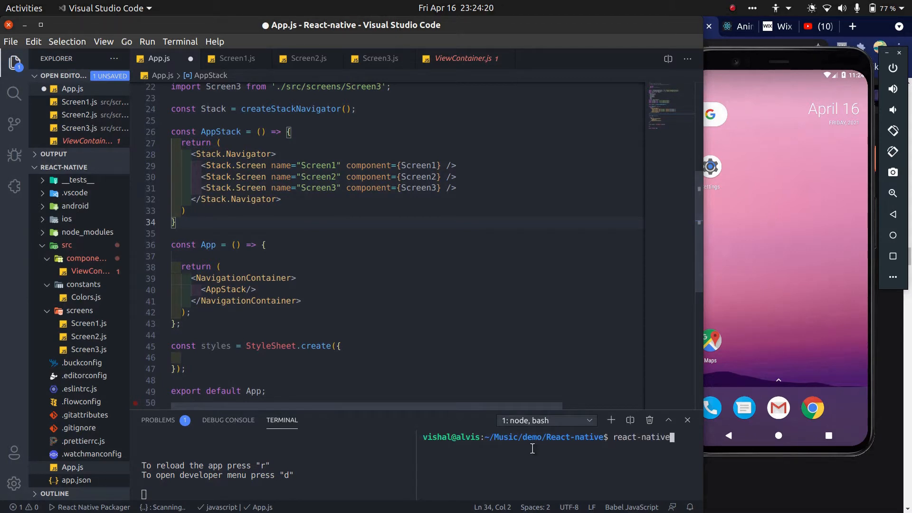
pyautogui.write('run-android')
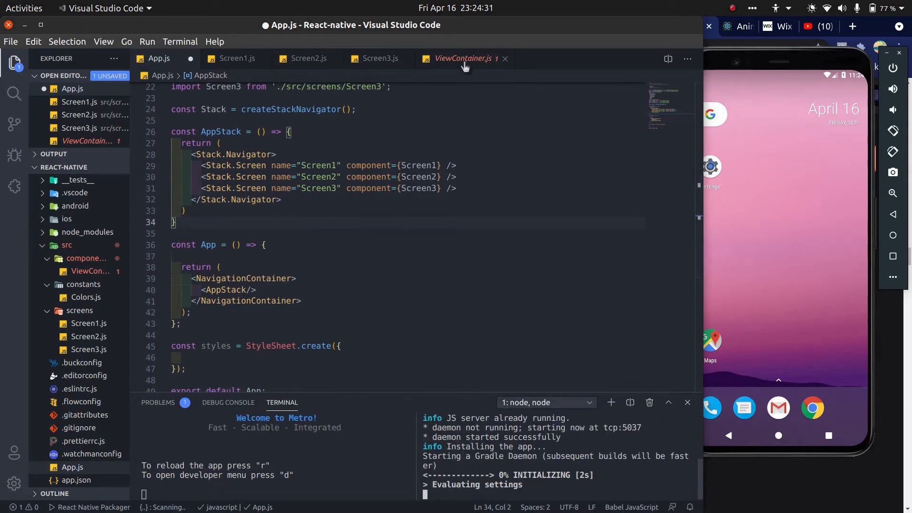
pyautogui.click(464, 58)
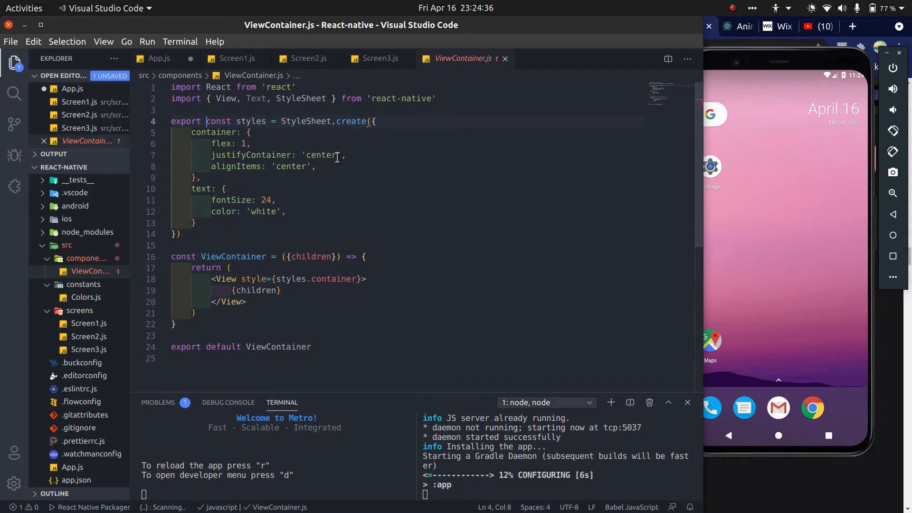
pyautogui.moveTo(340, 265)
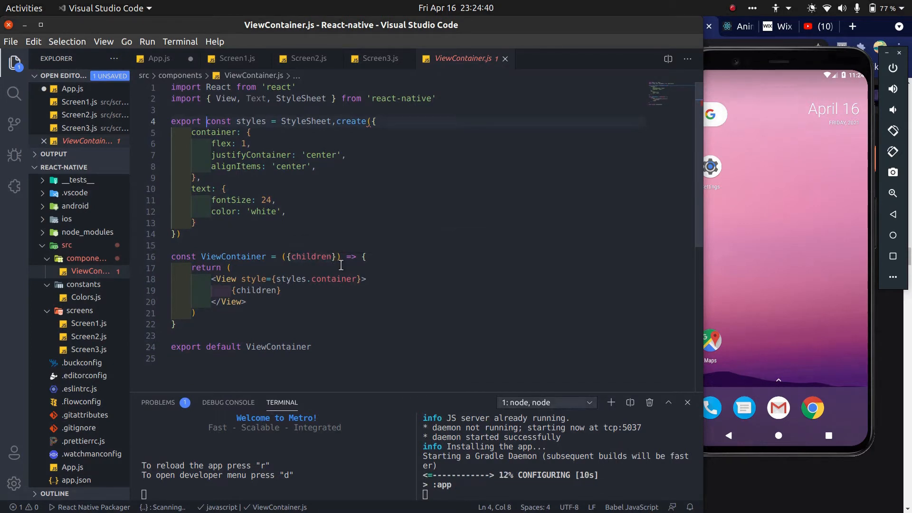
# Give ViewContainer a backgroundColor prop merged into [styles.container, {backgroundColor}]
pyautogui.doubleClick(312, 257)
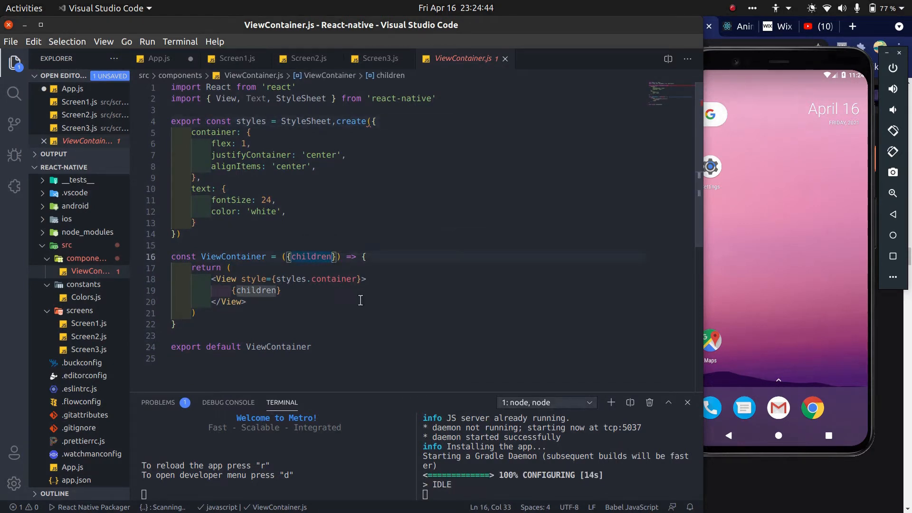
pyautogui.write(', background')
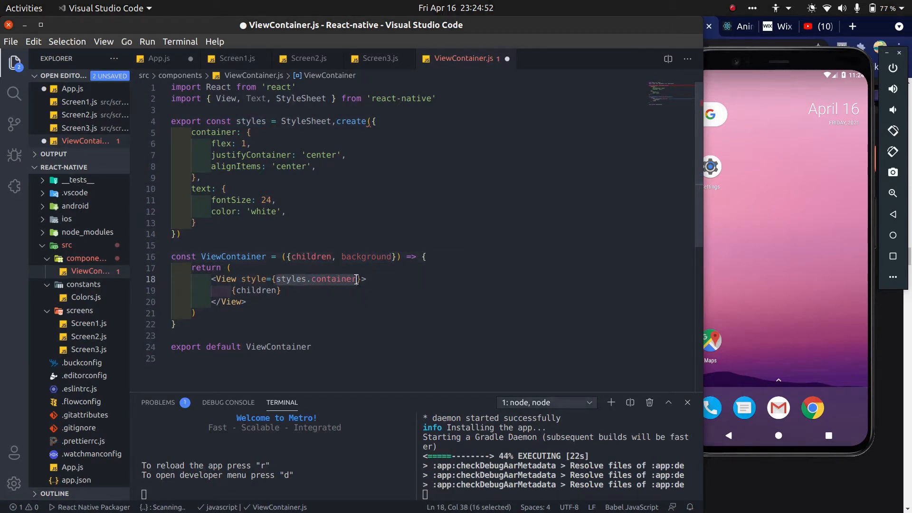
pyautogui.write('[styles.container, ba')
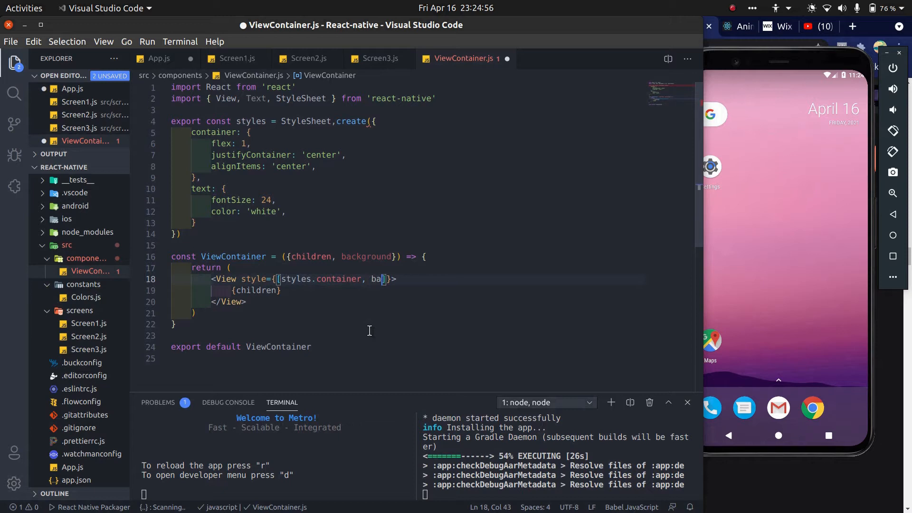
pyautogui.write('ckgroundColor}')
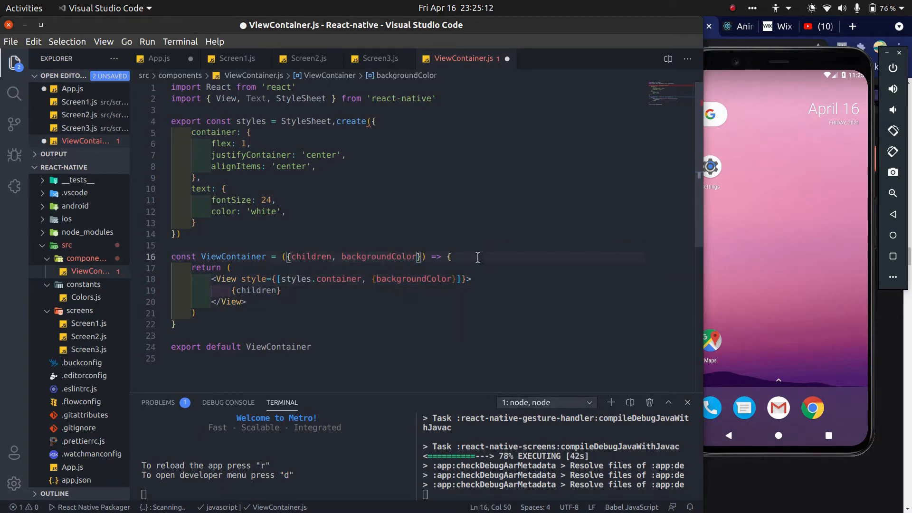
# Add a backgroundColor={} prop to Screen1's ViewContainer
pyautogui.click(159, 58)
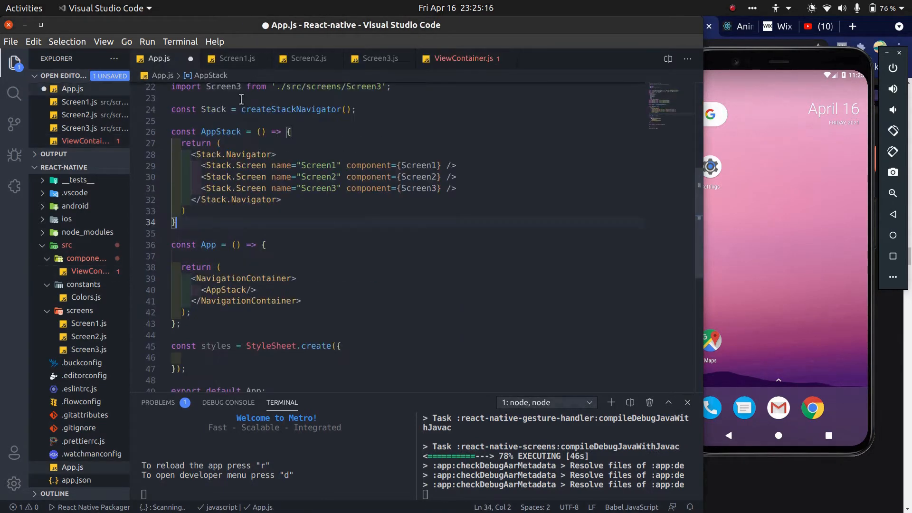
pyautogui.click(236, 58)
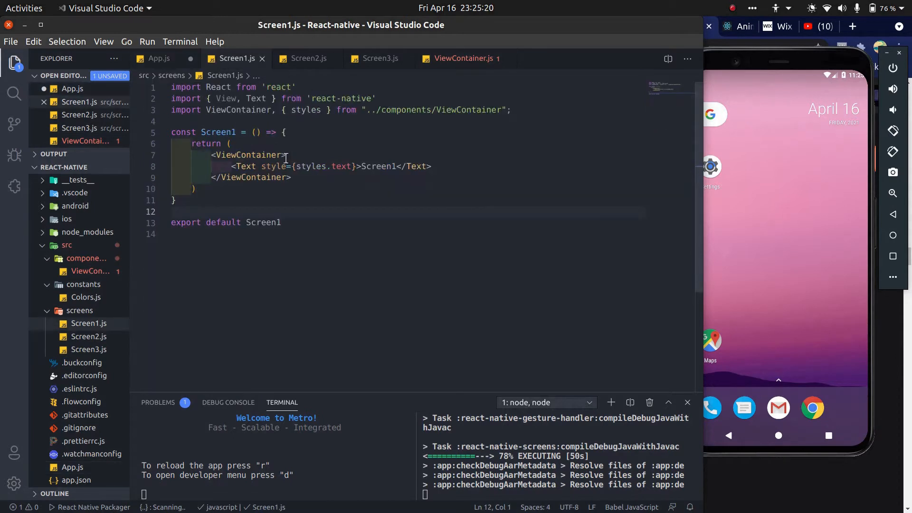
pyautogui.write('" "')
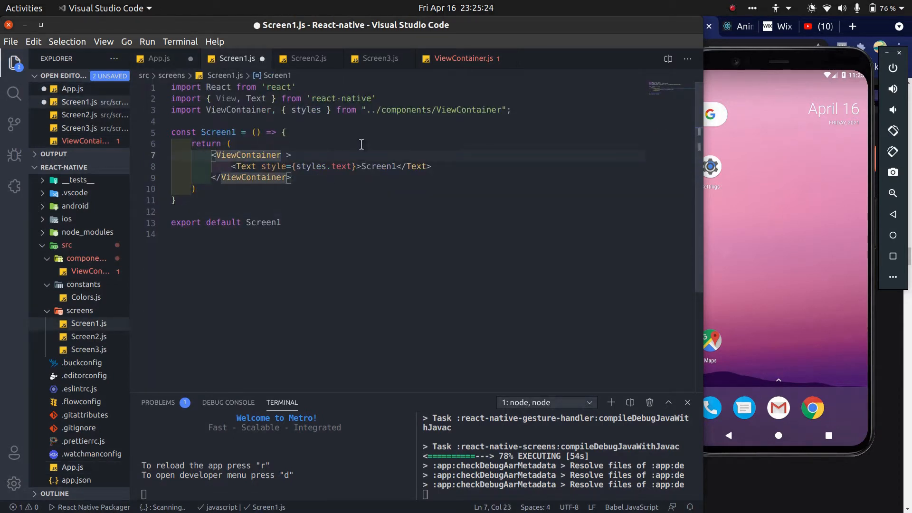
pyautogui.write('backgroundColor')
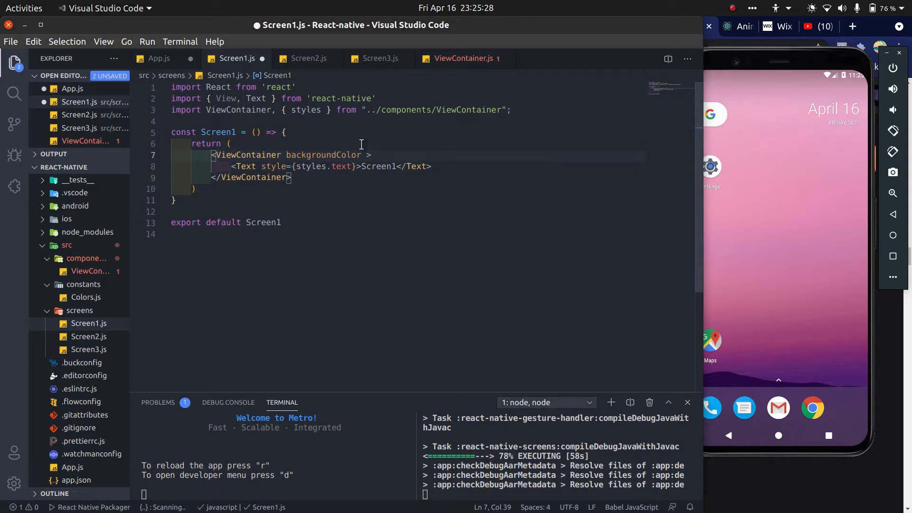
pyautogui.write('=')
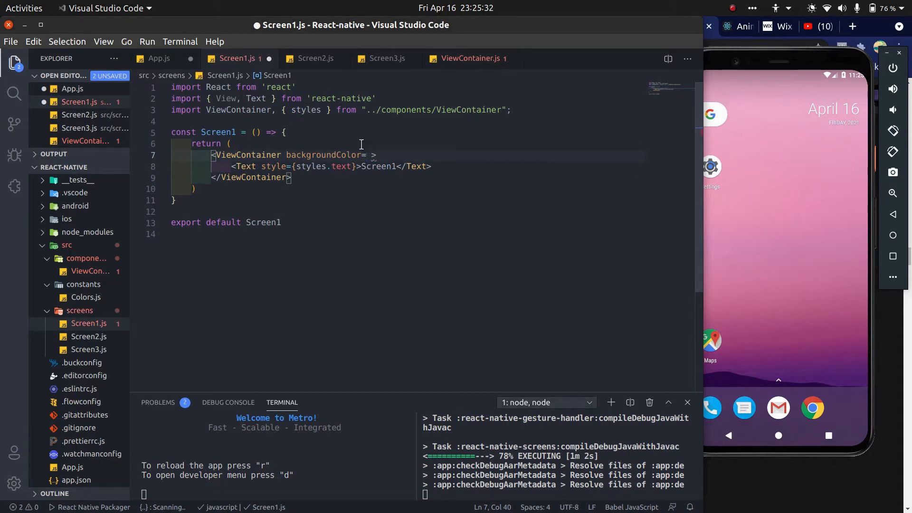
pyautogui.write('{}')
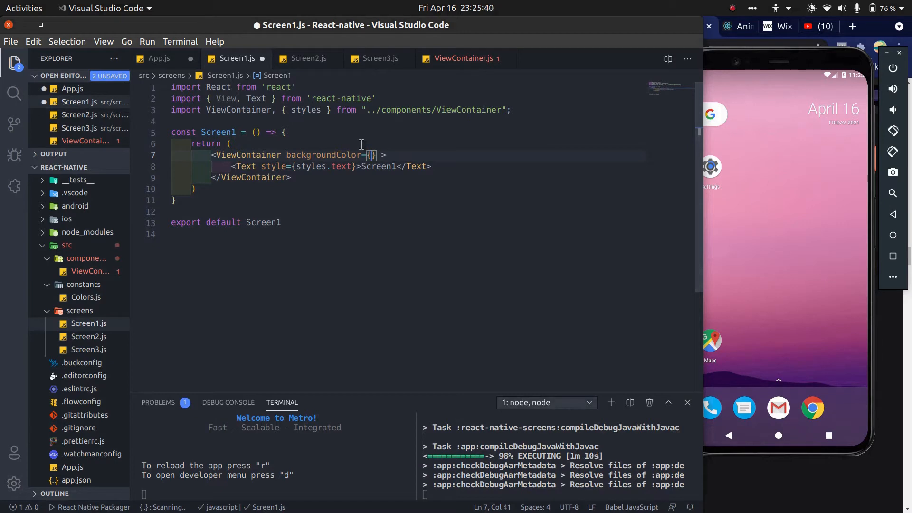
# Check Colors.js, then auto-import Colors and start referencing a colour from it in Screen1
pyautogui.click(90, 323)
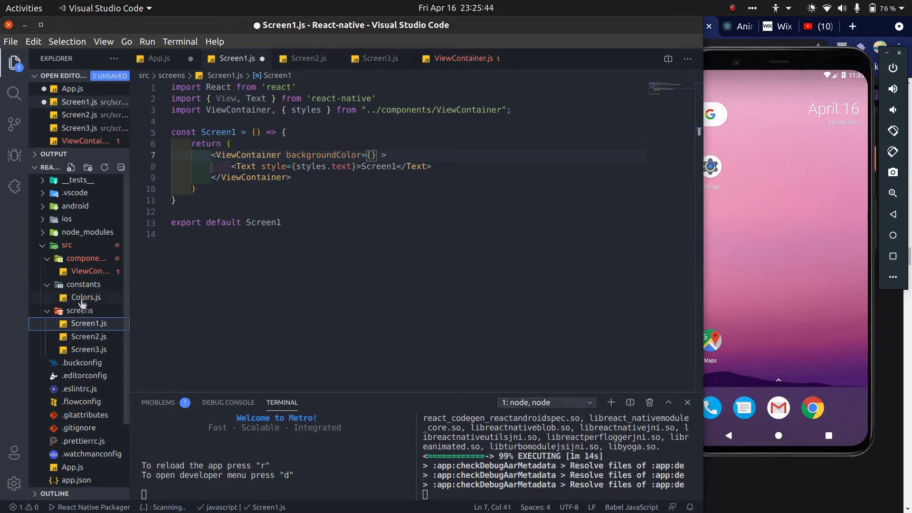
pyautogui.click(86, 298)
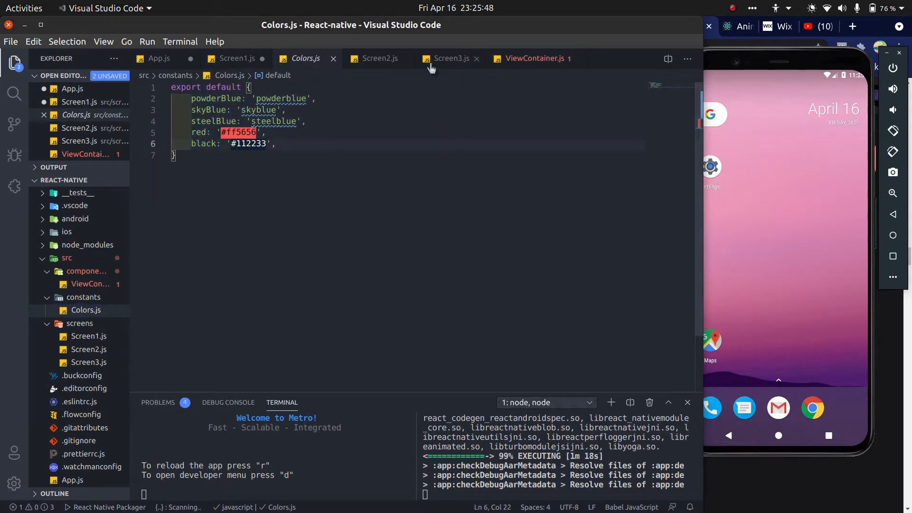
pyautogui.click(237, 58)
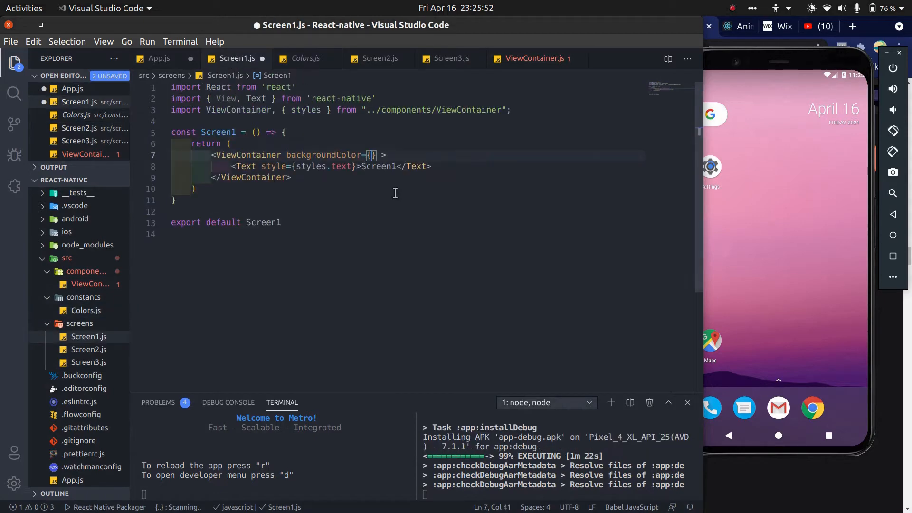
pyautogui.write('Colors')
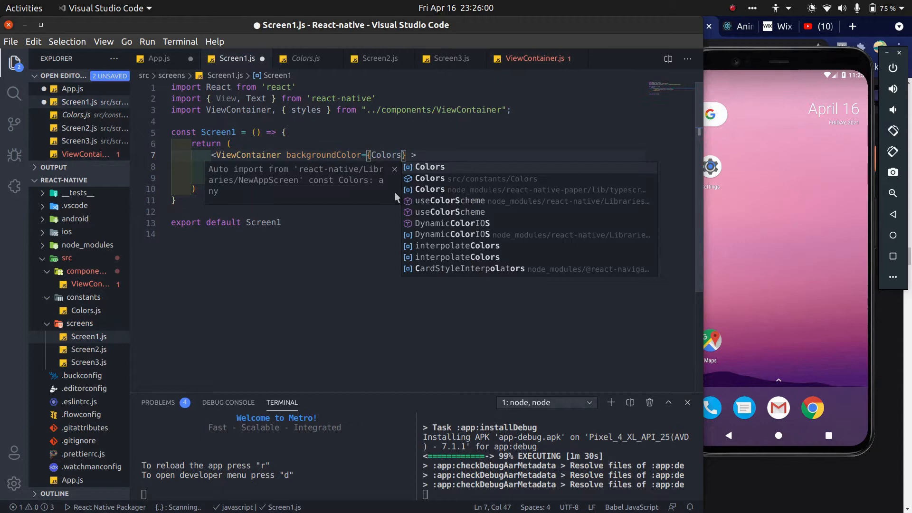
pyautogui.press('Enter')
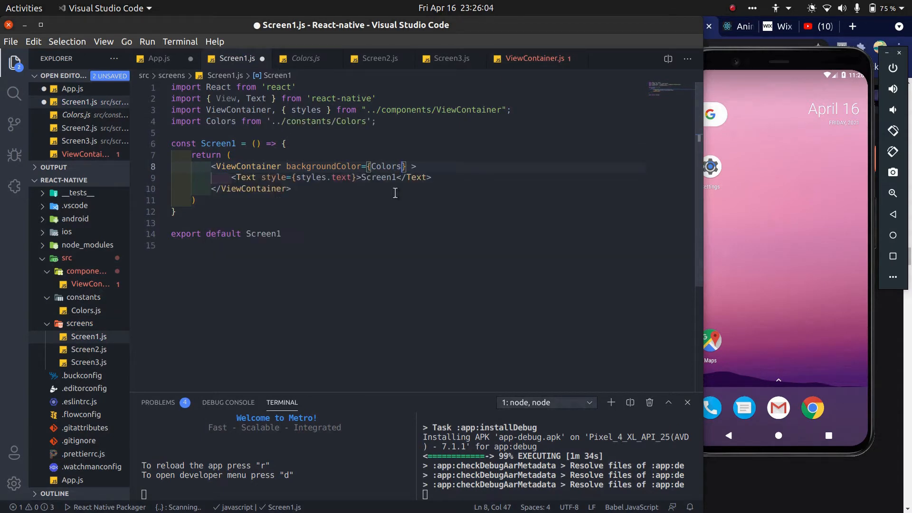
pyautogui.write('.')
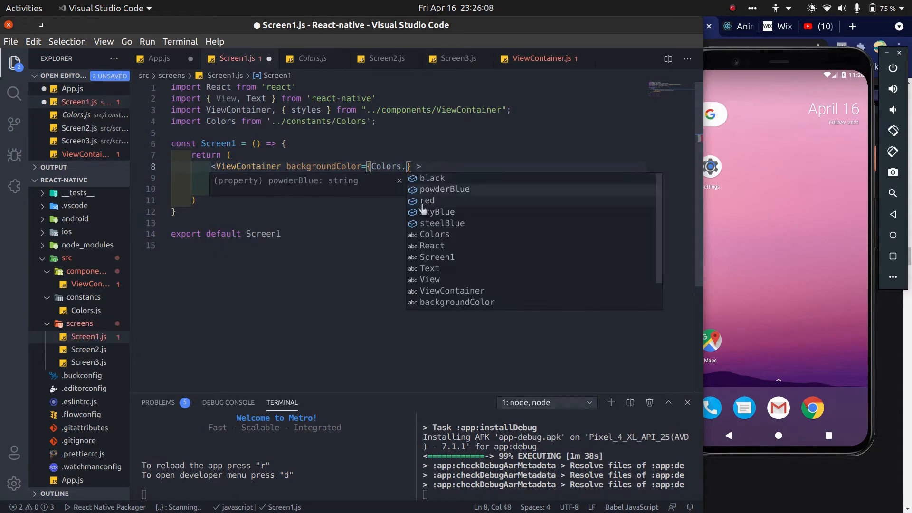
pyautogui.rightClick(80, 323)
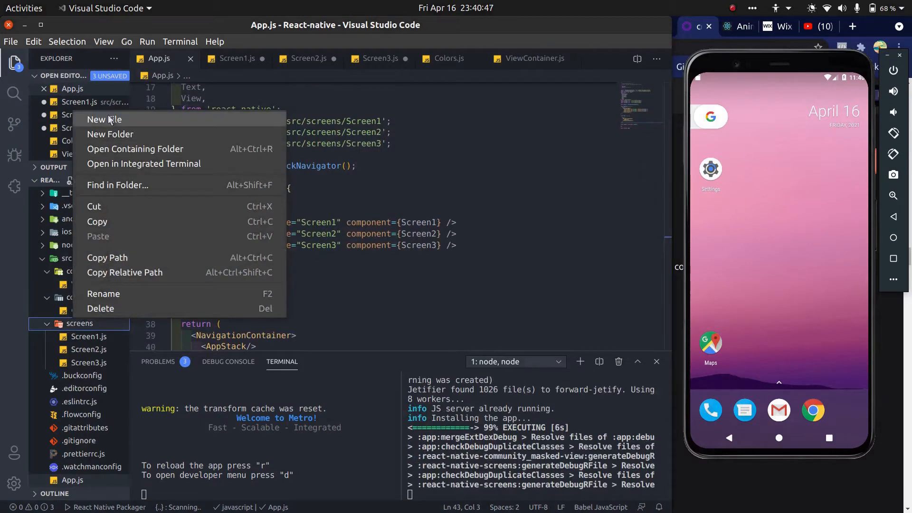
# Create Home.js wrapping an empty Text in TouchableOpacity inside ViewContainer, auto-importing from react-native
pyautogui.click(104, 120)
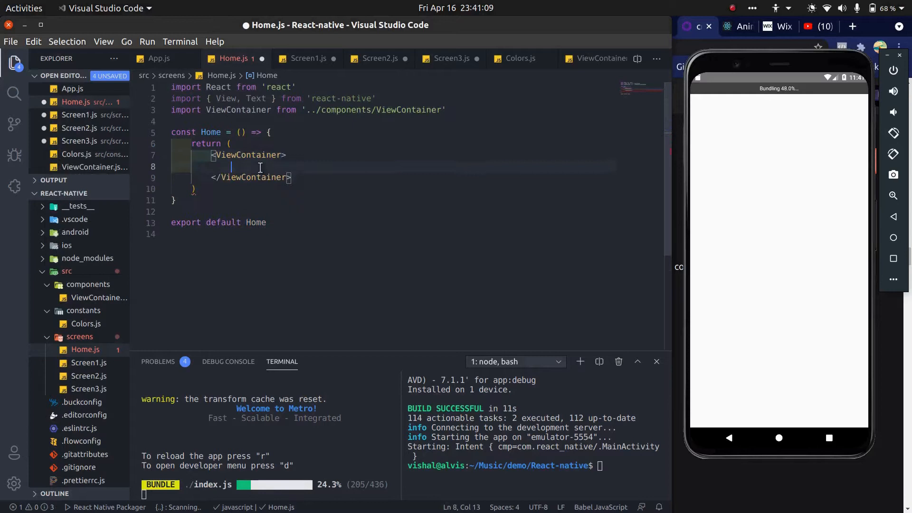
pyautogui.write('<Tou')
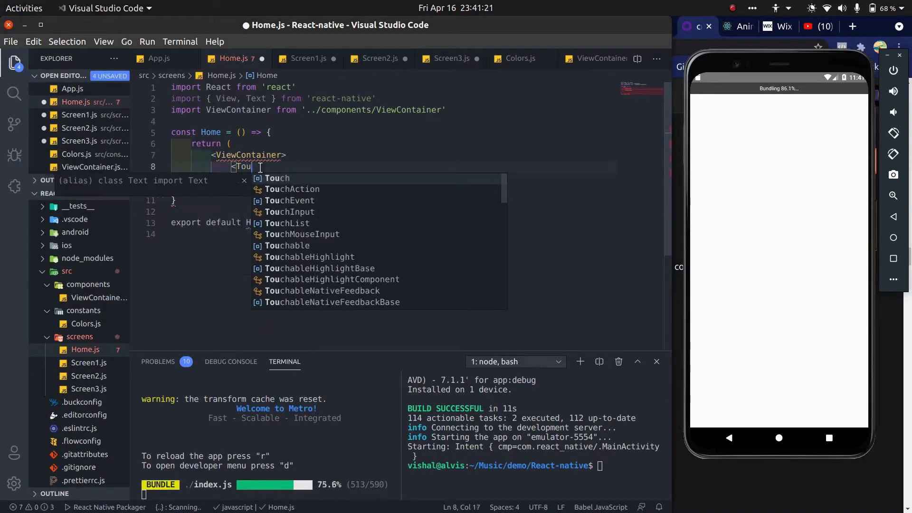
pyautogui.write('chableOpa')
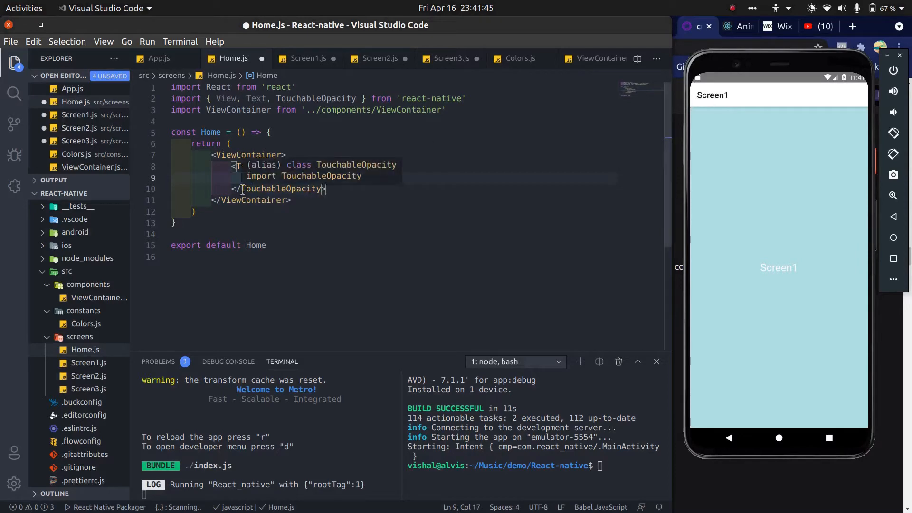
pyautogui.write('Screens')
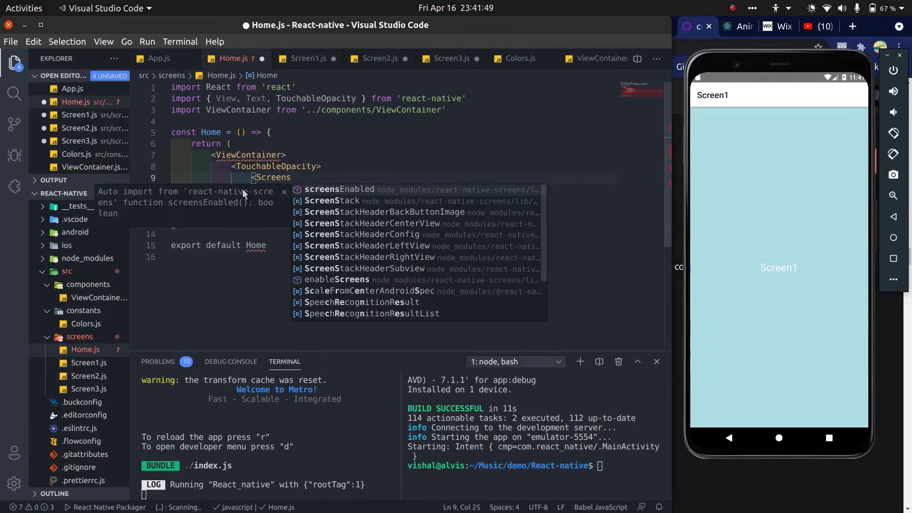
pyautogui.press('Escape')
pyautogui.write('<Text></Text>')
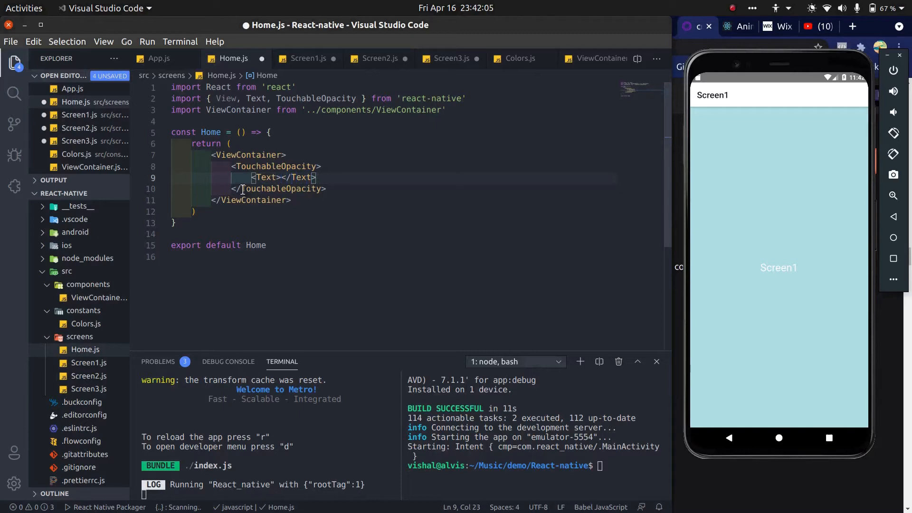
# Add three touchables Screen1–Screen3 whose onPress calls navigation.navigate to the matching screen, and save
pyautogui.write('onPress={() =')
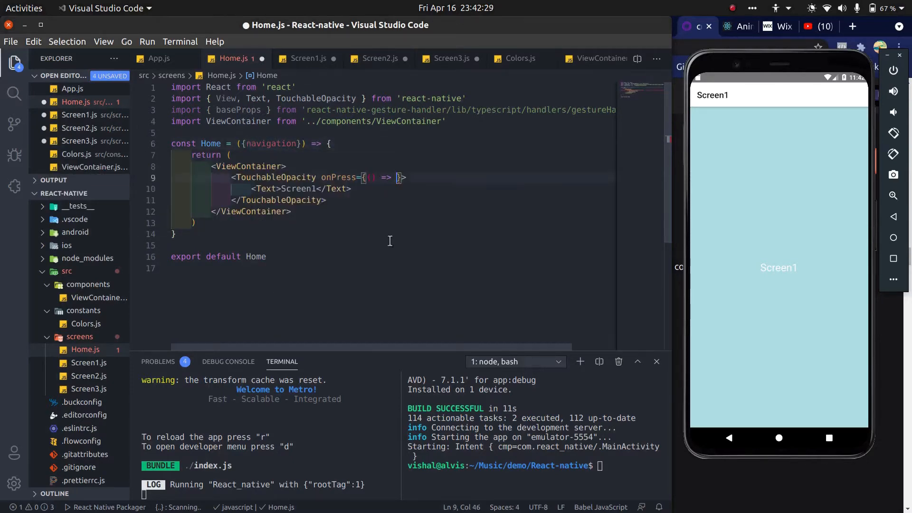
pyautogui.write('navigation.navigate(')
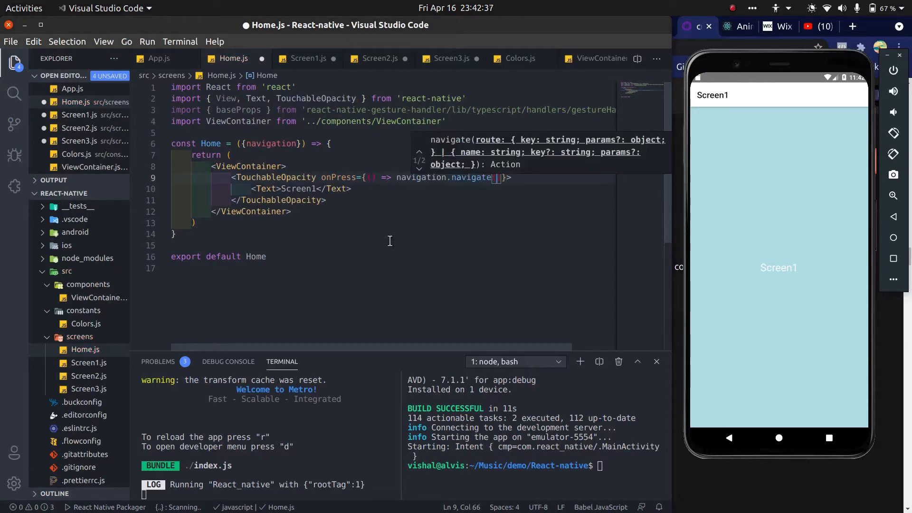
pyautogui.write("'")
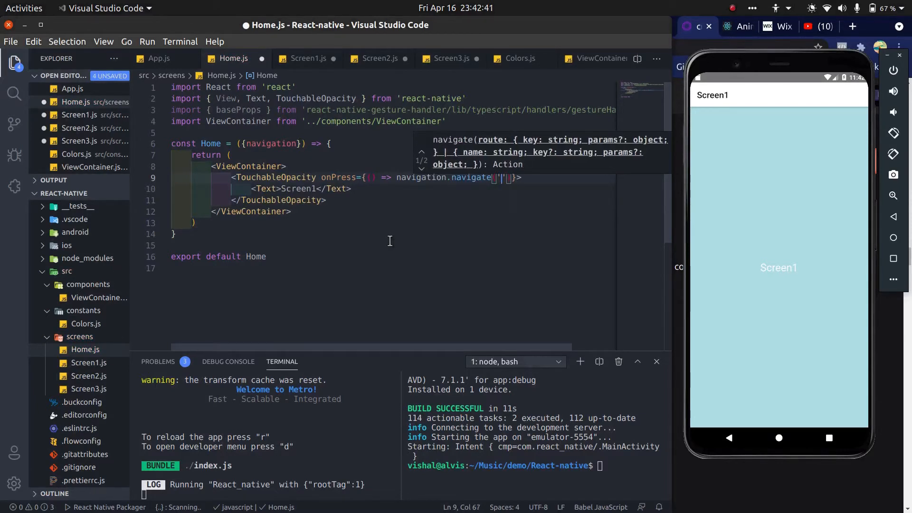
pyautogui.write('Screen1')
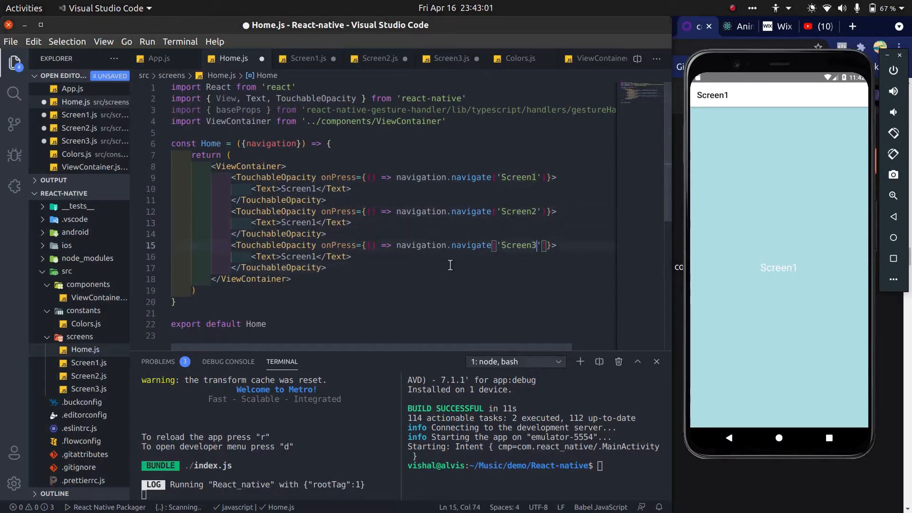
pyautogui.write('Screen3')
pyautogui.click(264, 222)
pyautogui.write('2')
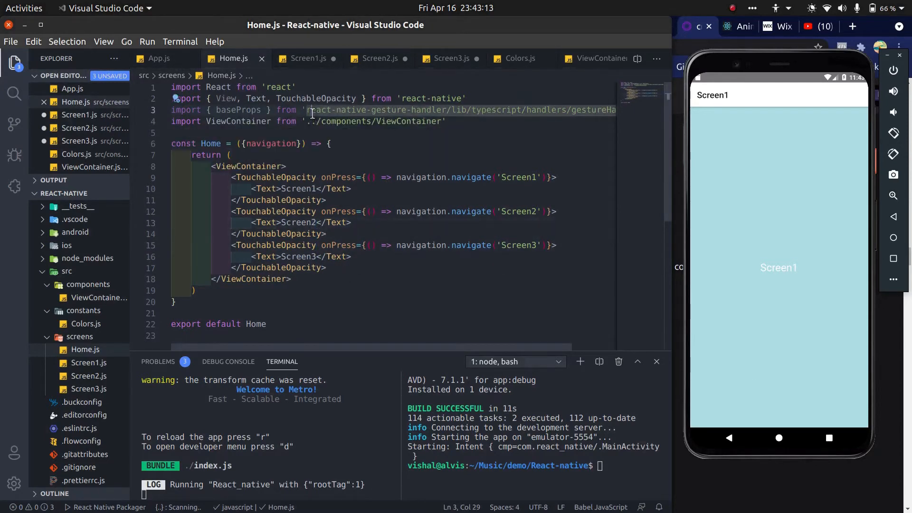
# Remove the stray gesture-handler import, then verify Screen3 opens from Home in the emulator and return
pyautogui.click(159, 58)
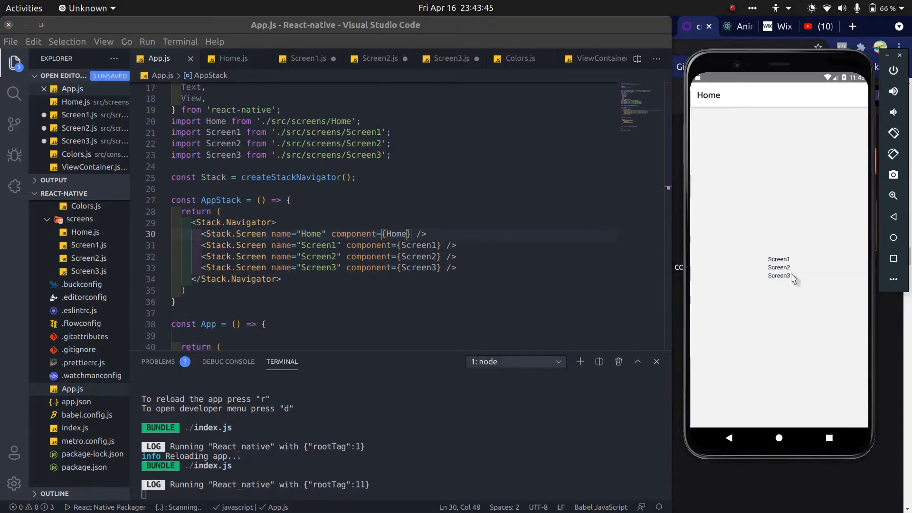
pyautogui.click(779, 267)
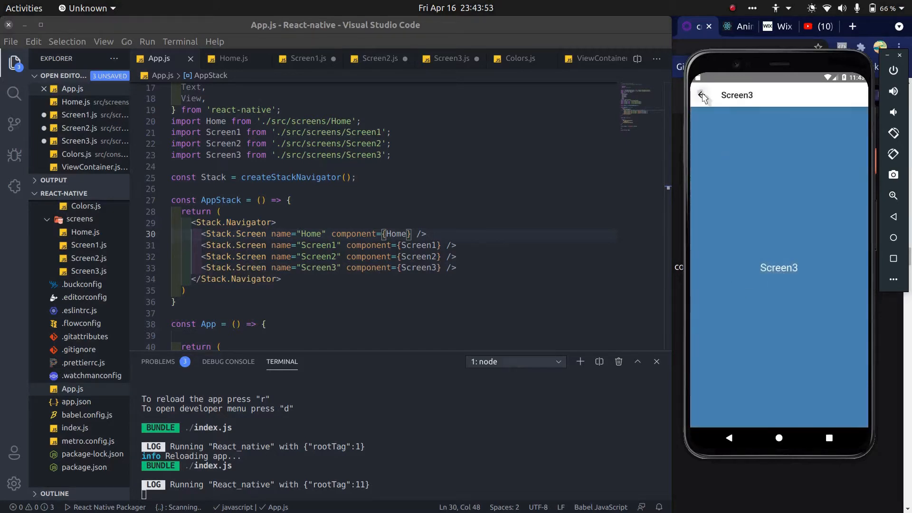
pyautogui.click(702, 95)
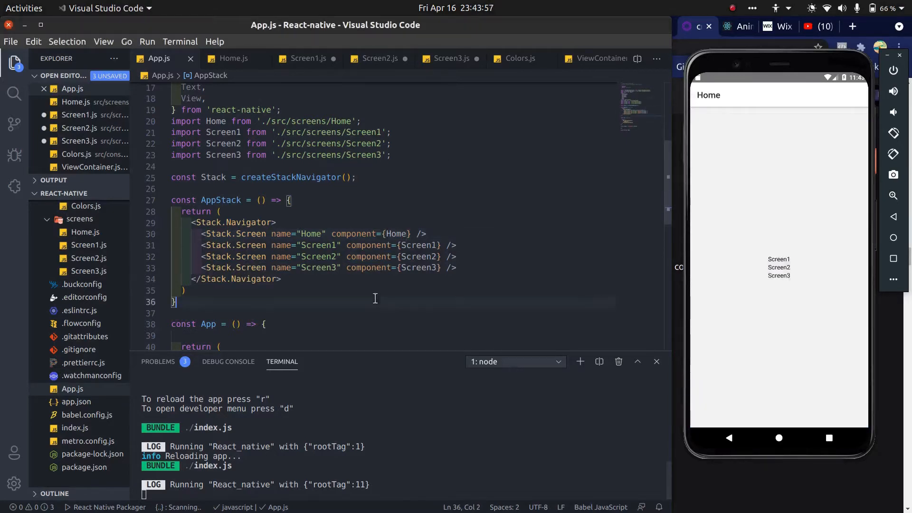
pyautogui.click(234, 58)
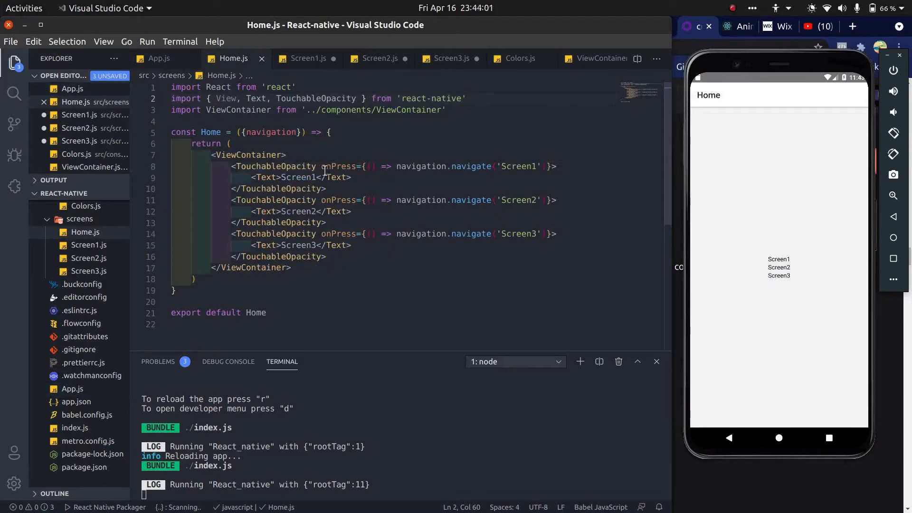
# Give each TouchableOpacity style={styles.button}
pyautogui.write('style=')
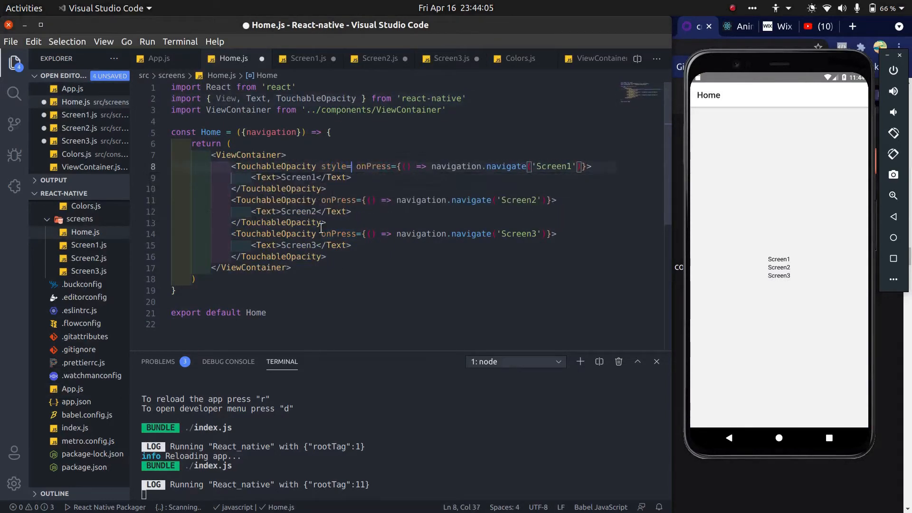
pyautogui.write('styles.button}')
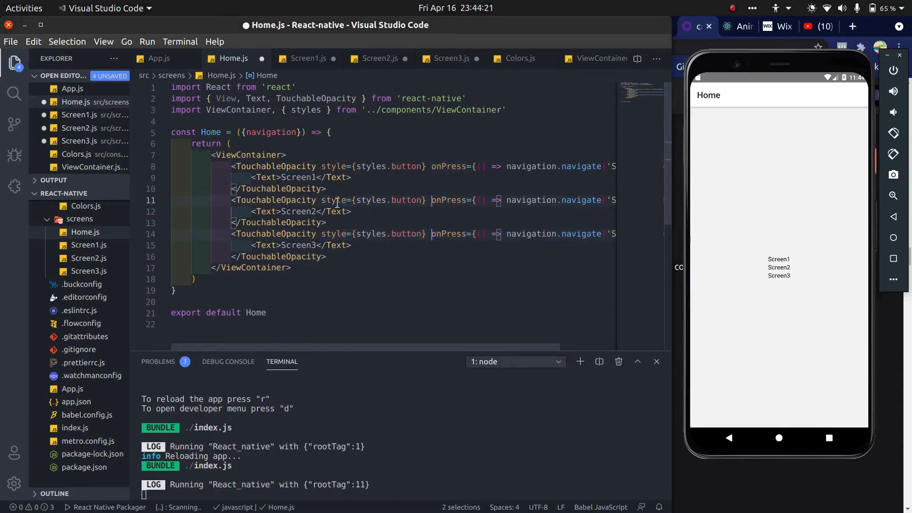
pyautogui.click(159, 58)
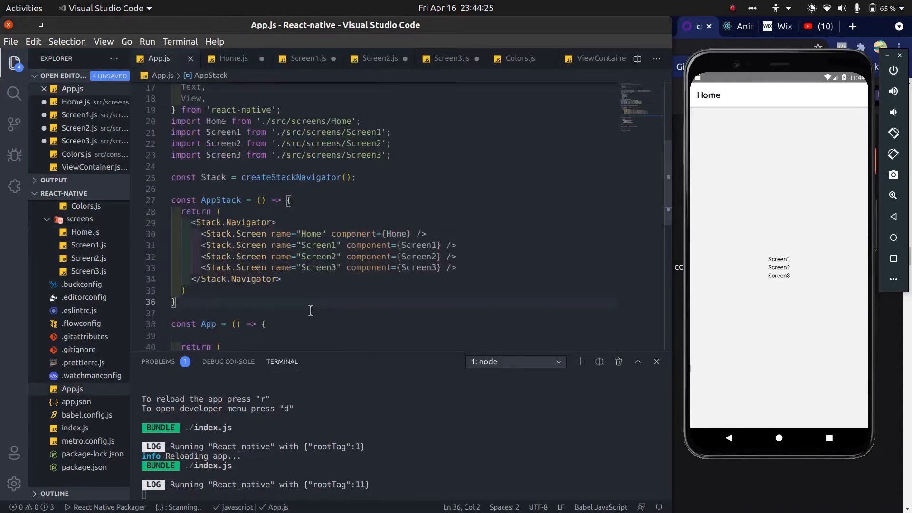
pyautogui.click(234, 58)
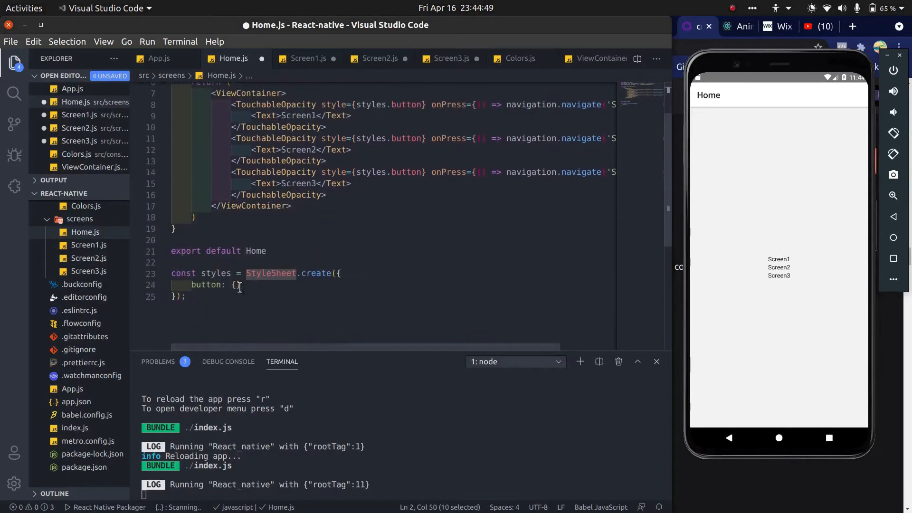
# Define styles.button with padding 16, margin 10 and backgroundColor from Colors
pyautogui.write('padding: 16,')
pyautogui.write('margin: 10,')
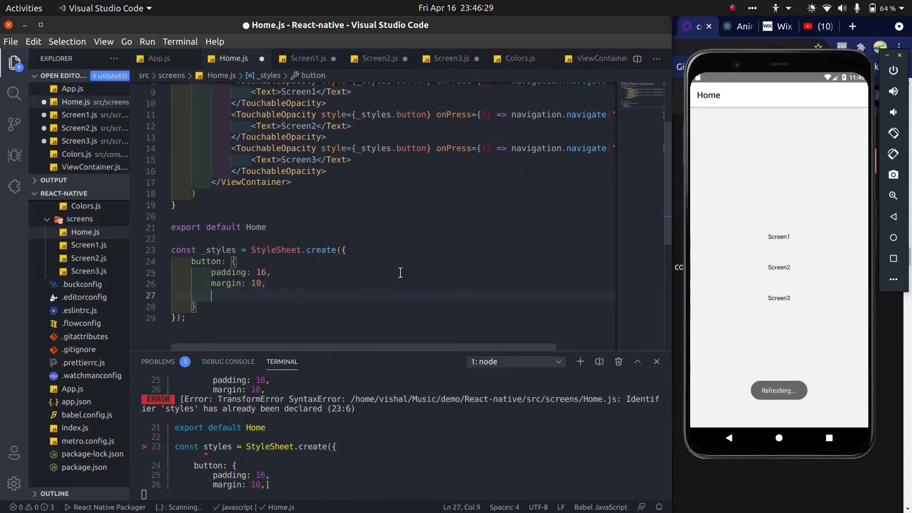
pyautogui.write('backgroundColor:')
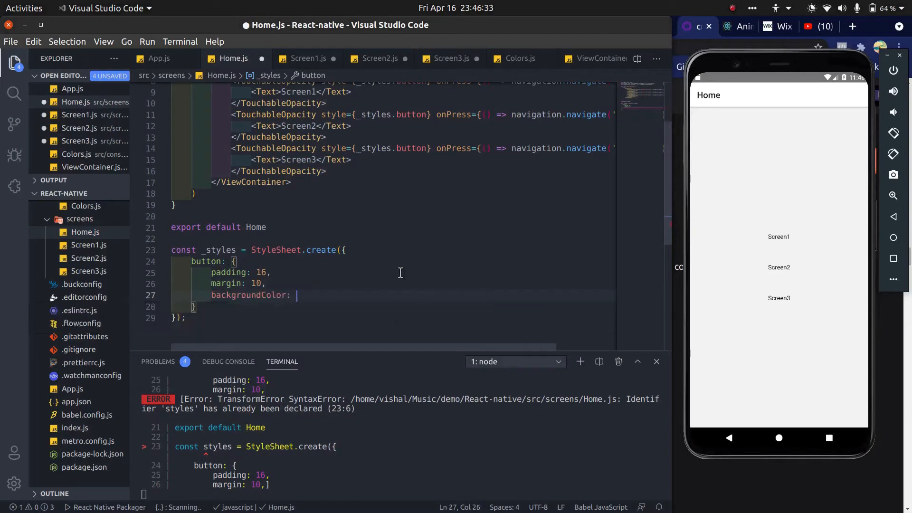
pyautogui.write('C')
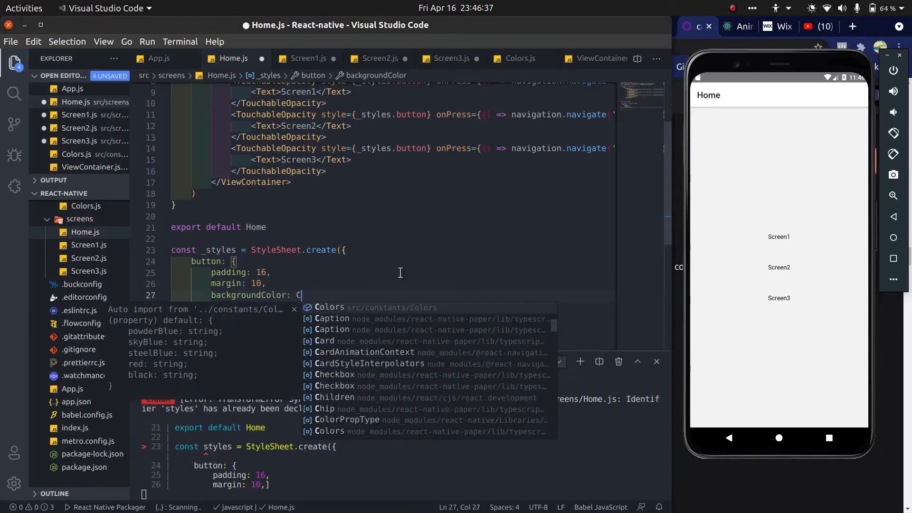
pyautogui.write('olors.')
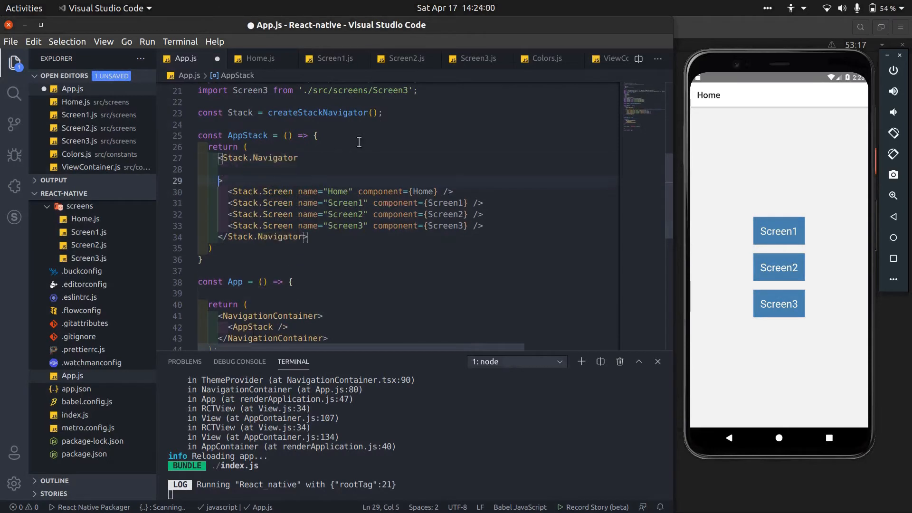
# Add screenOptions with gestureEnabled: true to Stack.Navigator, save, and test Screen1 in the emulator
pyautogui.write('scr')
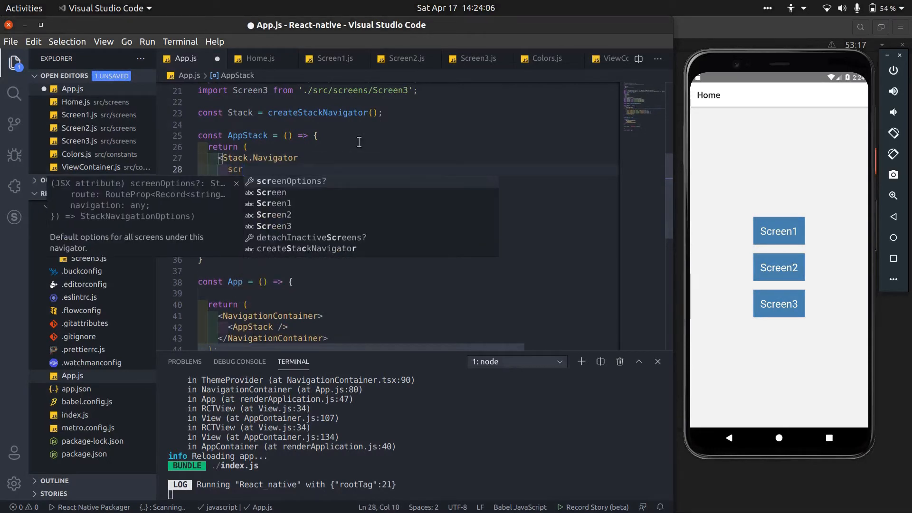
pyautogui.write('gestureEnabled: true')
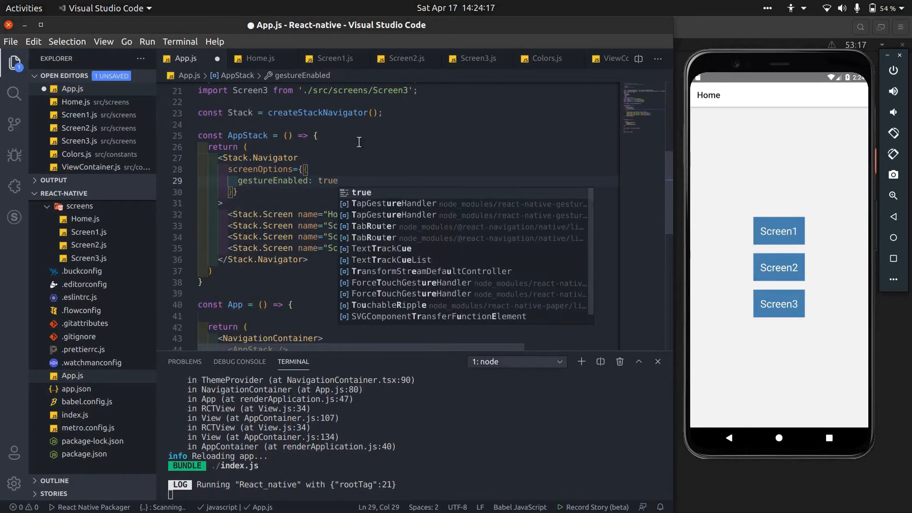
pyautogui.write(',')
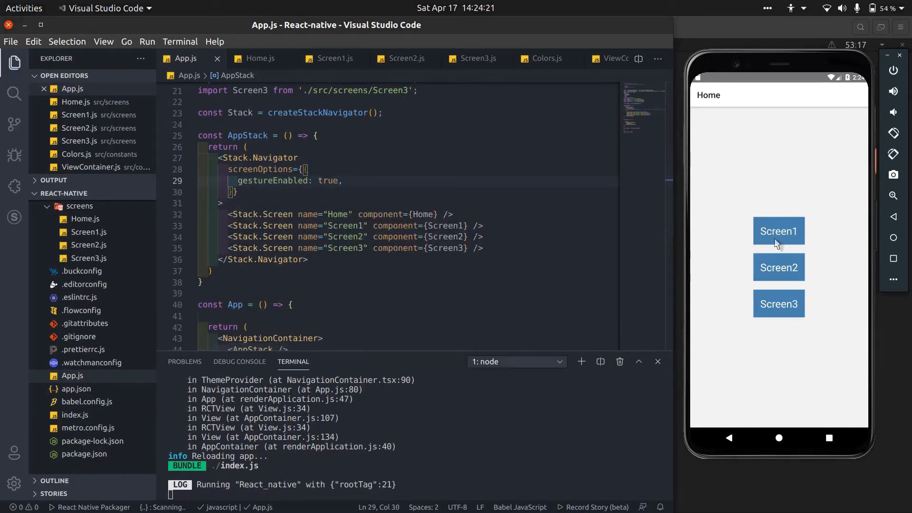
pyautogui.click(778, 231)
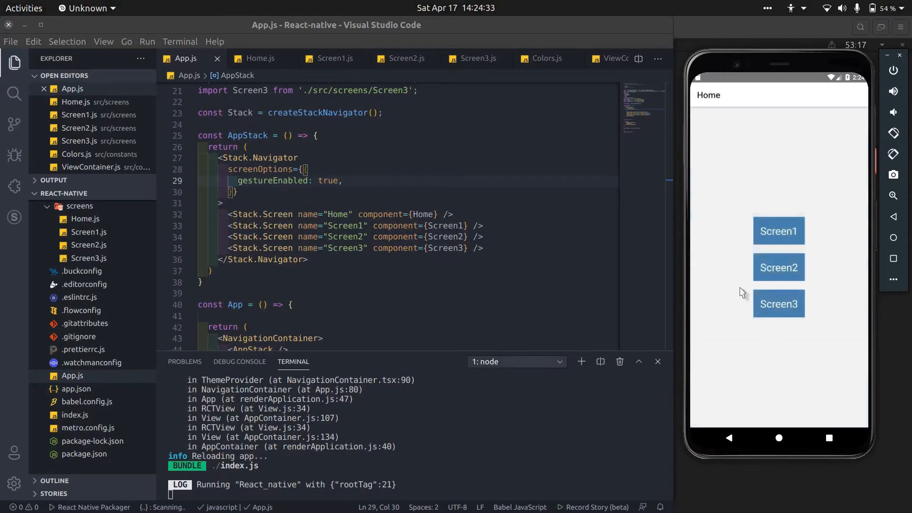
pyautogui.press('ctrl+f')
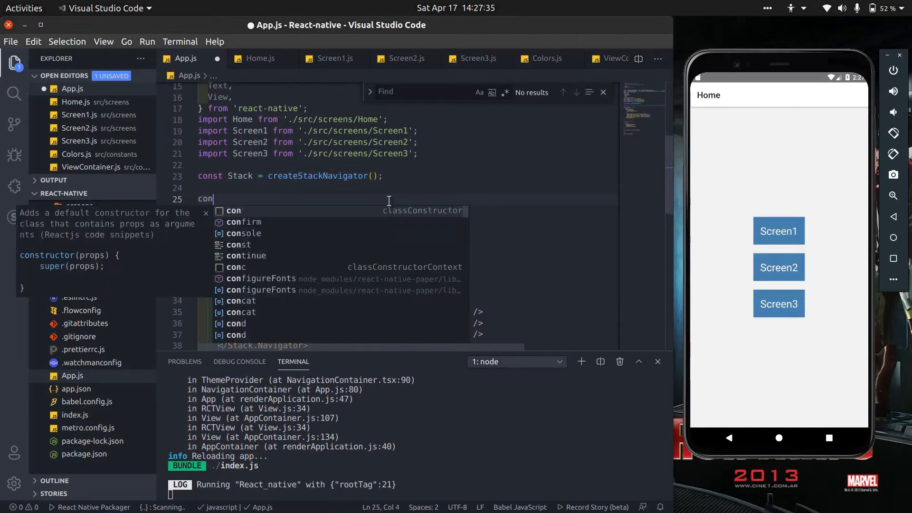
# Declare a config object with spring animation, stiffness 1000, damping 50 and mass 3
pyautogui.write('config = {}')
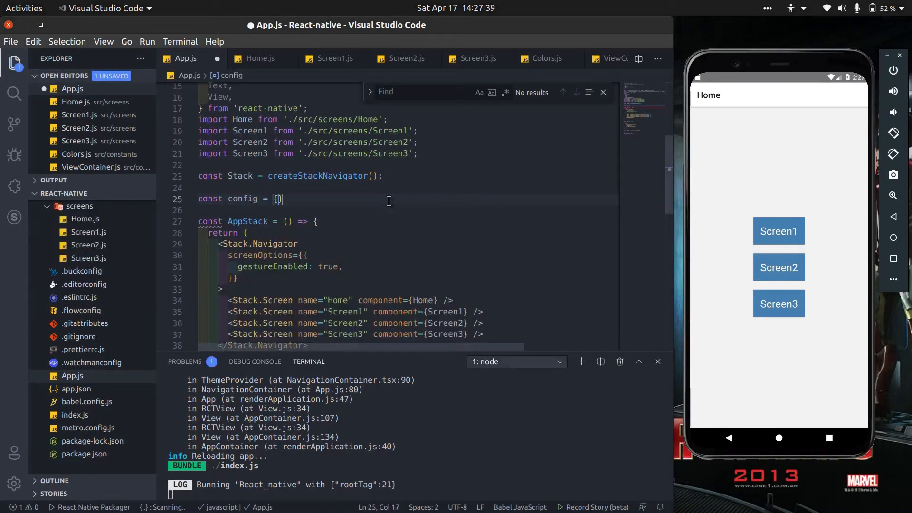
pyautogui.write('animation')
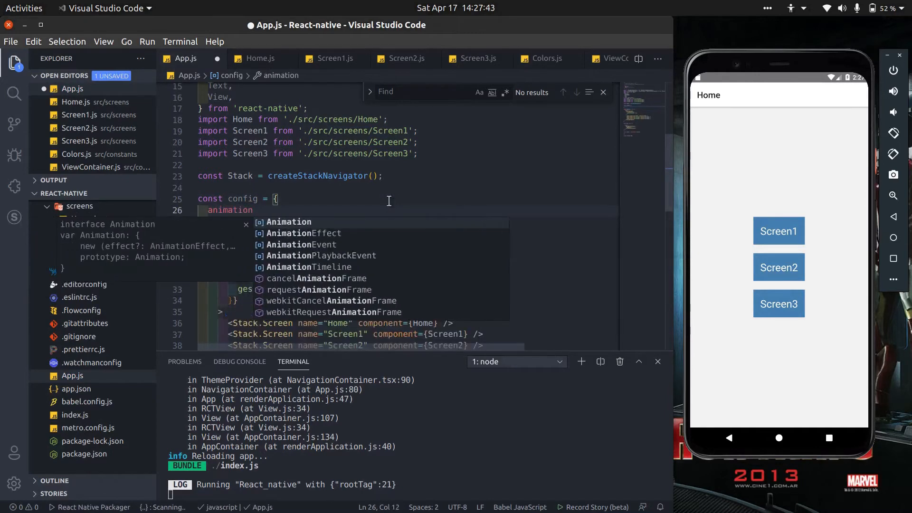
pyautogui.write(": 'sp'")
pyautogui.write('config: {')
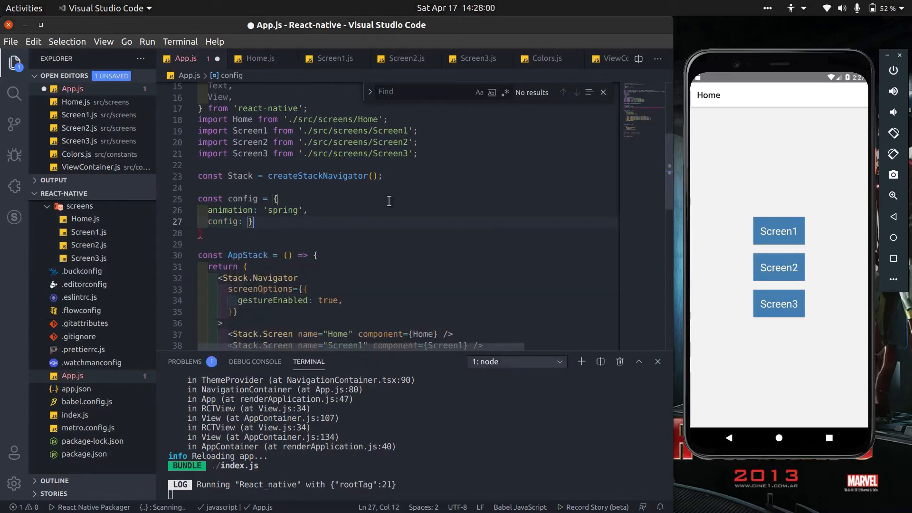
pyautogui.write('sti')
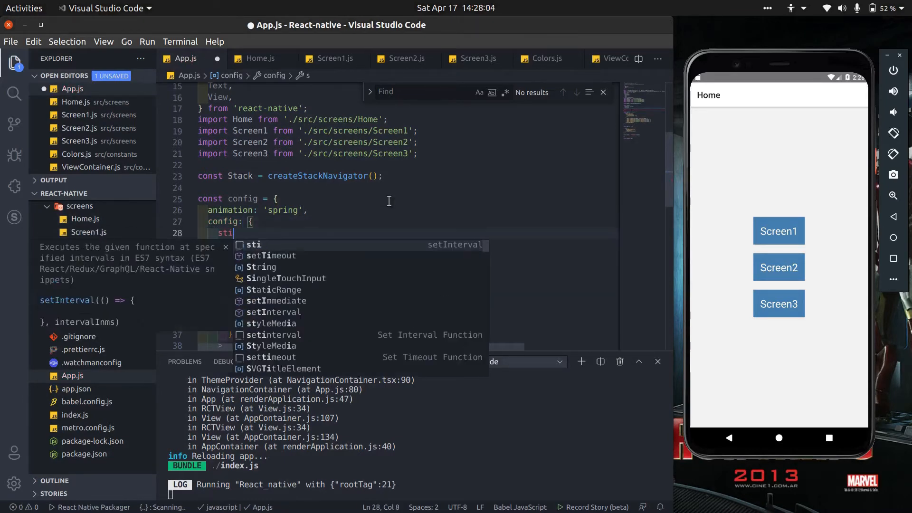
pyautogui.write('ffness')
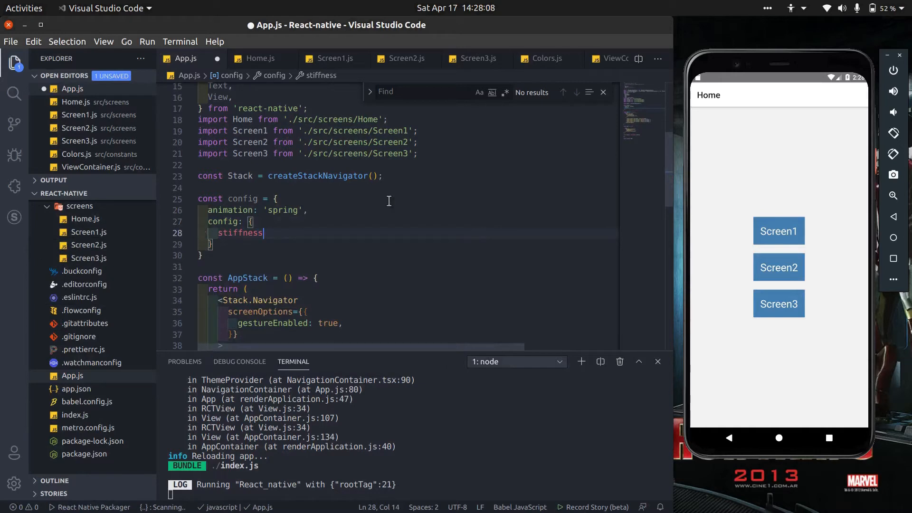
pyautogui.write(': 1000,')
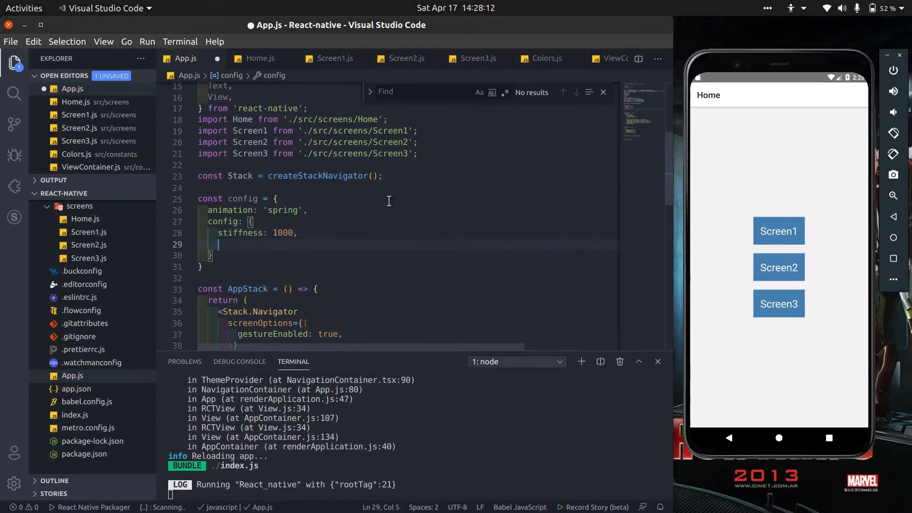
pyautogui.write('damping:')
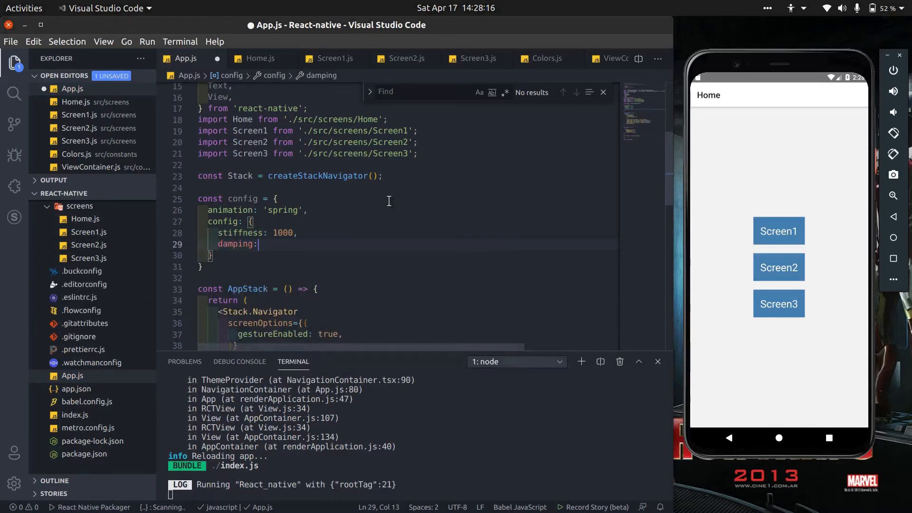
pyautogui.write('50,')
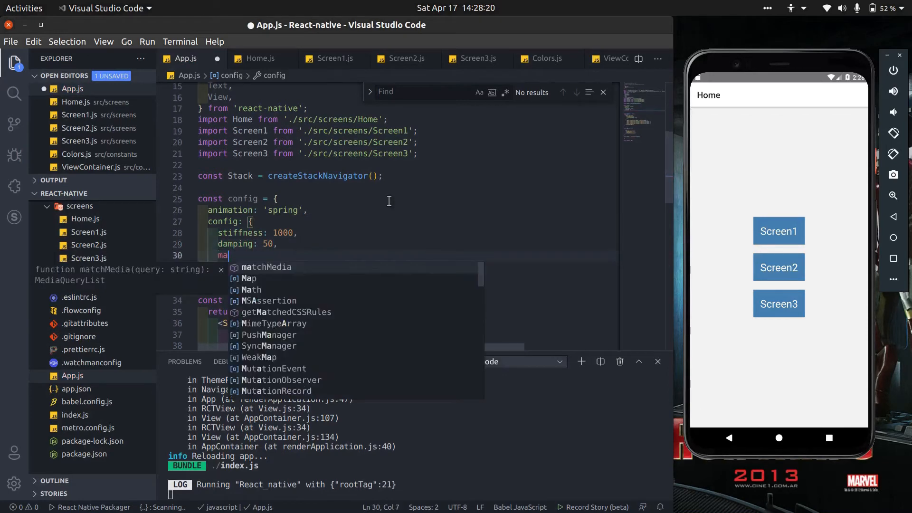
pyautogui.write('ss: 3,')
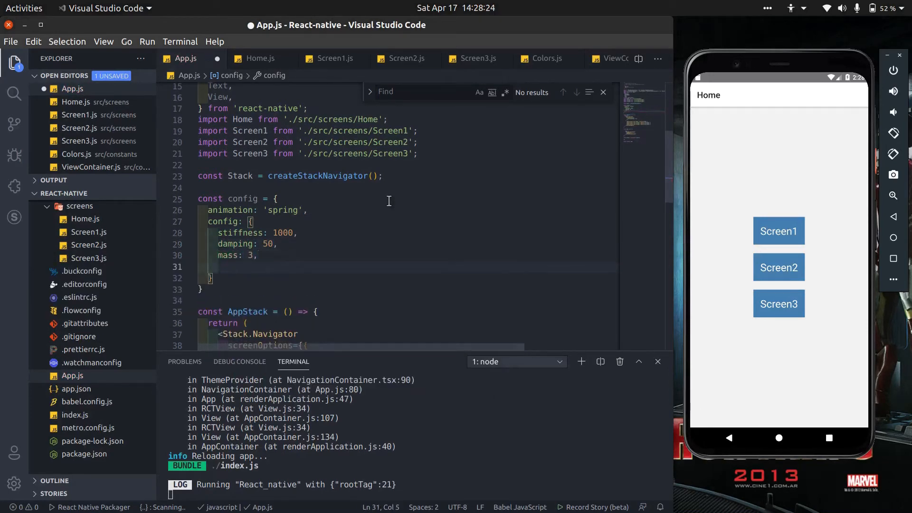
# Add overshootClamping false and restDisplacementThreshold and restSpeedThreshold of 0.01 to config
pyautogui.write('overshooti')
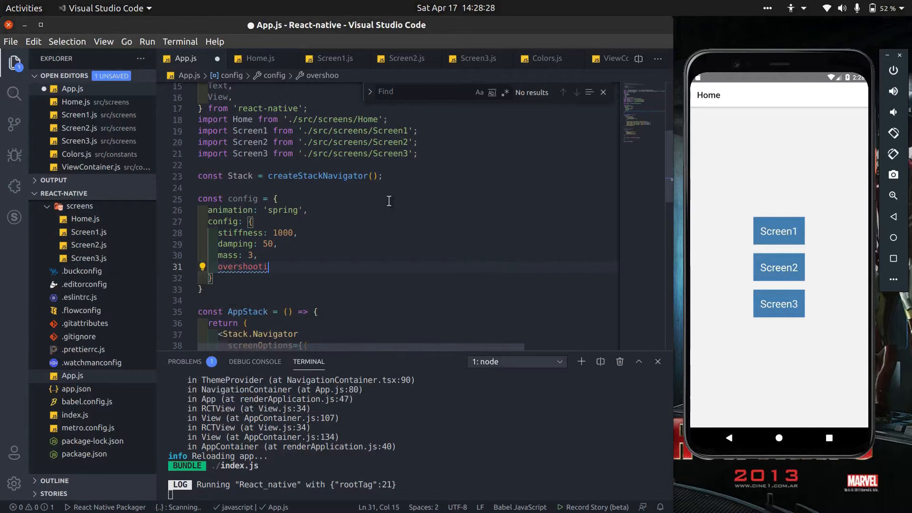
pyautogui.write('Clamping: false,')
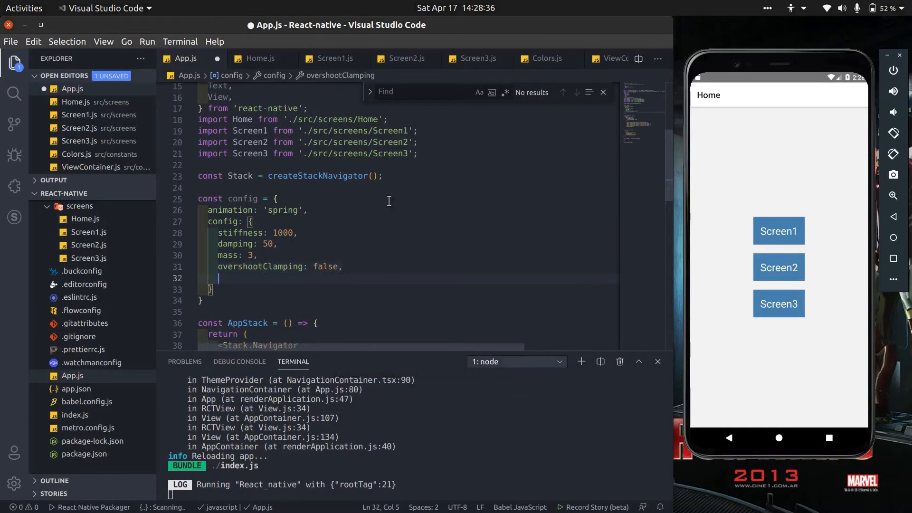
pyautogui.write('rese')
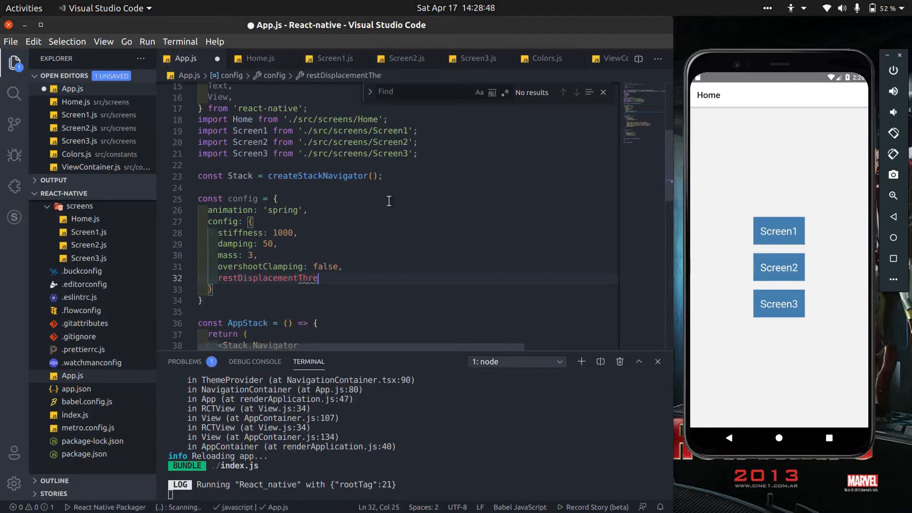
pyautogui.write('shold: 0')
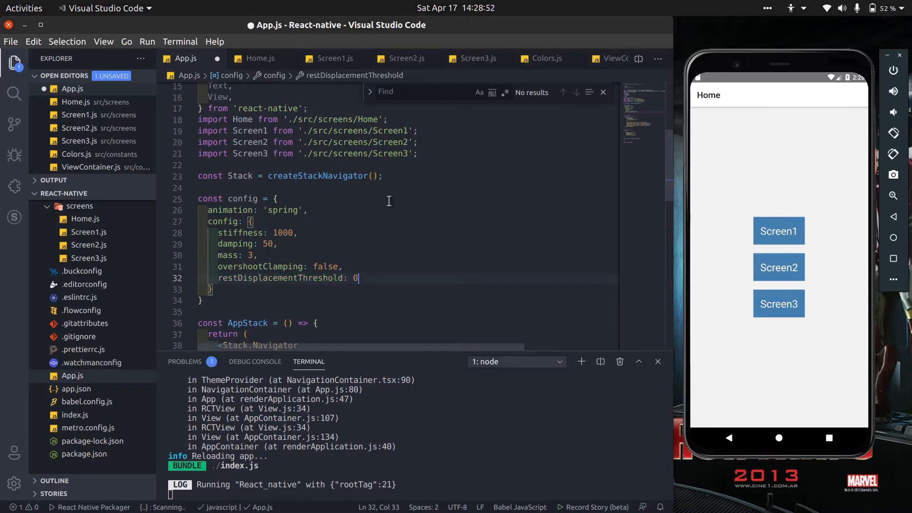
pyautogui.write('.01,')
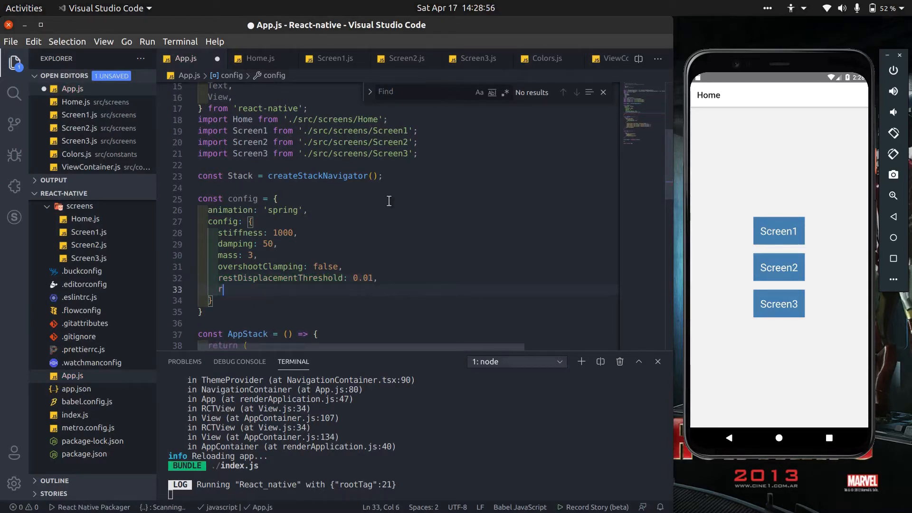
pyautogui.write('estSpeed')
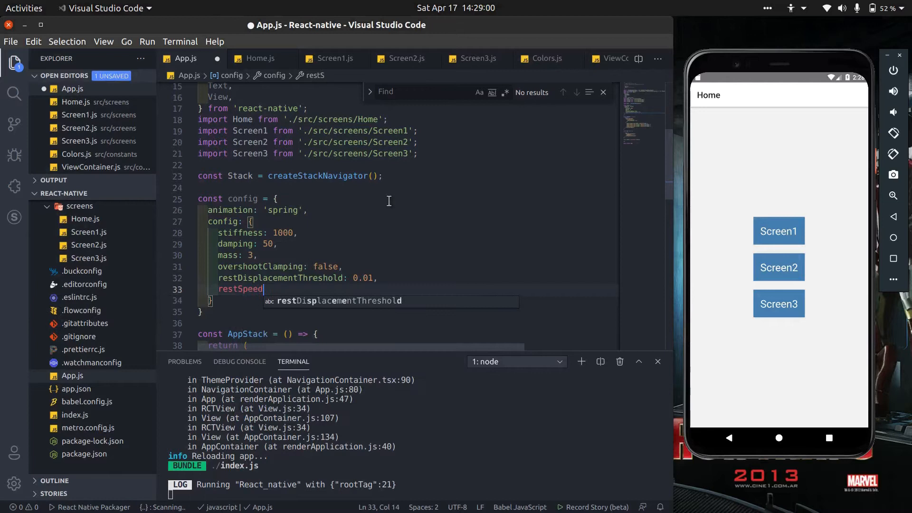
pyautogui.write('Thresh')
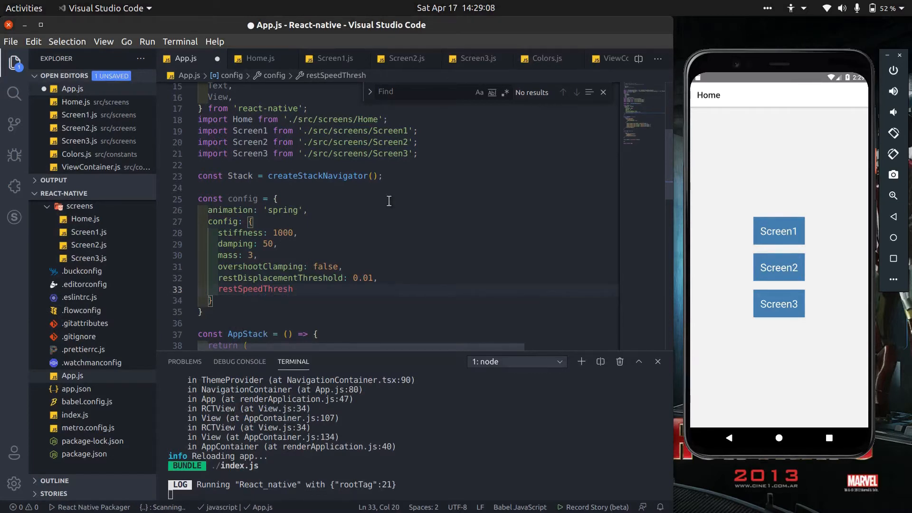
pyautogui.write('old:')
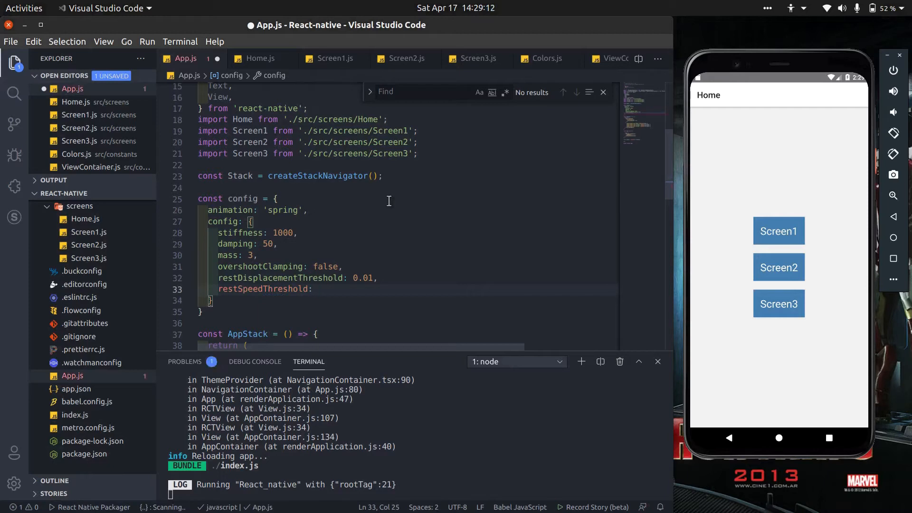
pyautogui.write('0.01,')
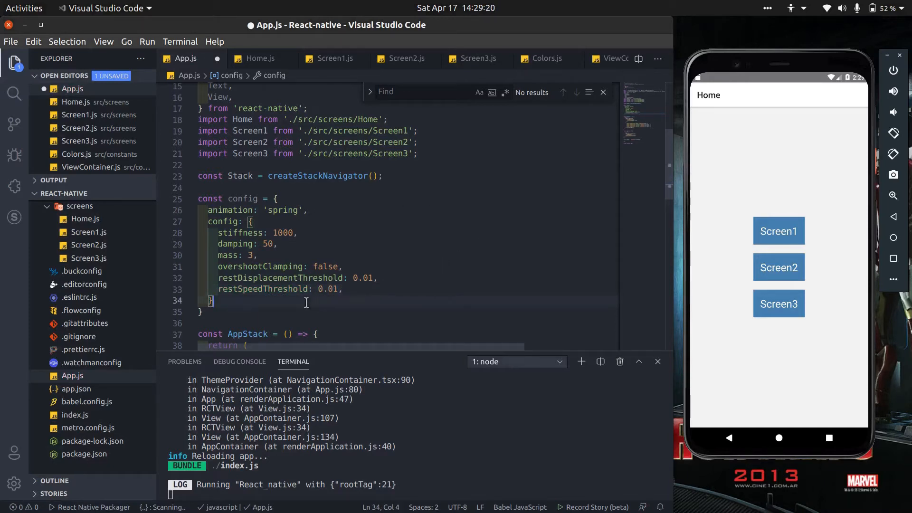
pyautogui.doubleClick(243, 103)
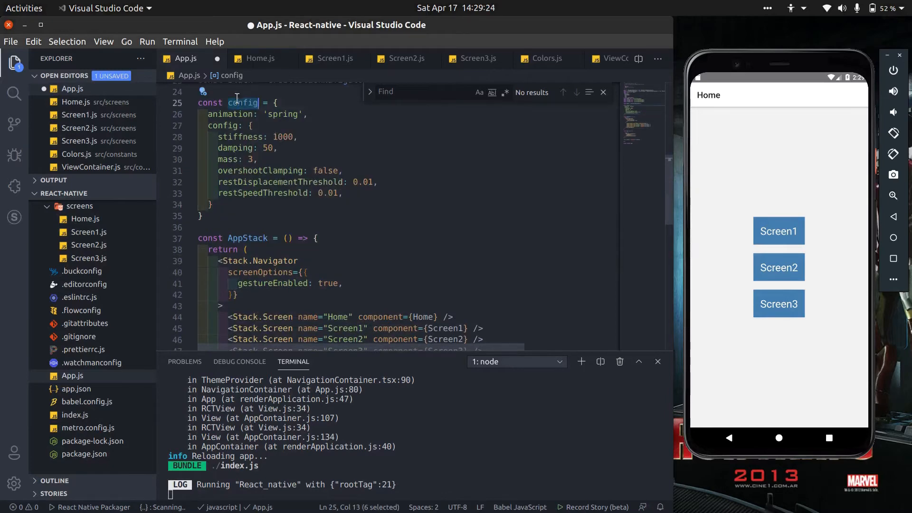
# Add an '// apply for all screen' comment above screenOptions
pyautogui.scroll(-3)
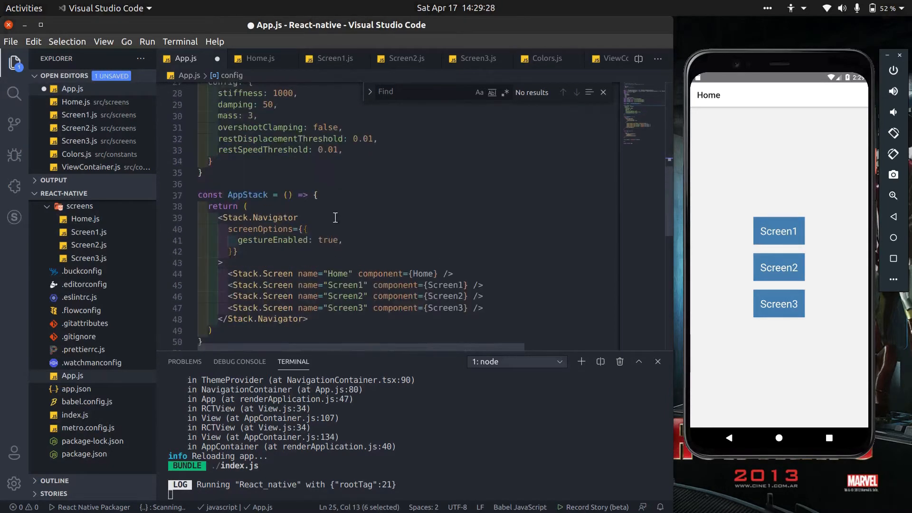
pyautogui.write('// a')
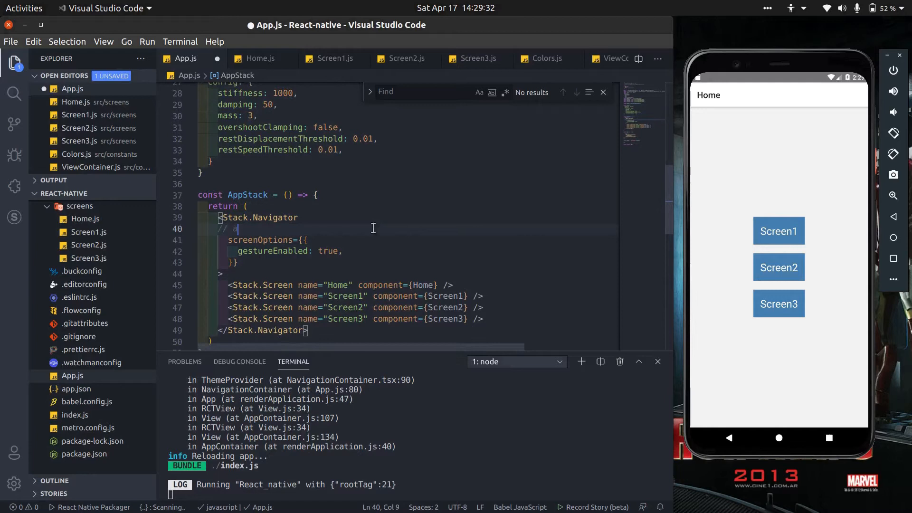
pyautogui.write('pply for all s')
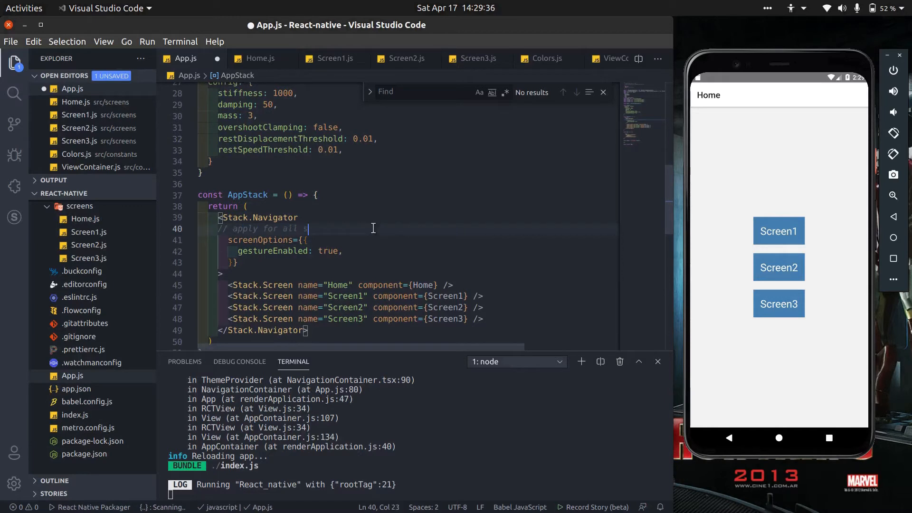
pyautogui.write('creen')
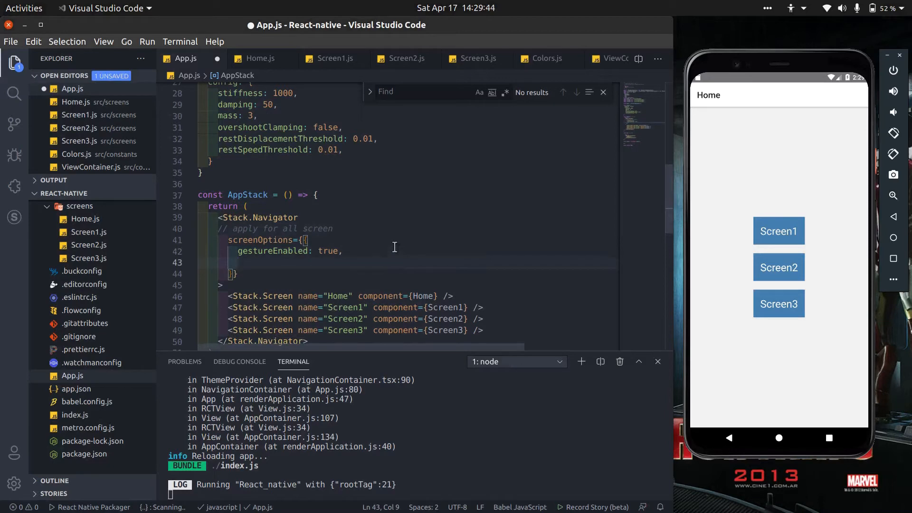
# Add transitionSpec with open: config and close: config to screenOptions and save
pyautogui.write('transitionSpec: {')
pyautogui.write('open')
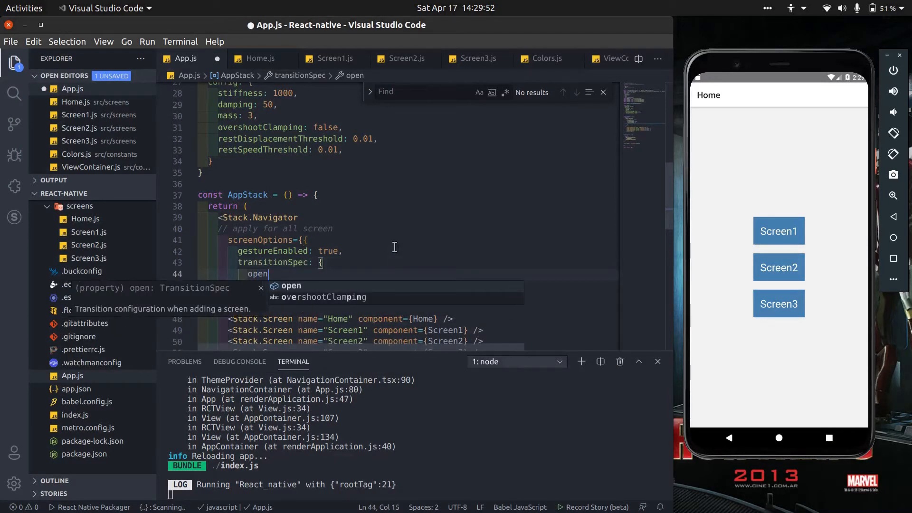
pyautogui.write(': config,')
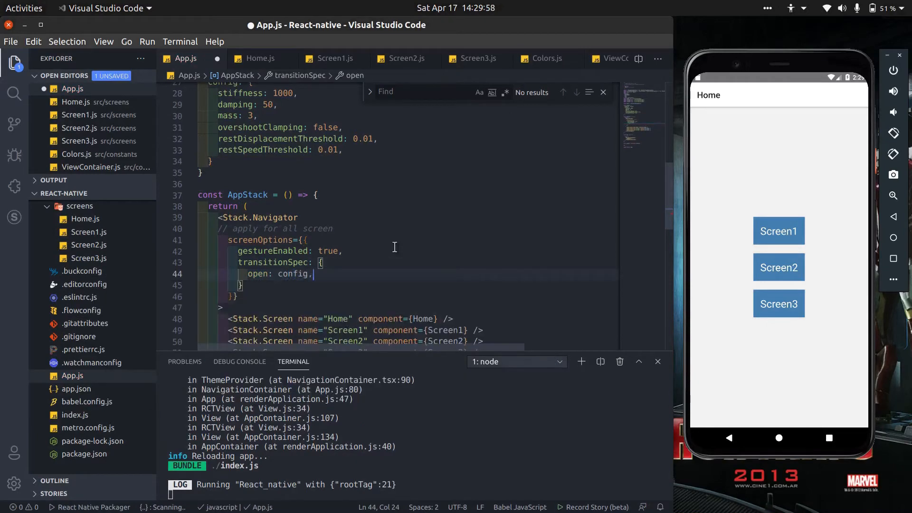
pyautogui.write('close: config')
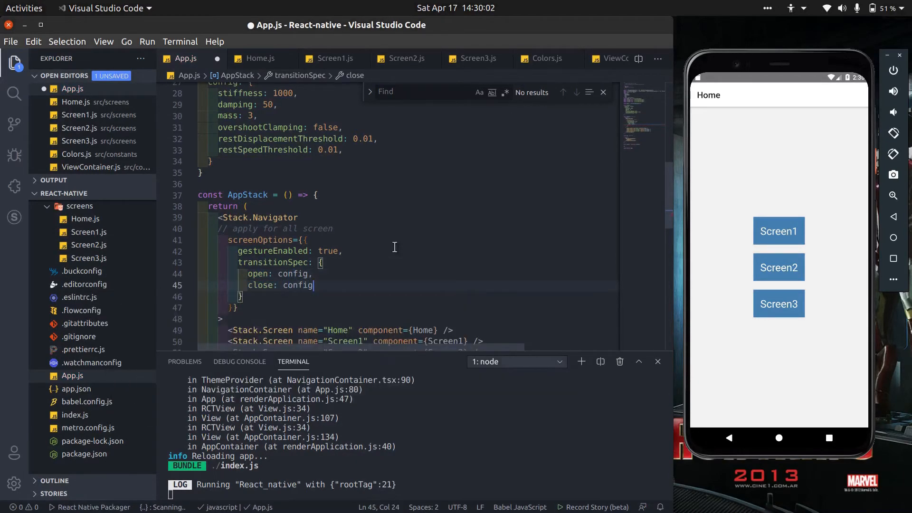
pyautogui.write(',')
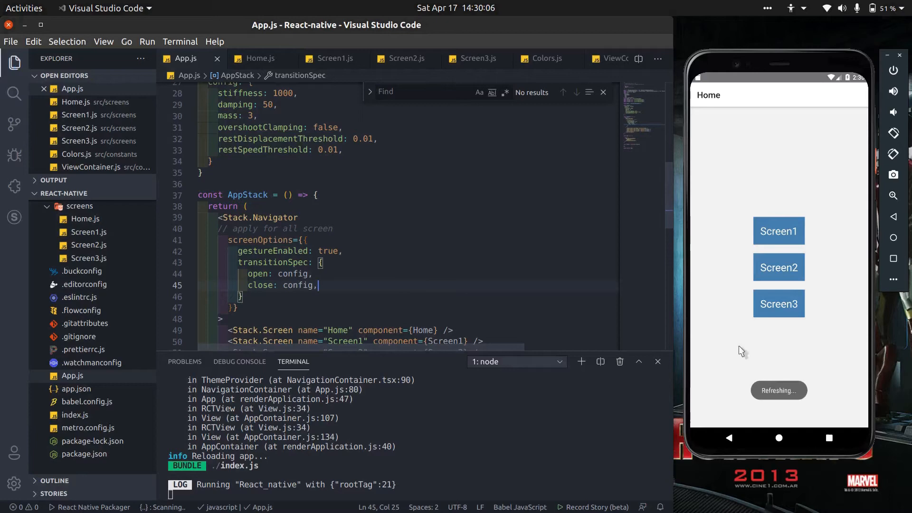
pyautogui.click(778, 303)
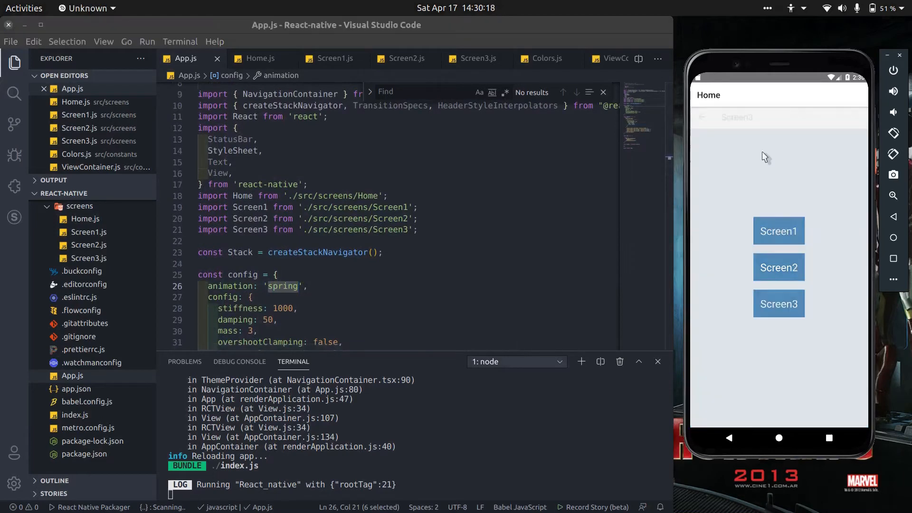
pyautogui.click(779, 267)
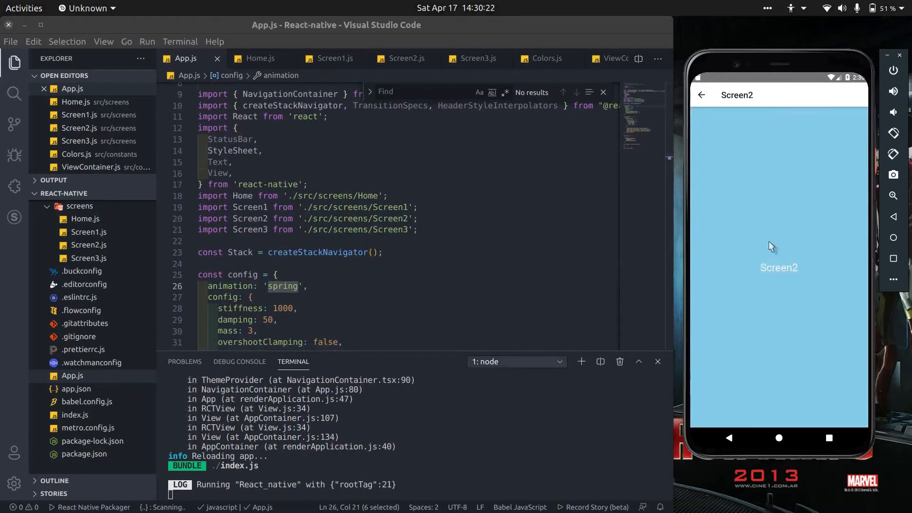
pyautogui.click(701, 95)
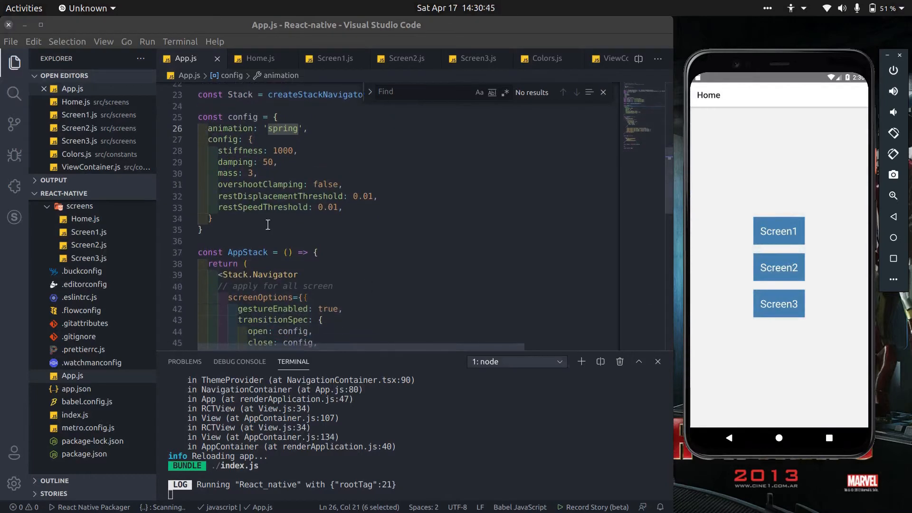
# Declare a closeConfig object with animation 'timing' and a nested config
pyautogui.write('co')
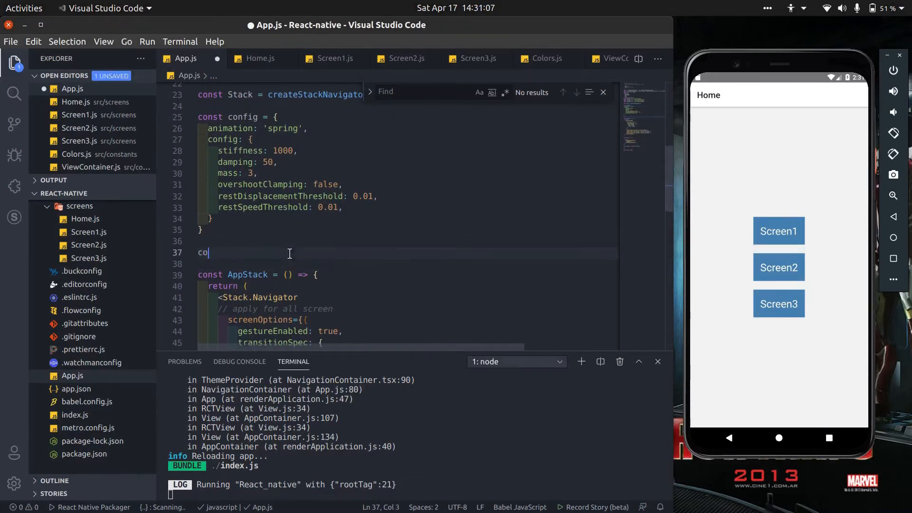
pyautogui.write('nst closeConfig = {')
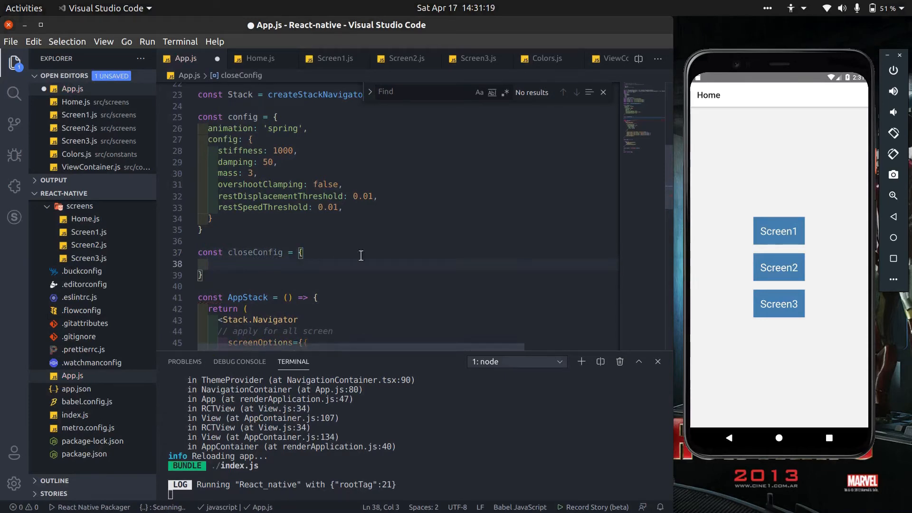
pyautogui.write('animation:')
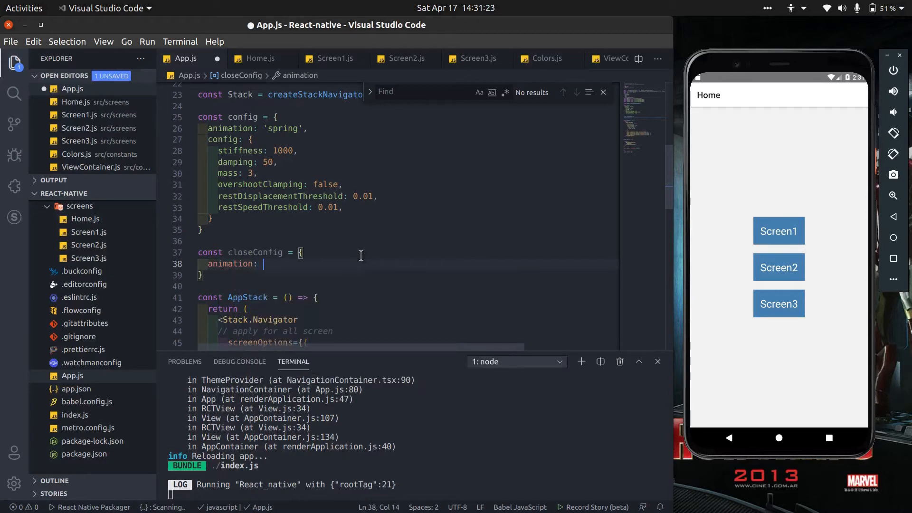
pyautogui.write("'timing'")
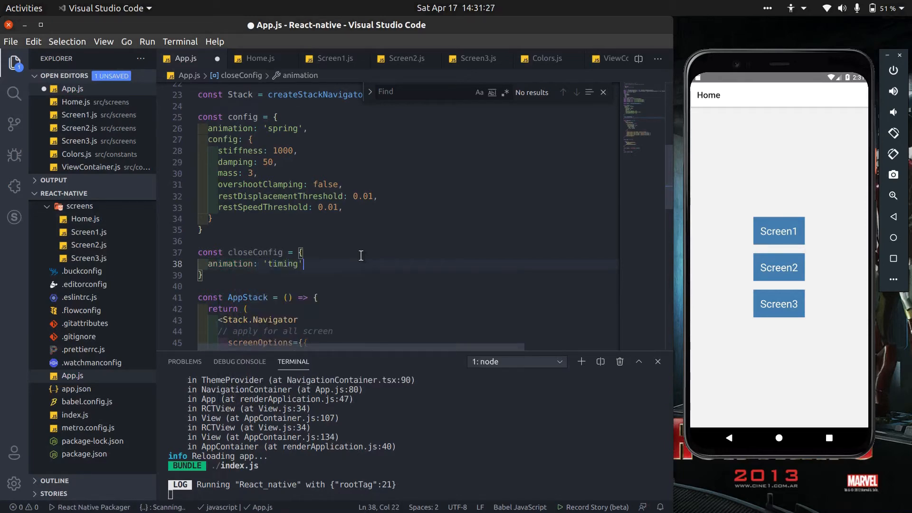
pyautogui.write('config')
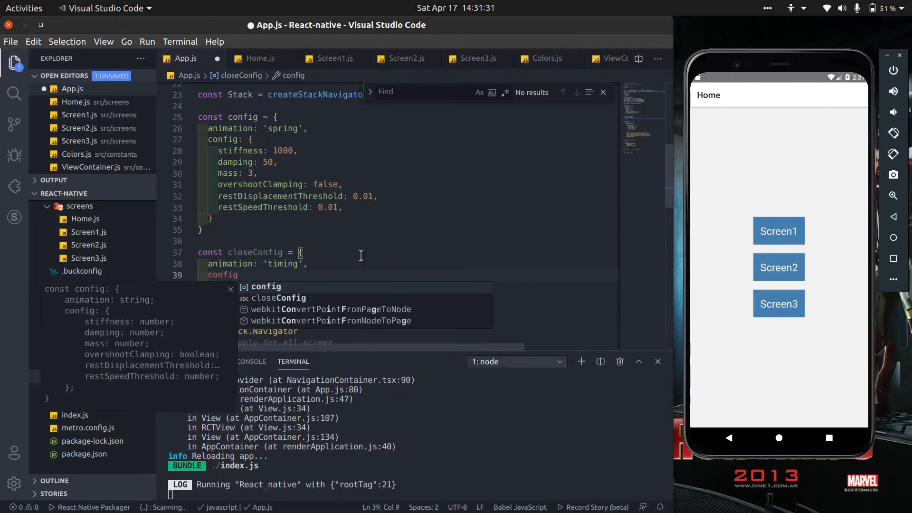
# Set closeConfig's duration to 200 and easing to Easing.linear, and save
pyautogui.write('duration')
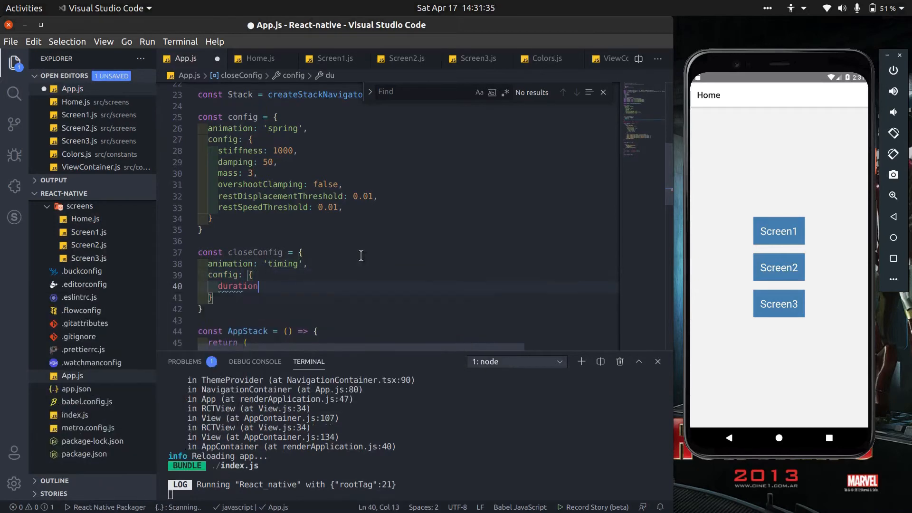
pyautogui.write(':')
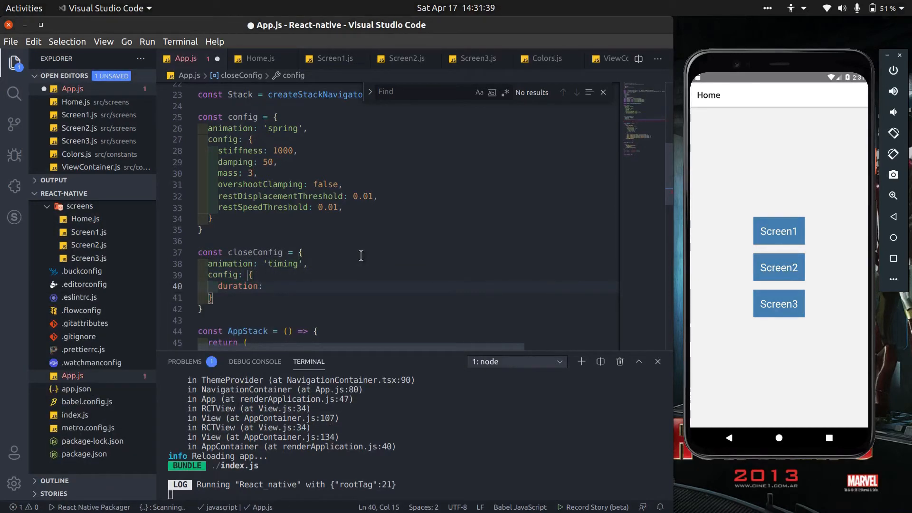
pyautogui.write('200,')
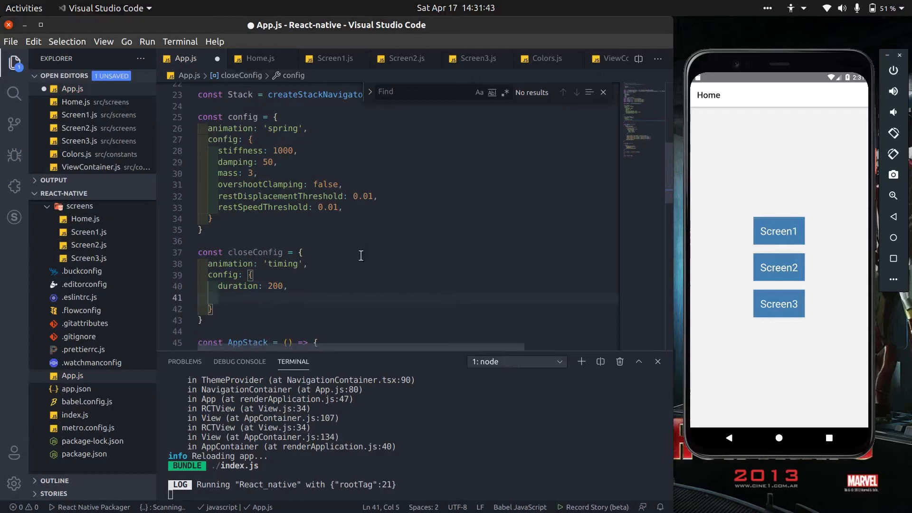
pyautogui.write('easing')
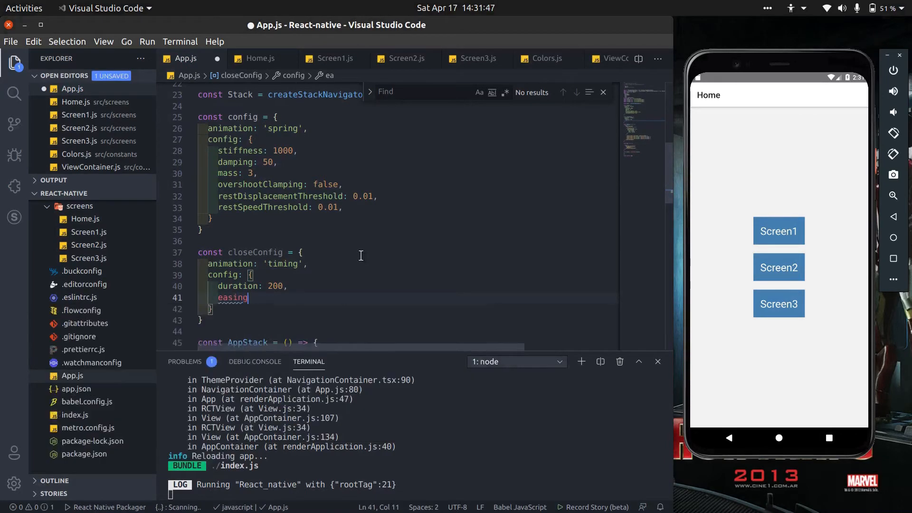
pyautogui.write(': Es')
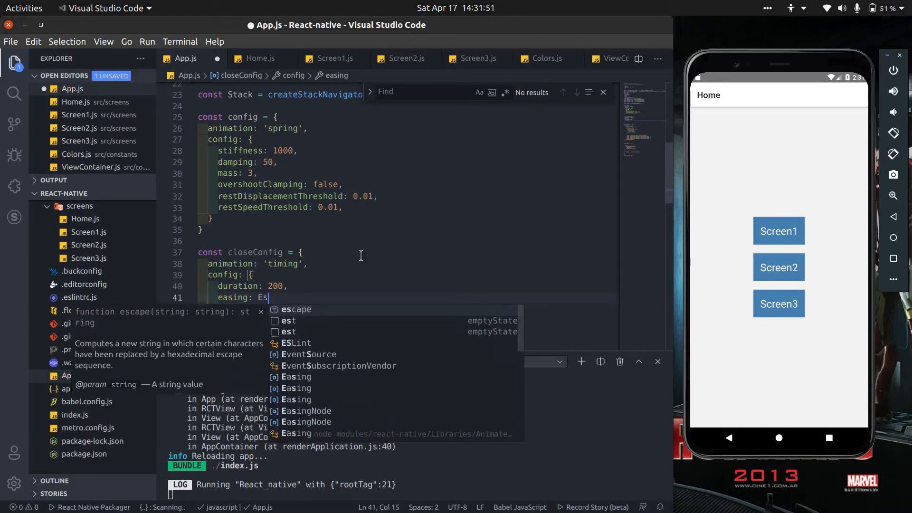
pyautogui.write('asing')
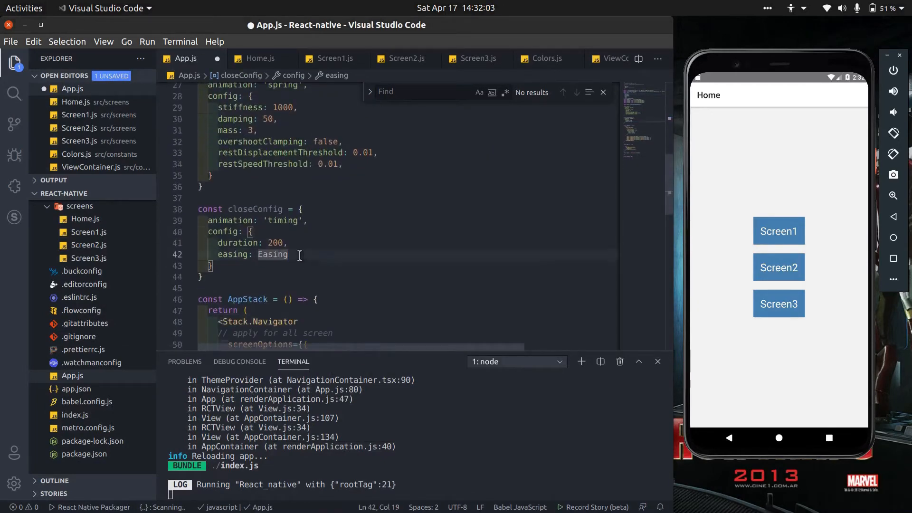
pyautogui.write('.linear')
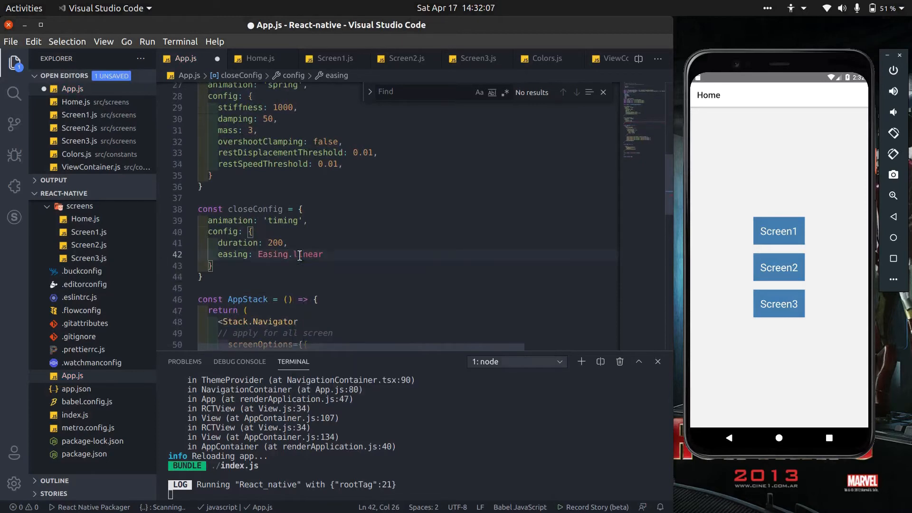
pyautogui.write(',')
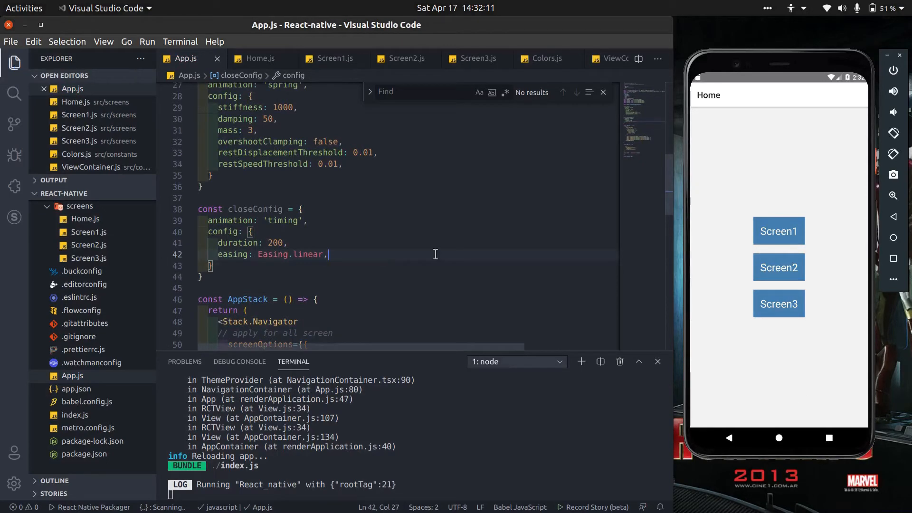
pyautogui.scroll(-3)
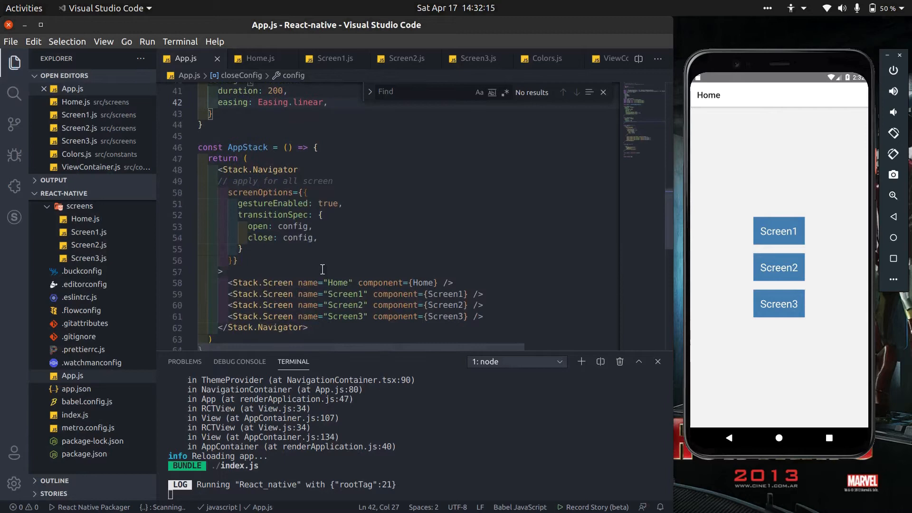
# Use closeConfig for close and set cardStyleInterpolator to CardStyleInterpolators.forHorizontalIOS, then save
pyautogui.write('closeC')
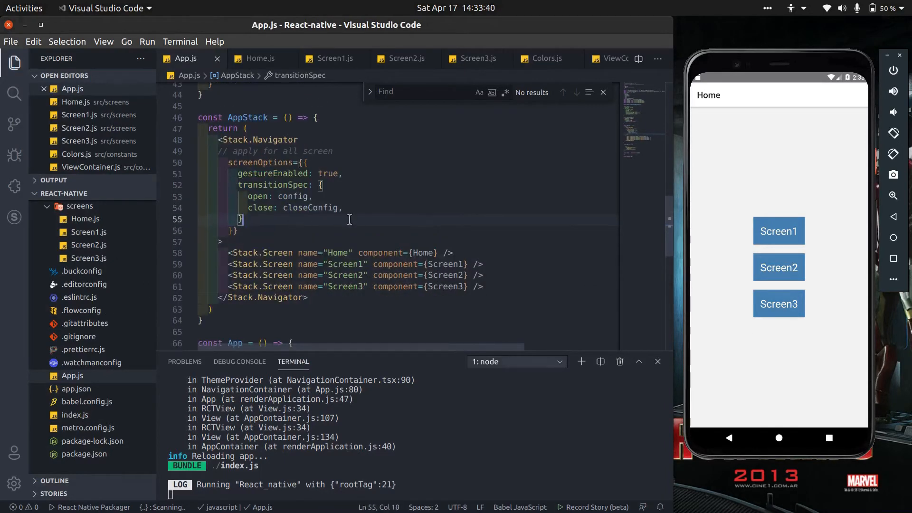
pyautogui.write('cardS')
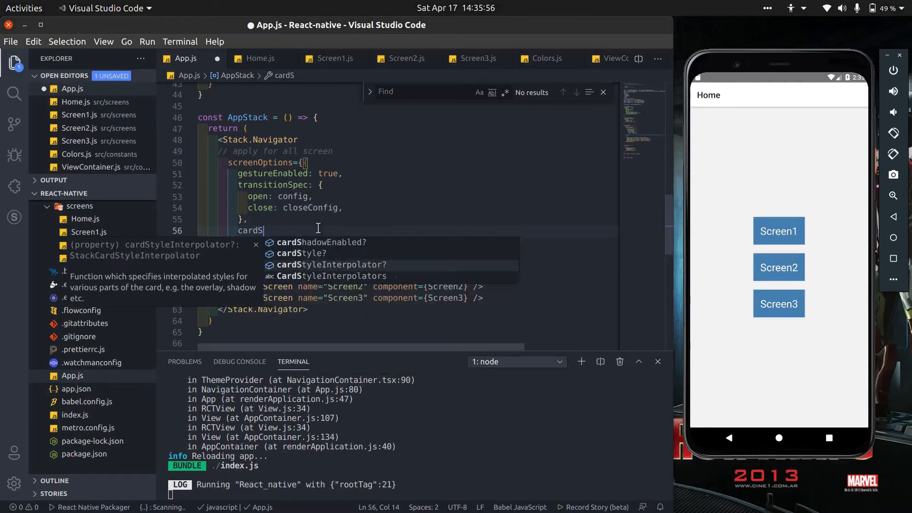
pyautogui.write('tyle')
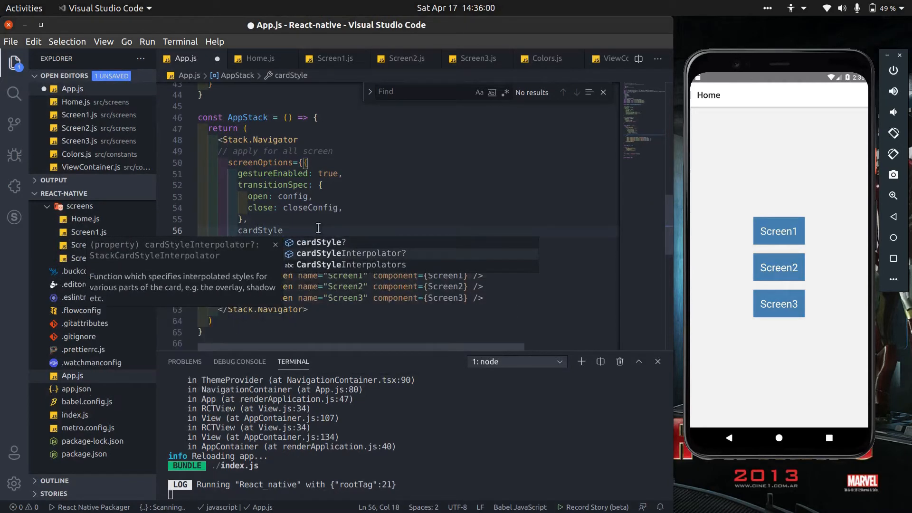
pyautogui.write('Interpolator: Card')
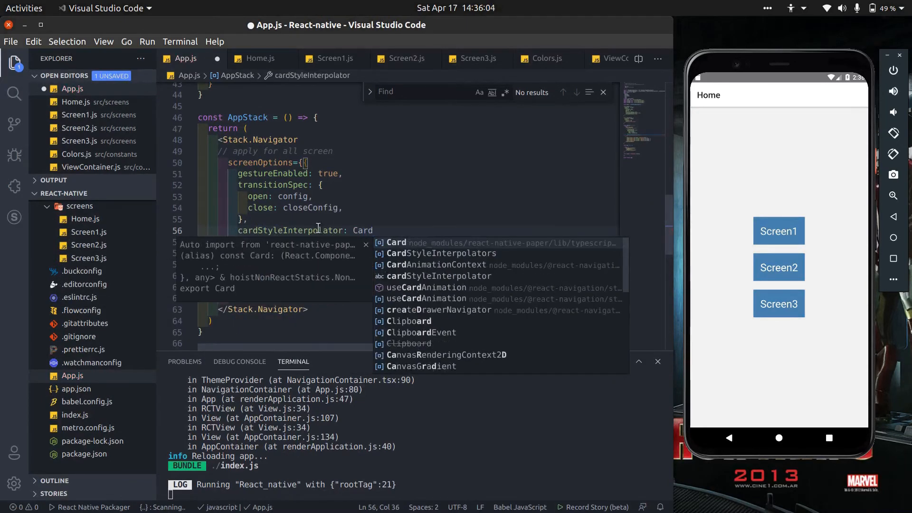
pyautogui.write('StyleInterpolators.forHorizontalIOS,')
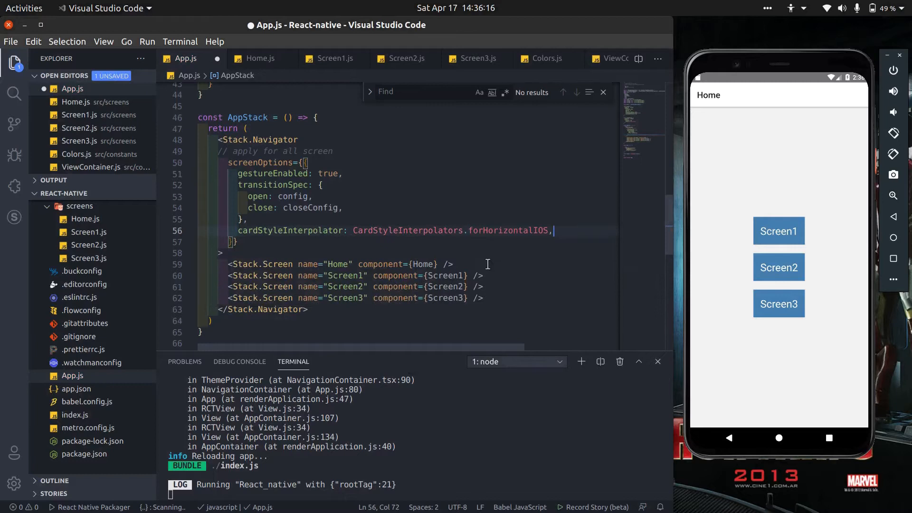
pyautogui.press('ctrl+s')
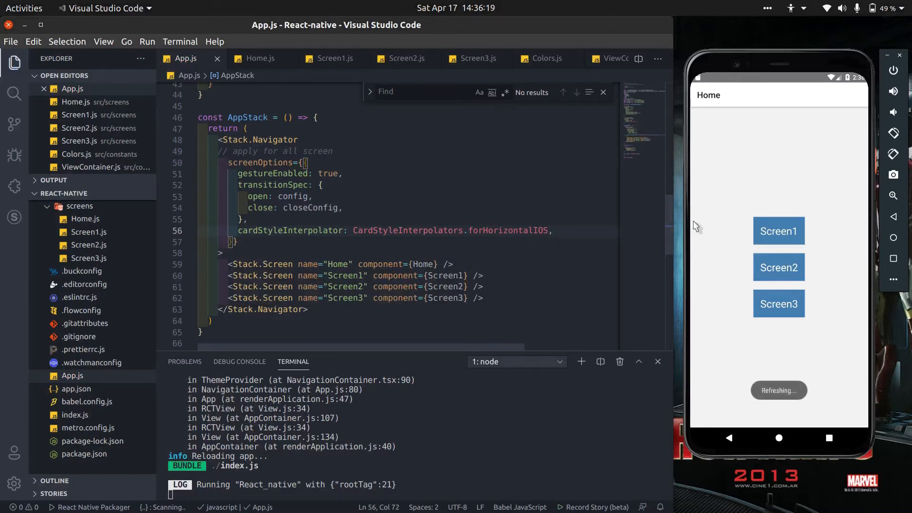
# Add gestureDirection: 'horizontal' to screenOptions, save, and test Screen1 and Screen3 transitions in the emulator
pyautogui.click(778, 231)
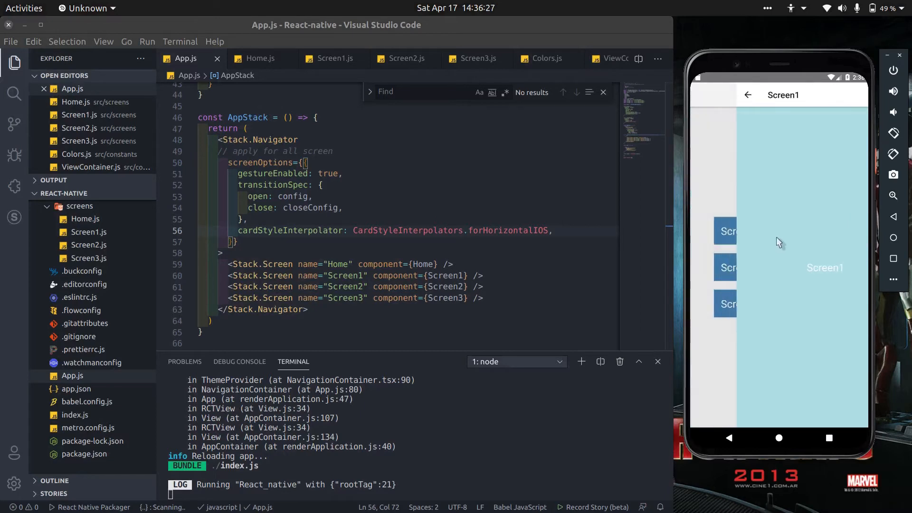
pyautogui.click(748, 95)
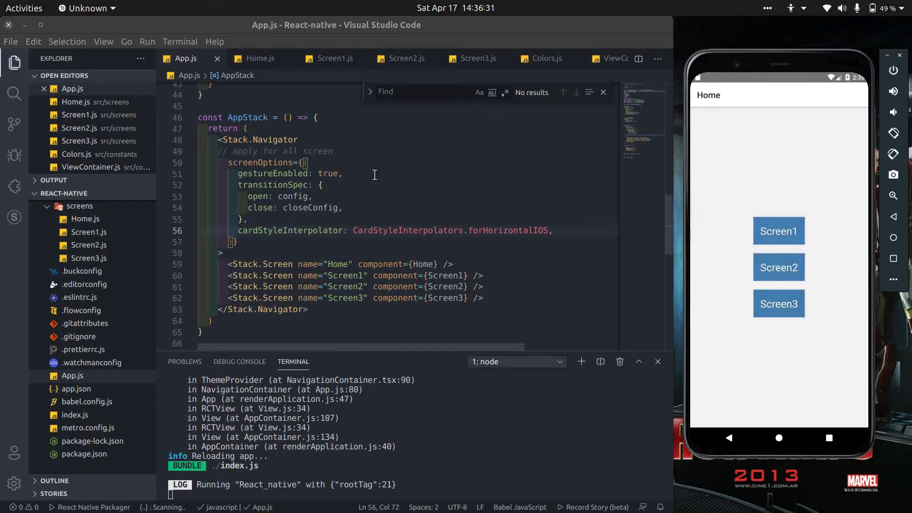
pyautogui.write("gestureDirection: 'horizontal")
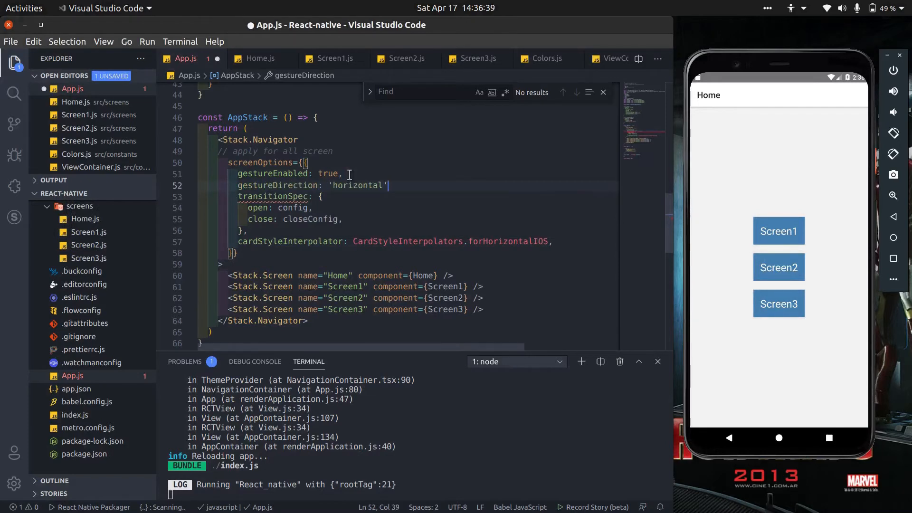
pyautogui.click(778, 304)
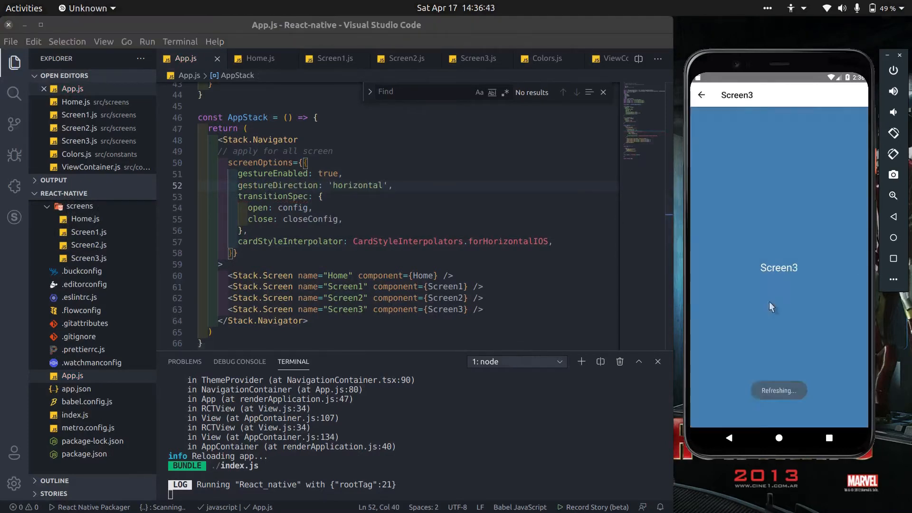
pyautogui.click(701, 95)
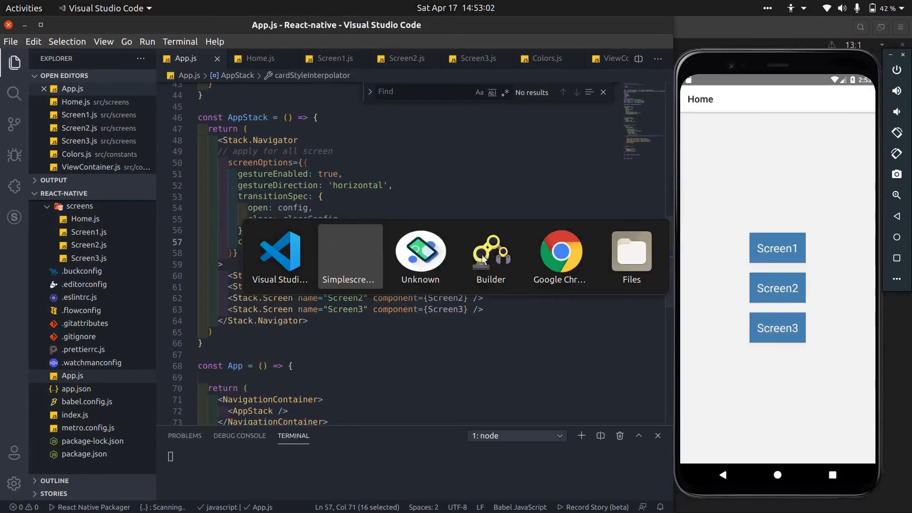
# Try forModalPresentationIOS as the cardStyleInterpolator and preview Screen1 and Screen3 transitions in the emulator
pyautogui.click(559, 251)
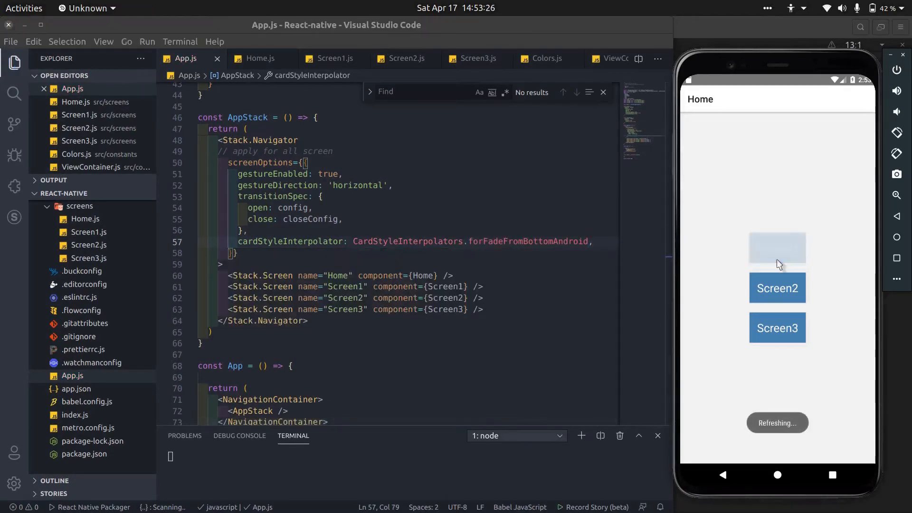
pyautogui.click(777, 248)
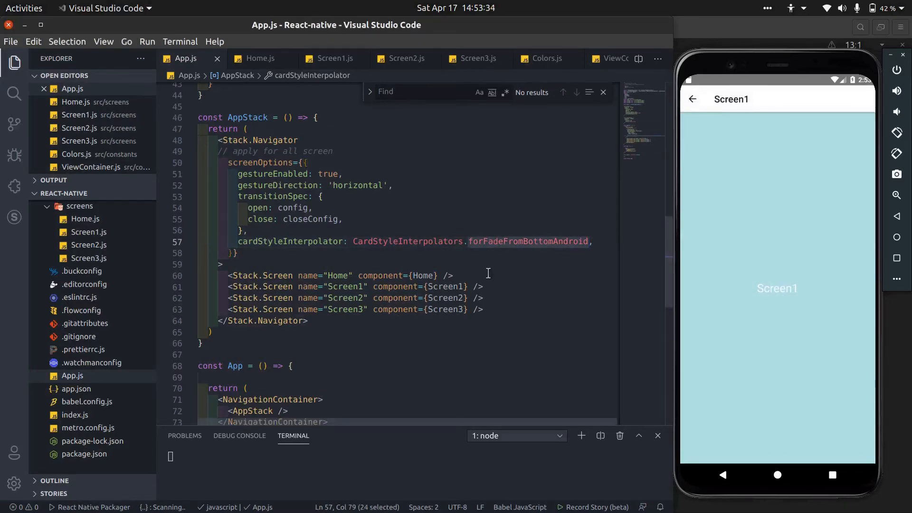
pyautogui.write('forModalPresentationIOS')
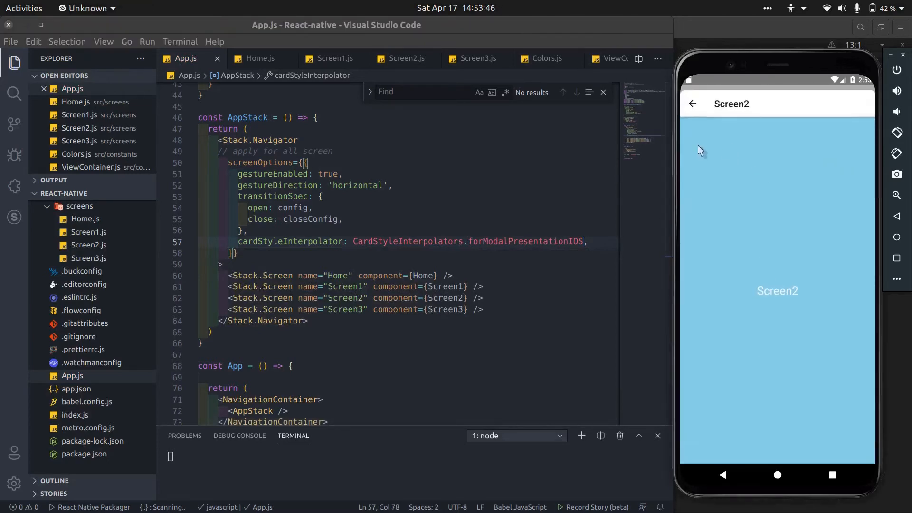
pyautogui.moveTo(794, 182)
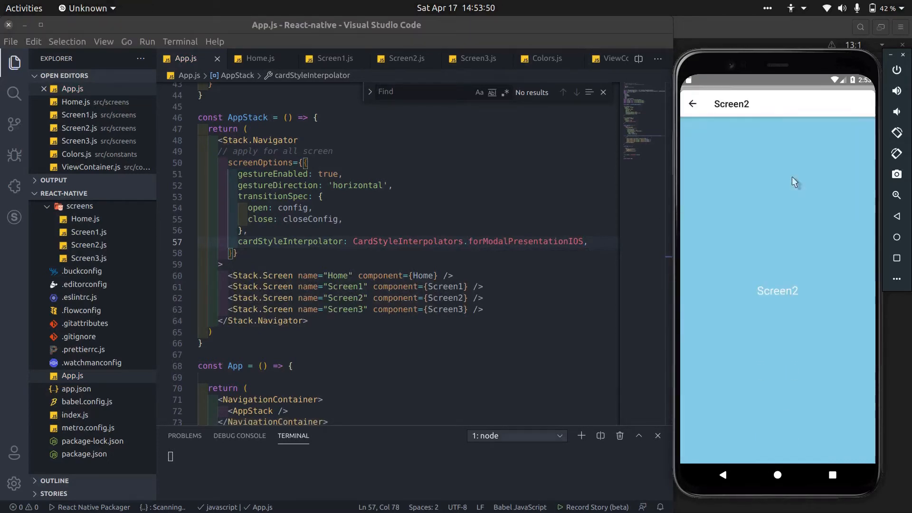
pyautogui.click(693, 104)
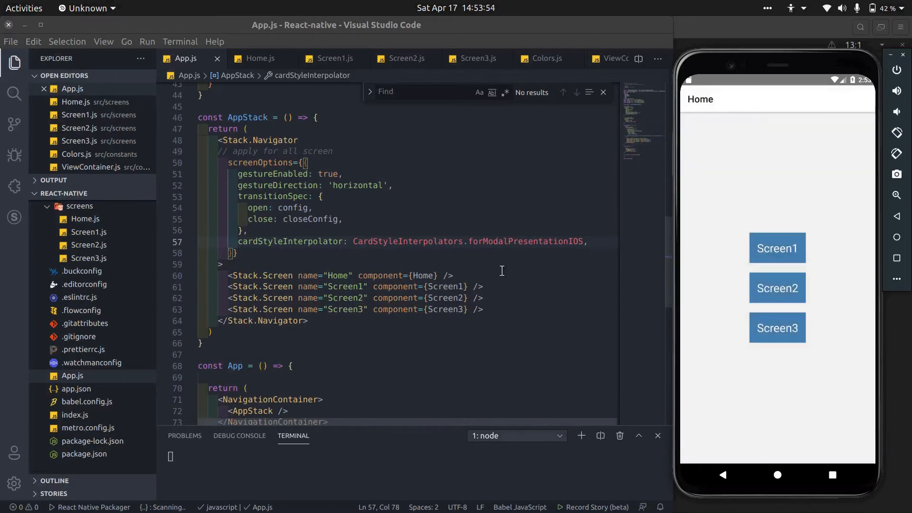
pyautogui.click(777, 328)
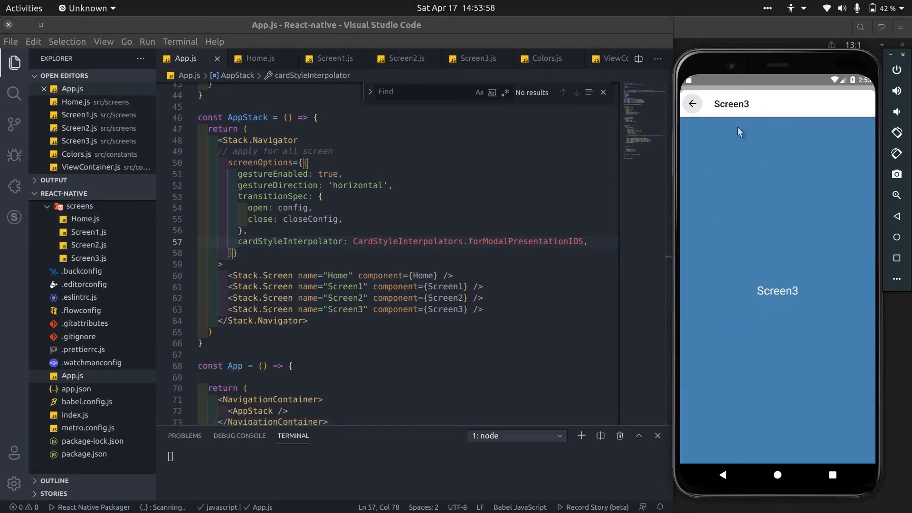
pyautogui.click(692, 104)
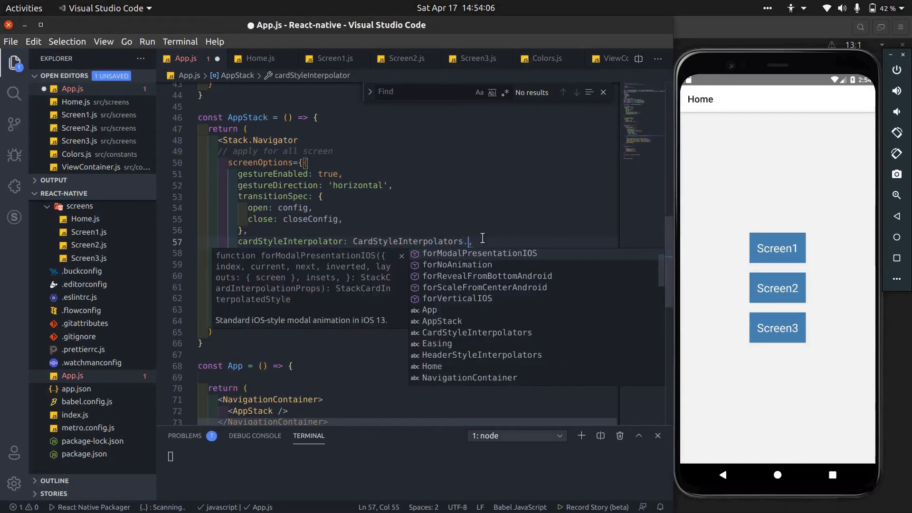
# Try forNoAnimation on Screen3, then settle back on CardStyleInterpolators.forHorizontalIOS and save
pyautogui.click(458, 265)
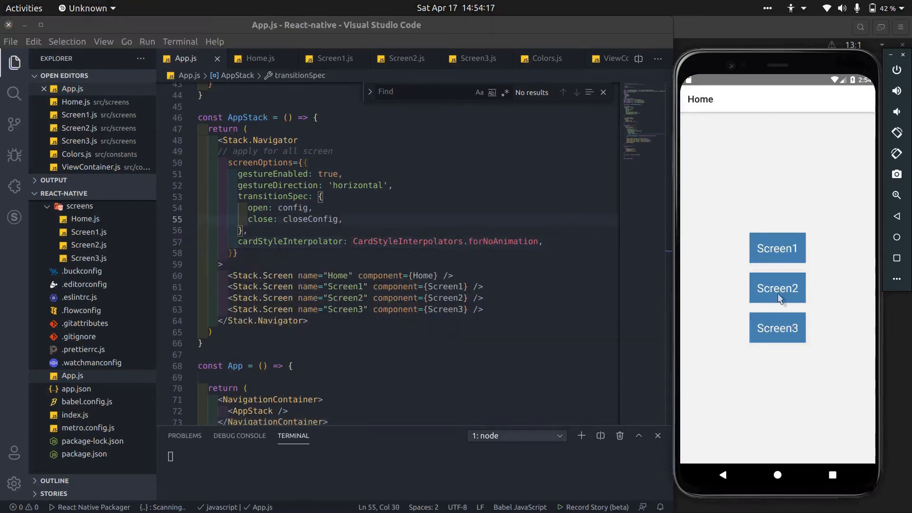
pyautogui.click(776, 328)
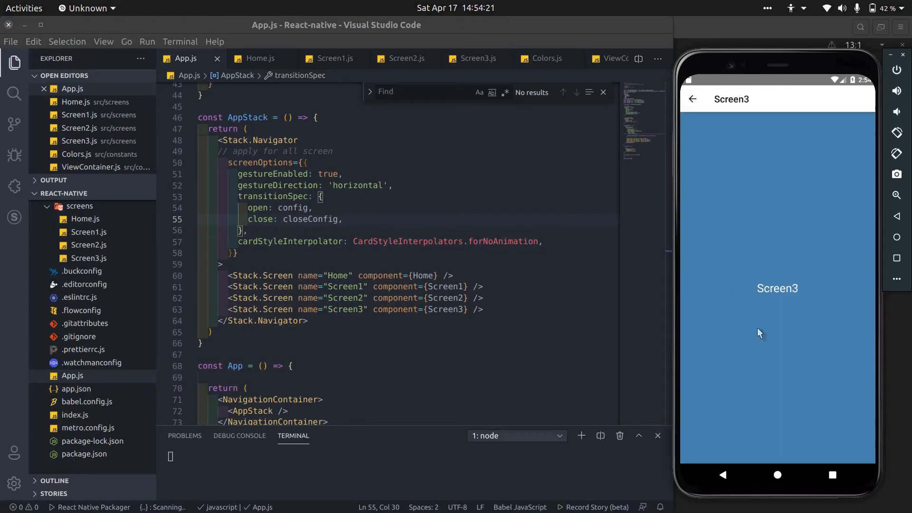
pyautogui.click(692, 99)
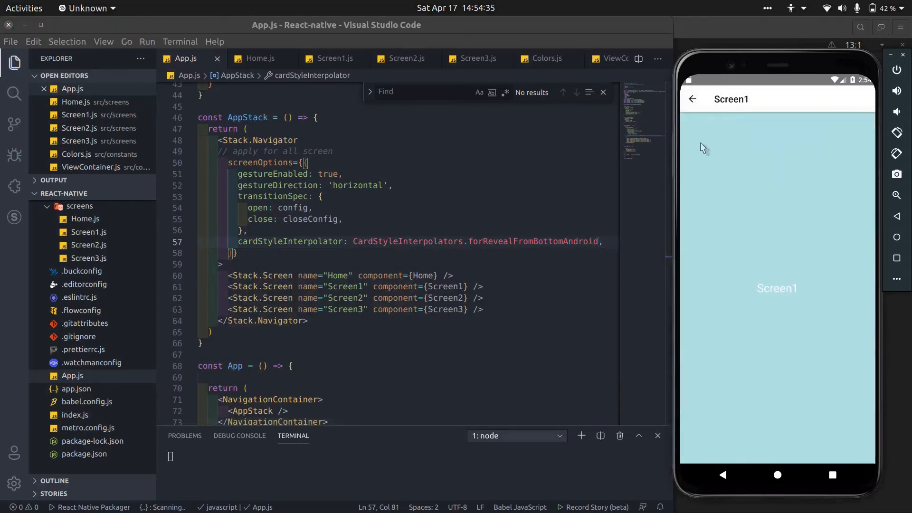
pyautogui.click(691, 99)
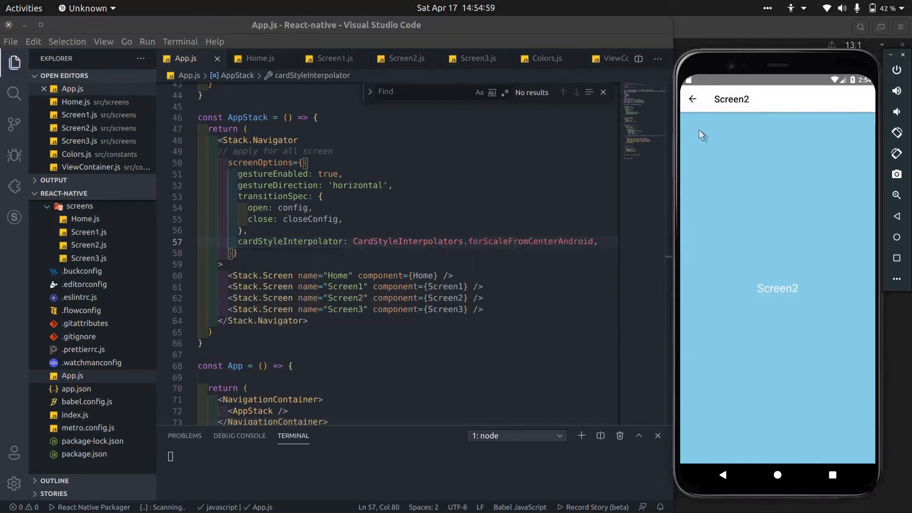
pyautogui.click(692, 99)
pyautogui.write('HorizontalIOS')
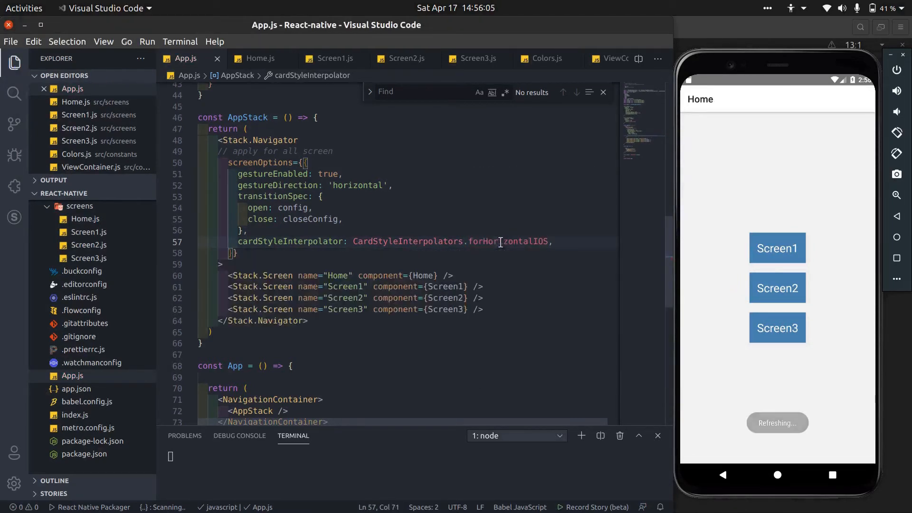
# Add headerMode="float", test Screen1 and Screen2, then change it to "none" so headers disappear
pyautogui.write('headerMode')
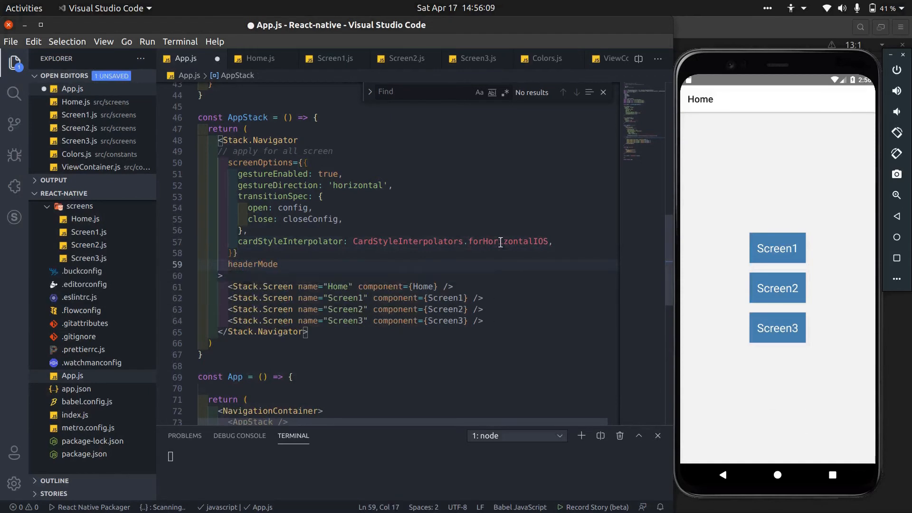
pyautogui.write('="float"')
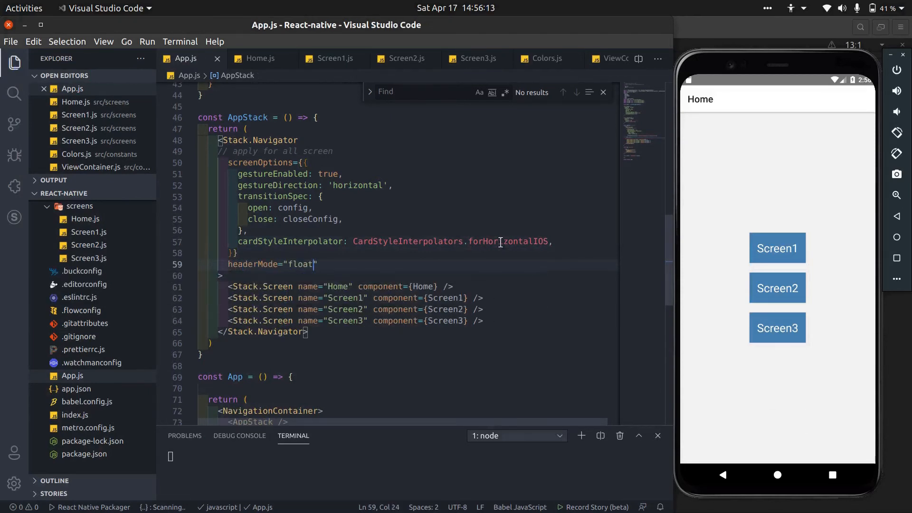
pyautogui.click(777, 248)
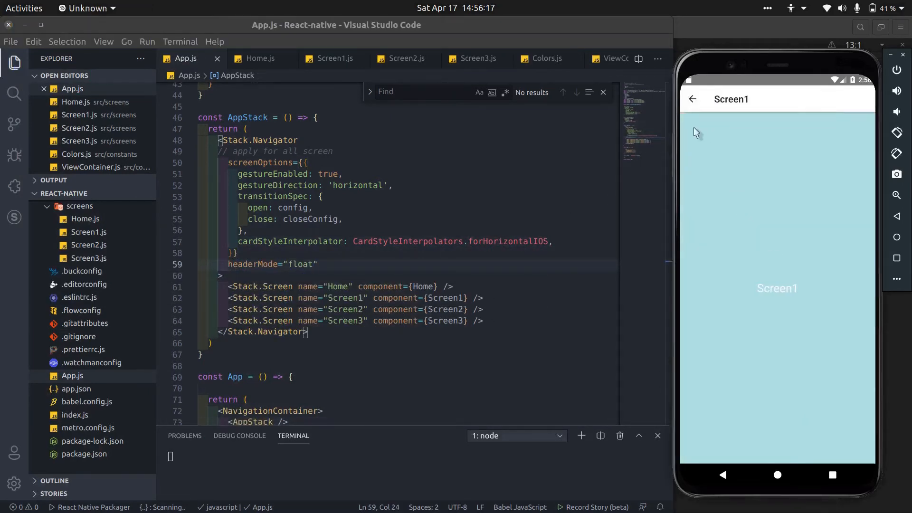
pyautogui.click(692, 99)
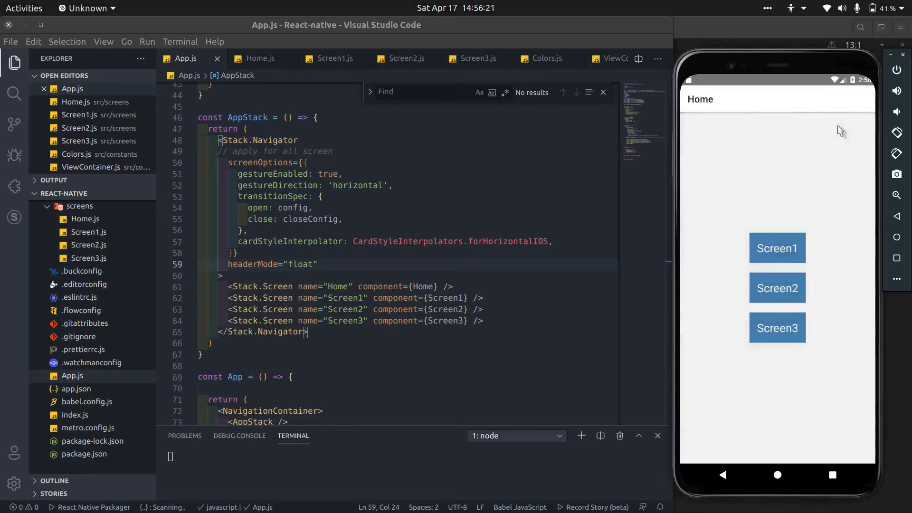
pyautogui.click(776, 288)
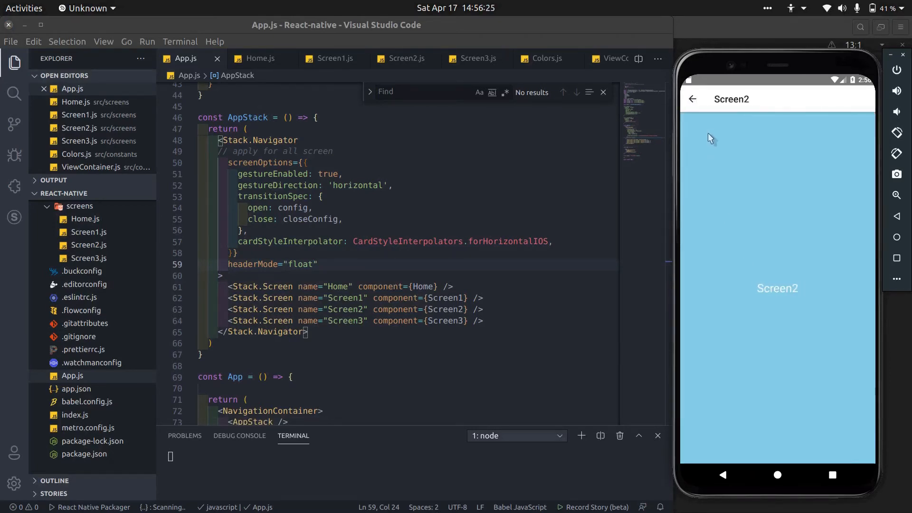
pyautogui.click(692, 99)
pyautogui.write('none')
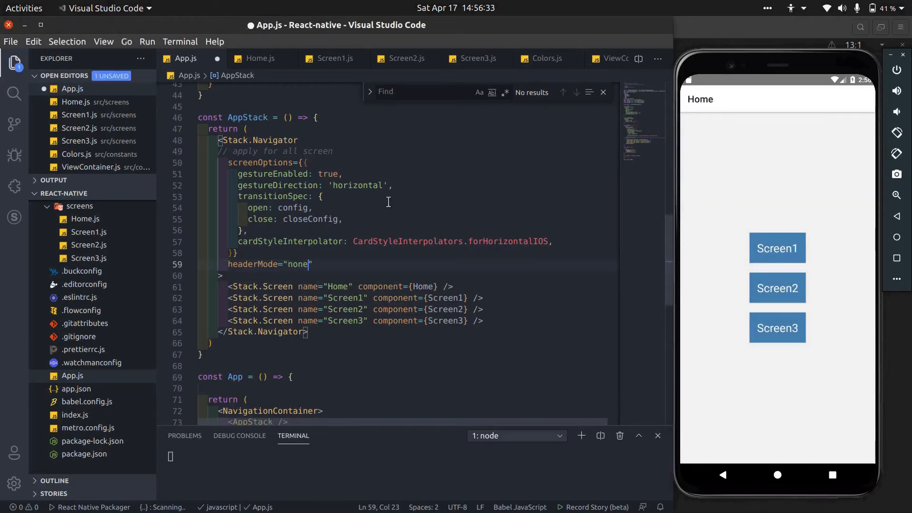
pyautogui.click(776, 248)
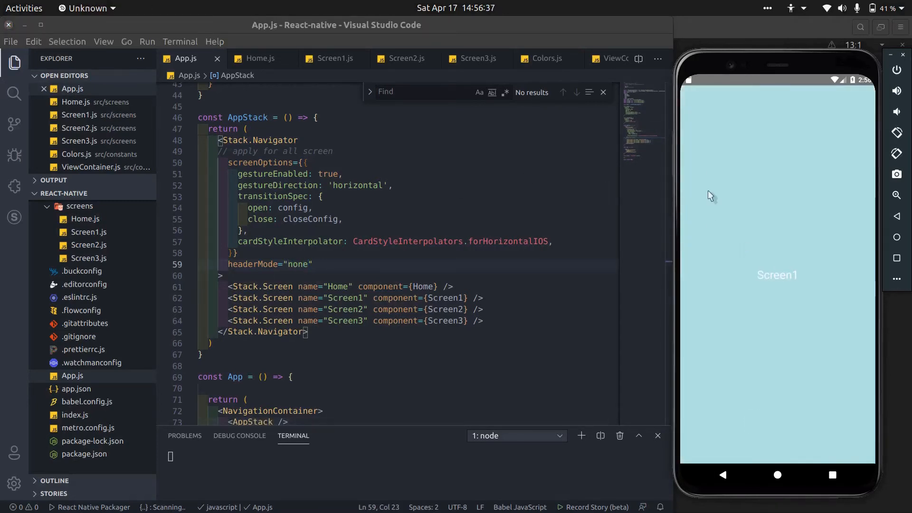
# Replace forHorizontalIOS with forModalPresentationIOS from the autocomplete list
pyautogui.doubleClick(507, 241)
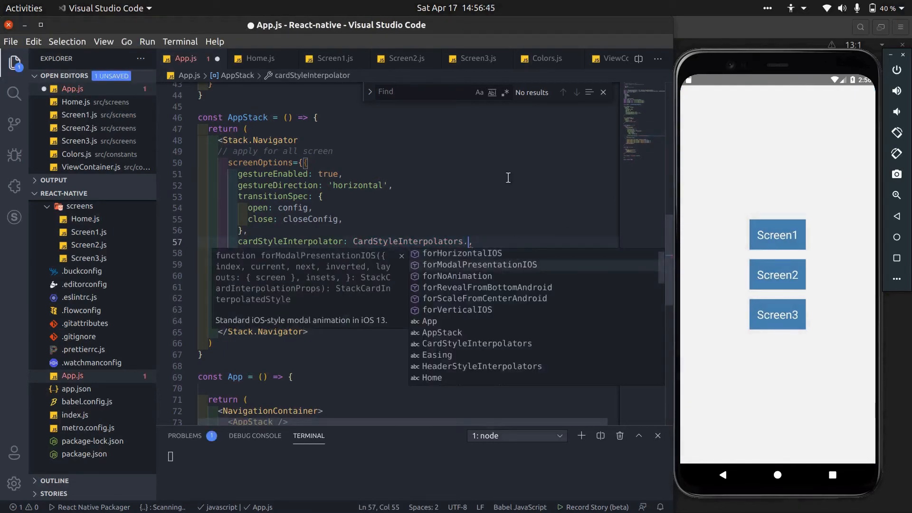
pyautogui.click(479, 265)
pyautogui.write('const')
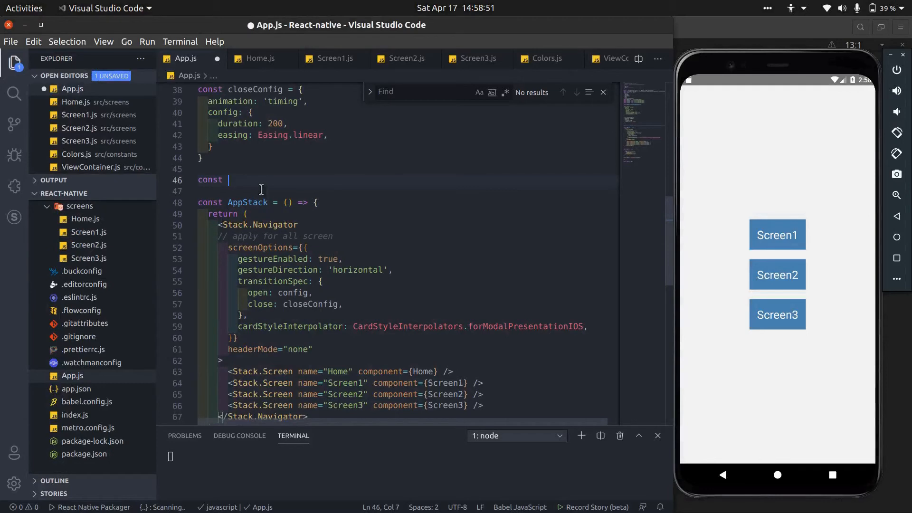
# Declare const customTransition with gestureEnabled, horizontal gestureDirection and TransitionSpecs.TransitionIOSSpec for open and close
pyautogui.write('custom')
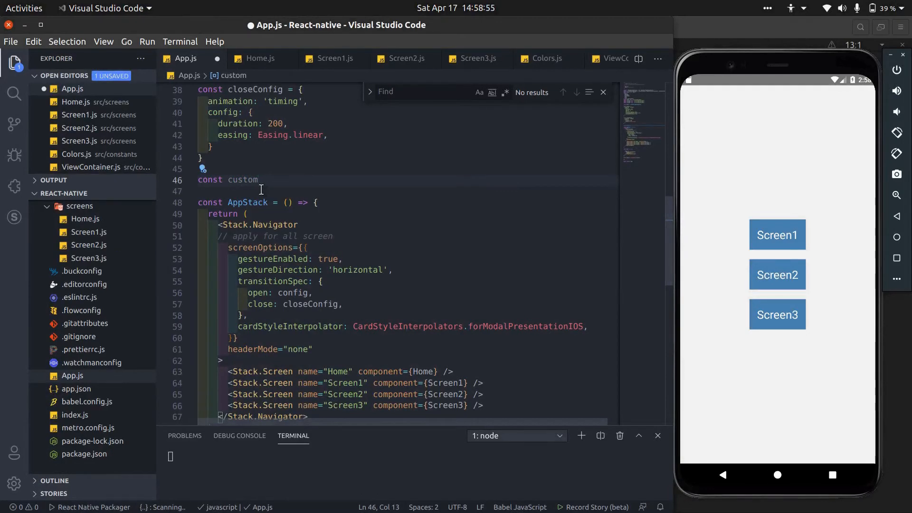
pyautogui.write('Transition =')
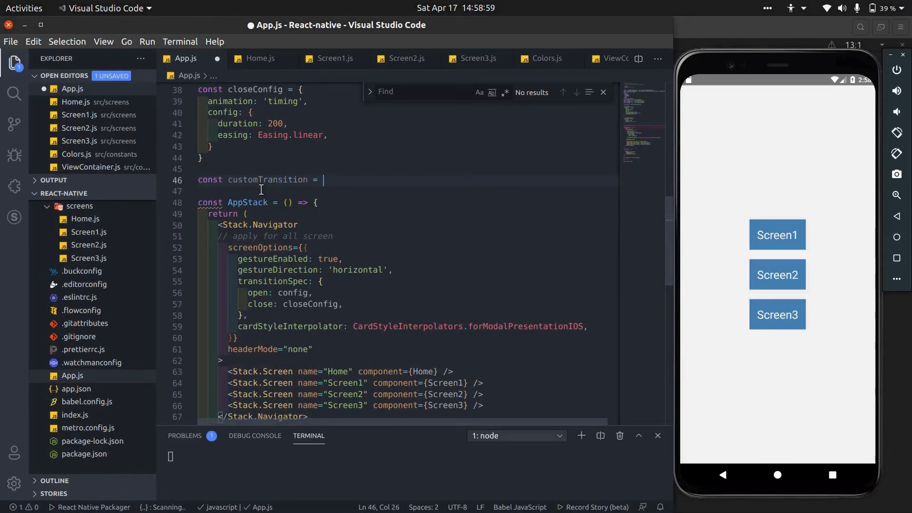
pyautogui.write('{')
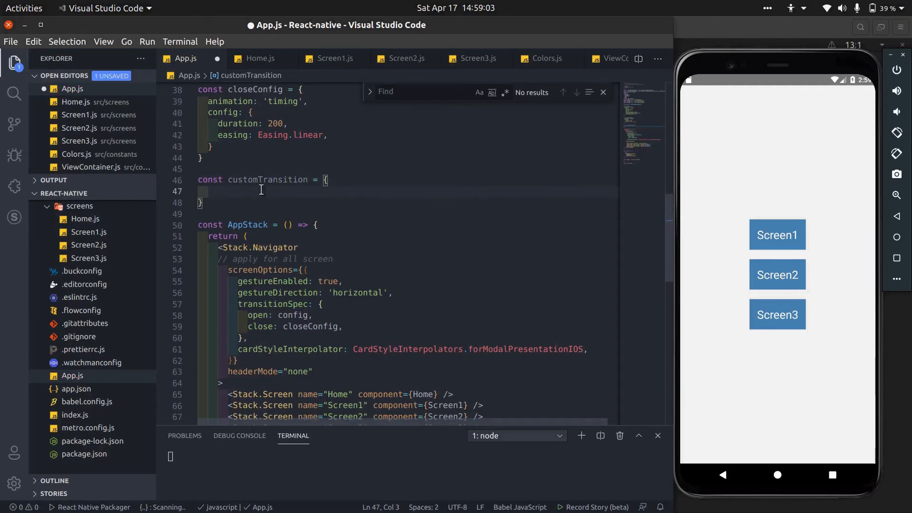
pyautogui.write('gestureEnabled: true,')
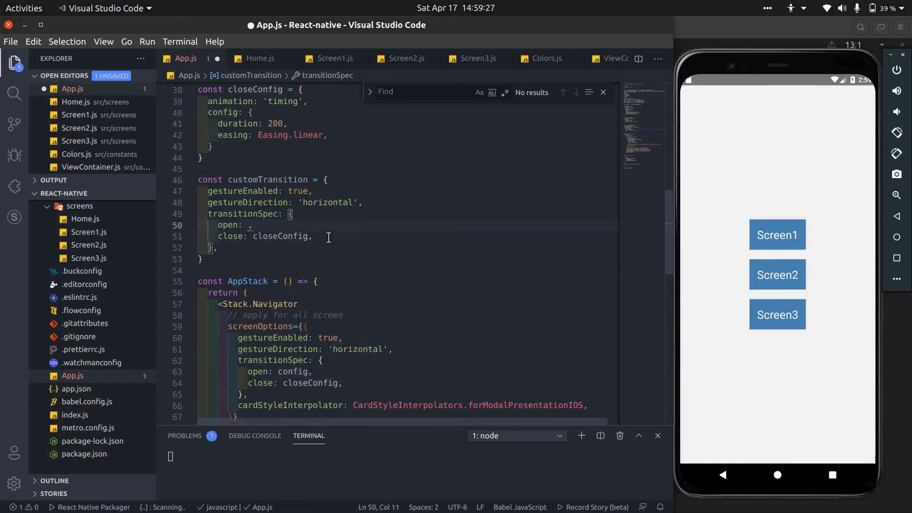
pyautogui.write('TransitionSpecs.TransitionIOSSpec')
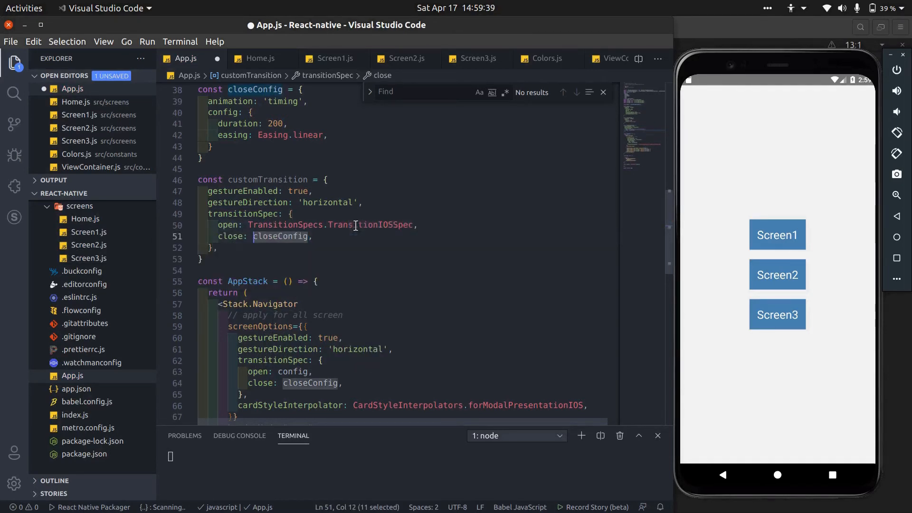
pyautogui.write('TransitionSpecs.TransitionIOSSpe')
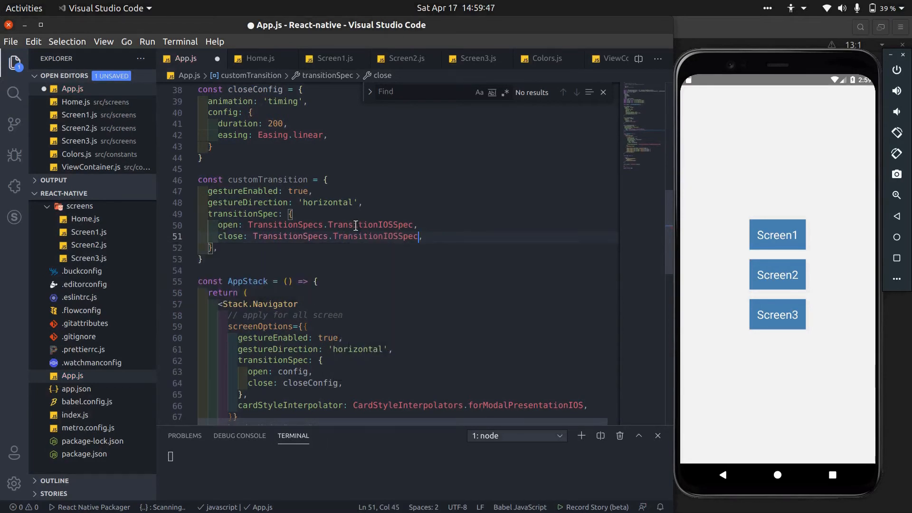
# Add cardStyleInterpolator: ({current, next, layouts}) => returning a cardStyle with a transform array
pyautogui.write('car')
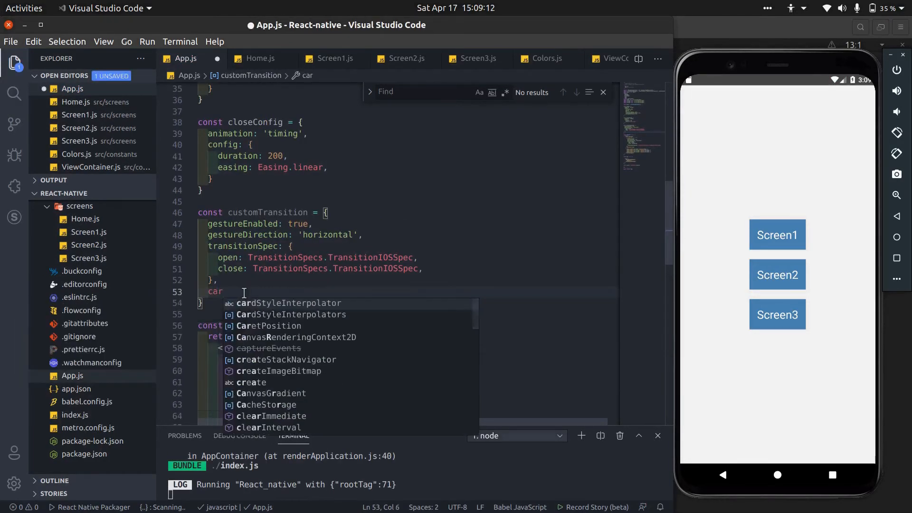
pyautogui.write('dStyleInterpola')
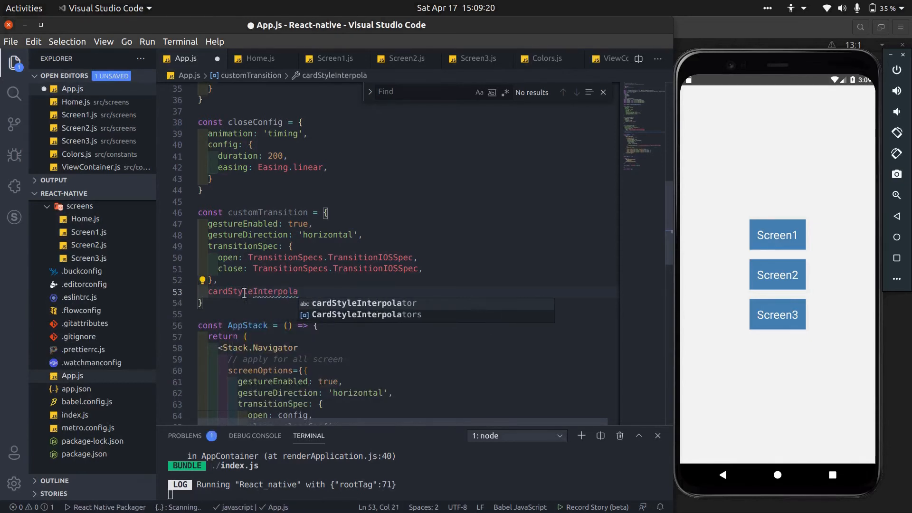
pyautogui.write('tor:')
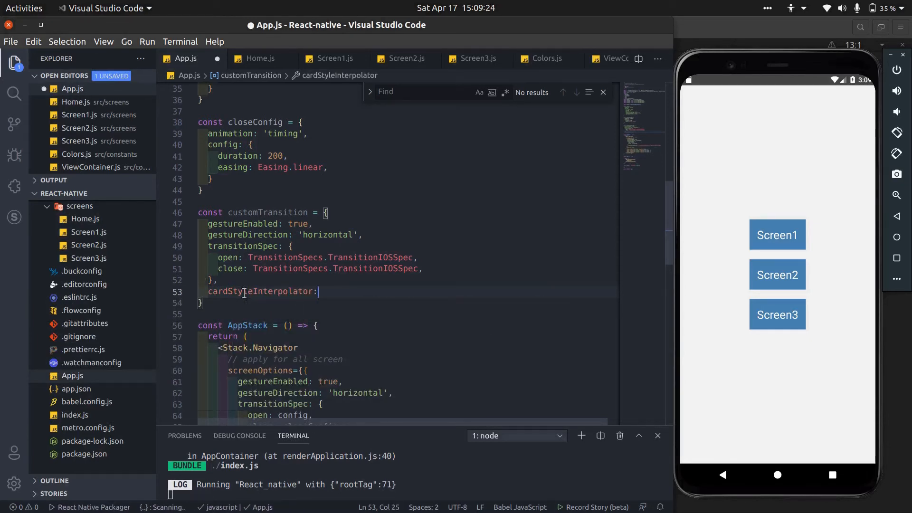
pyautogui.write('()')
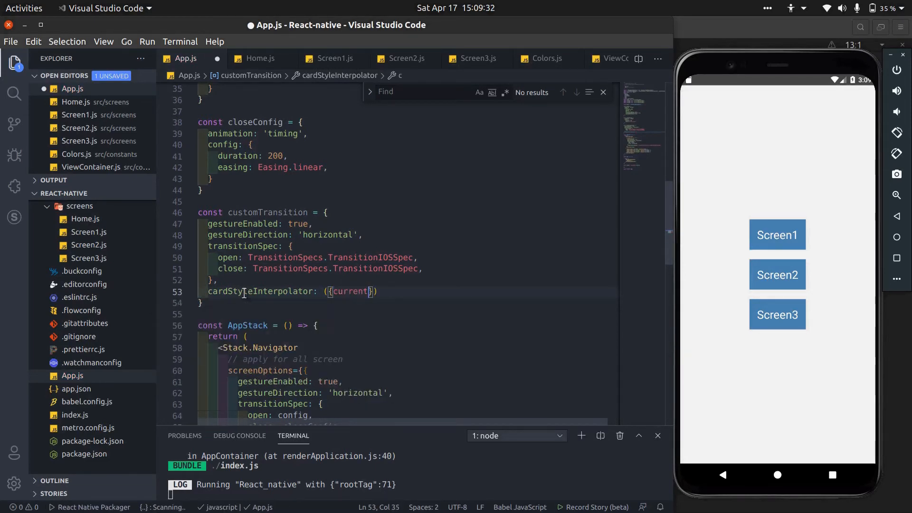
pyautogui.write(', next, layouts')
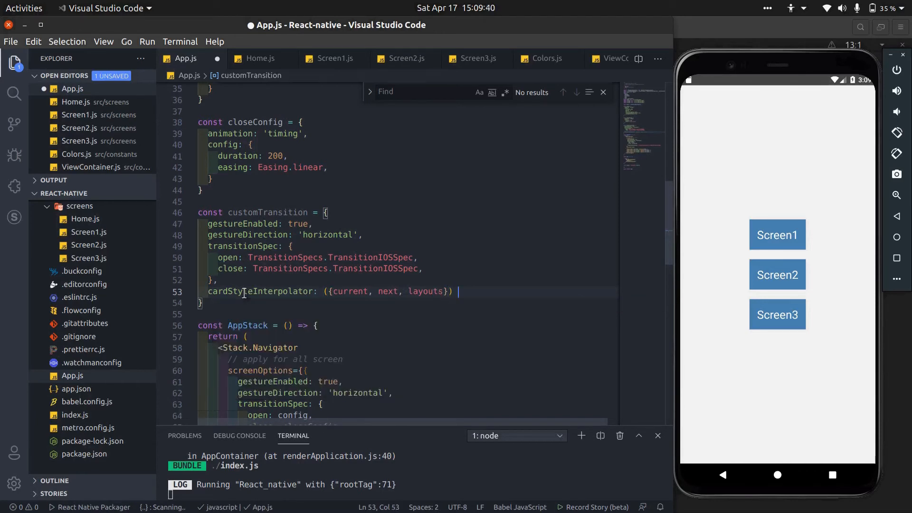
pyautogui.write('=> {')
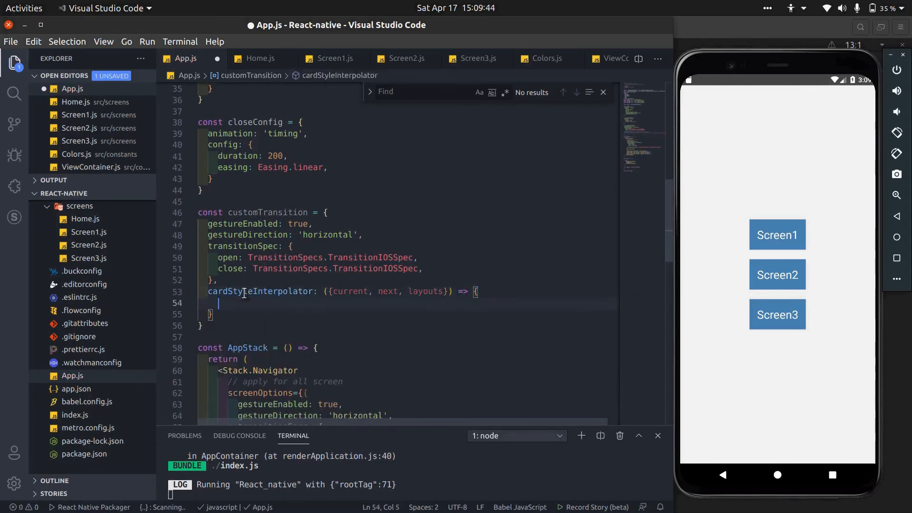
pyautogui.write('return')
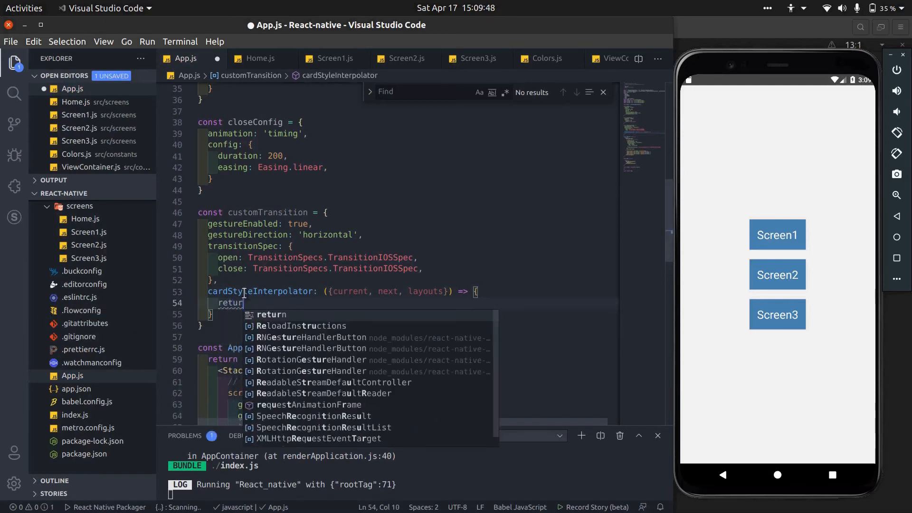
pyautogui.write('ca')
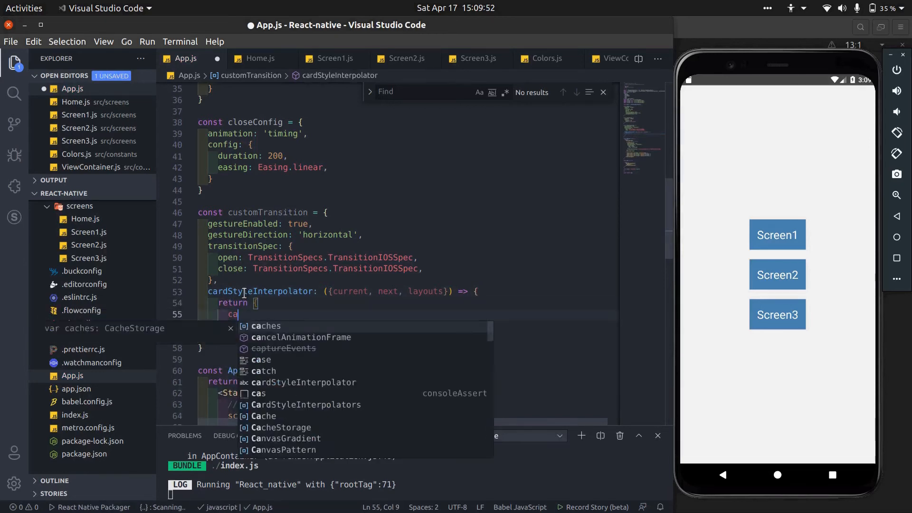
pyautogui.write('rdStyle')
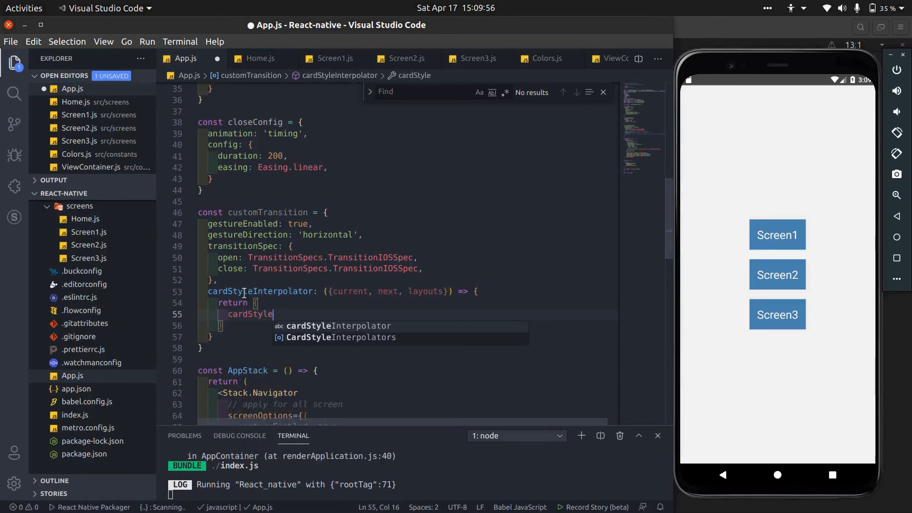
pyautogui.write(': {')
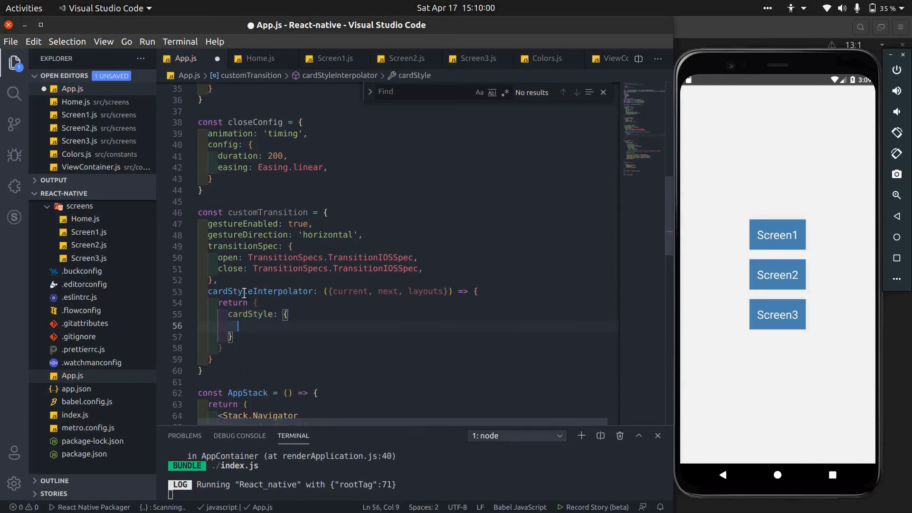
pyautogui.write('transform: [')
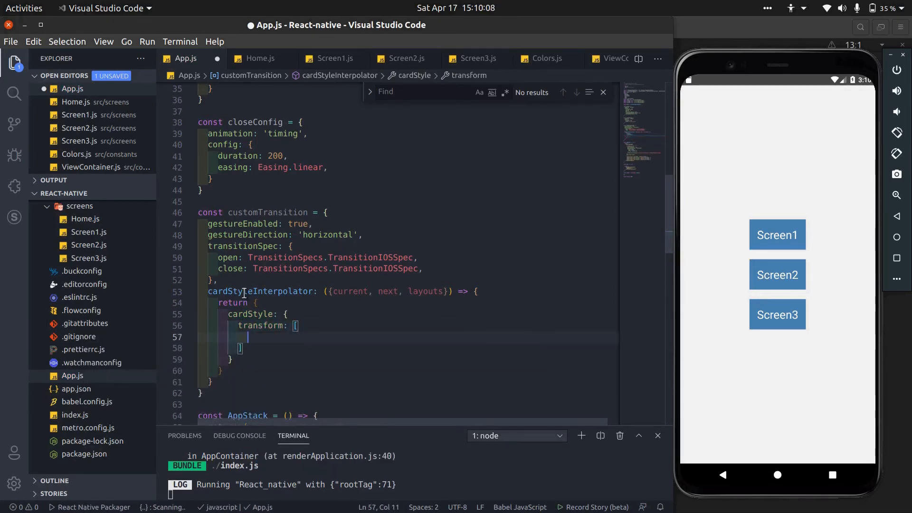
# Write translateX as current.progress.interpolate with inputRange [0, 1] and outputRange [layouts.screen.width, 0]
pyautogui.write('tran')
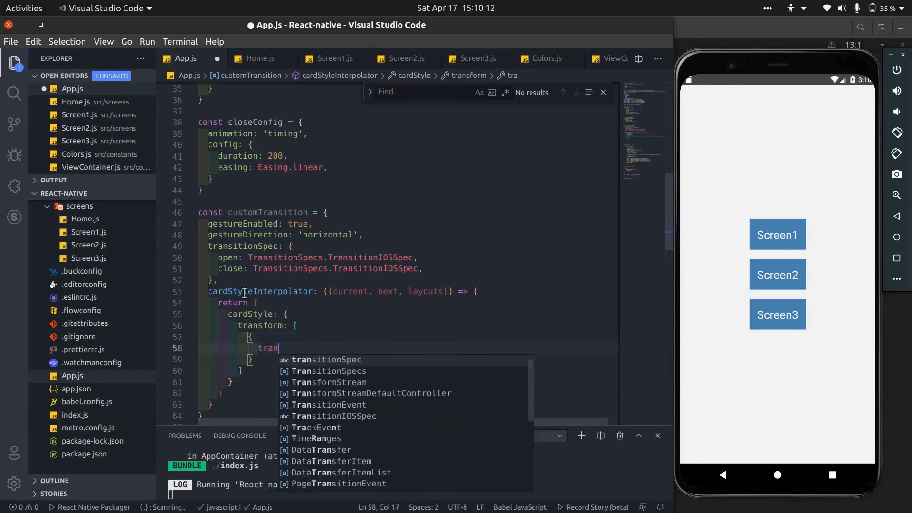
pyautogui.write('slateX:')
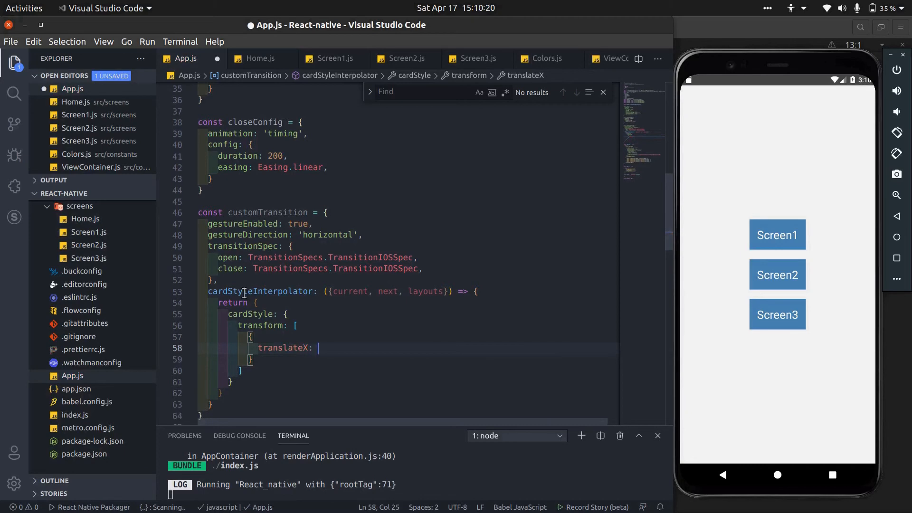
pyautogui.write('current.prog')
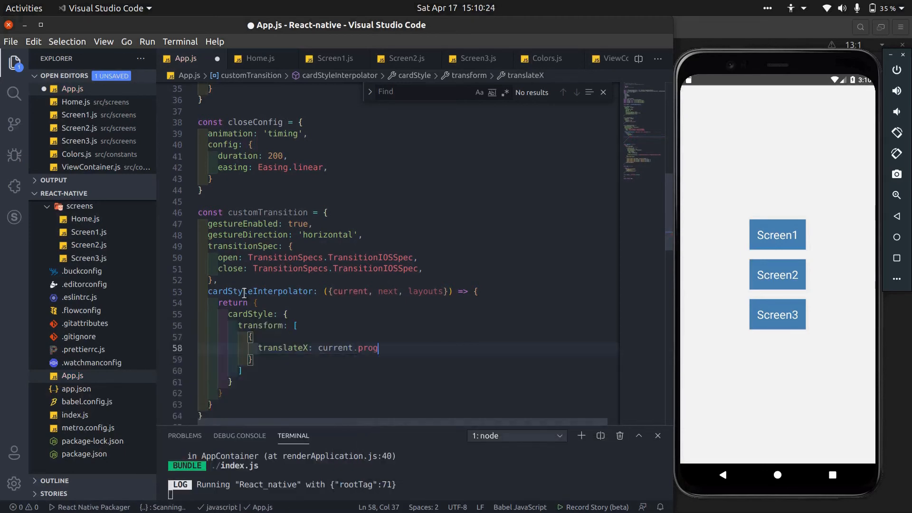
pyautogui.write('ress.interpolate({')
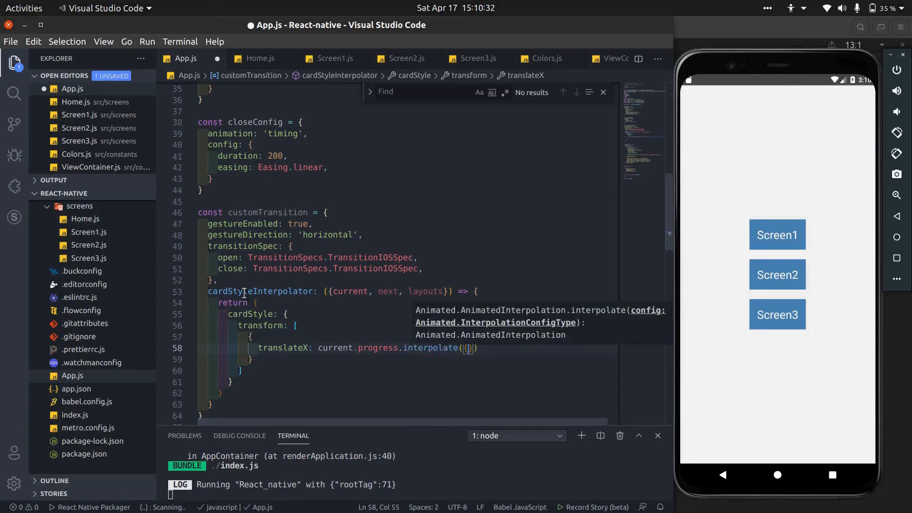
pyautogui.write('inputRange: [1')
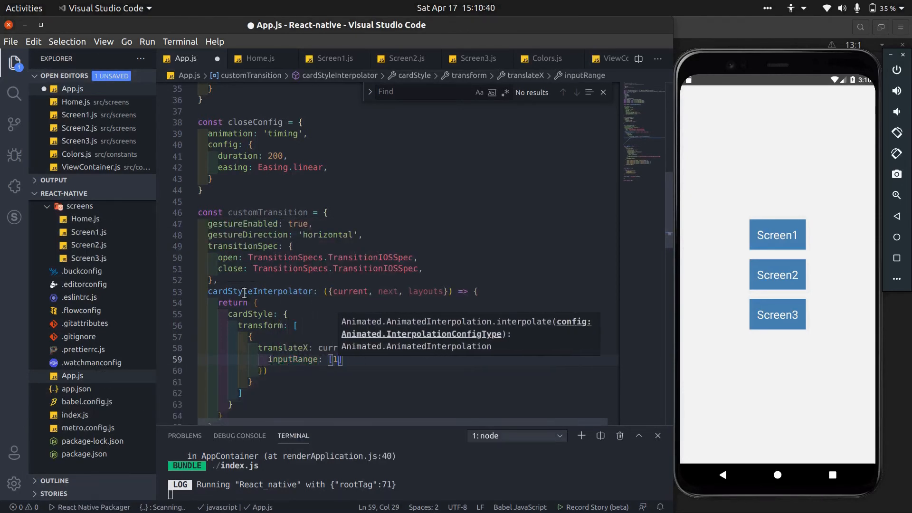
pyautogui.write('0,')
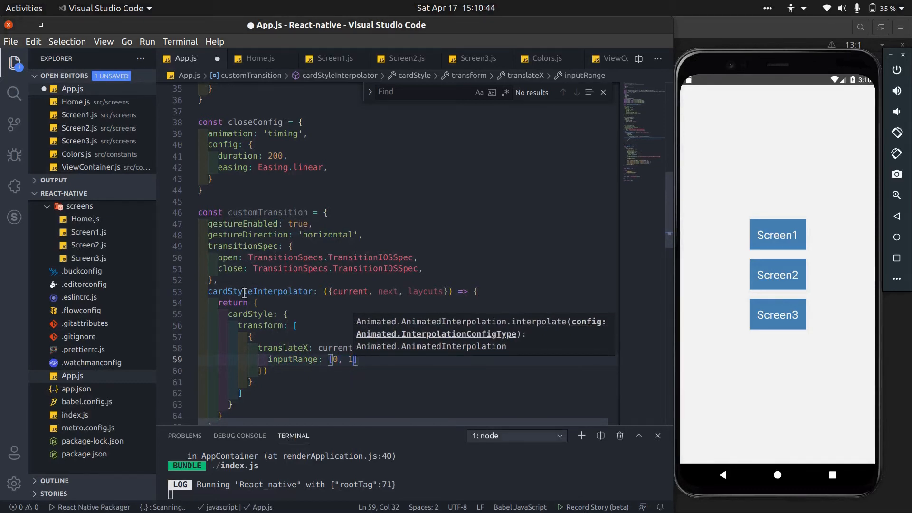
pyautogui.write('outputRange')
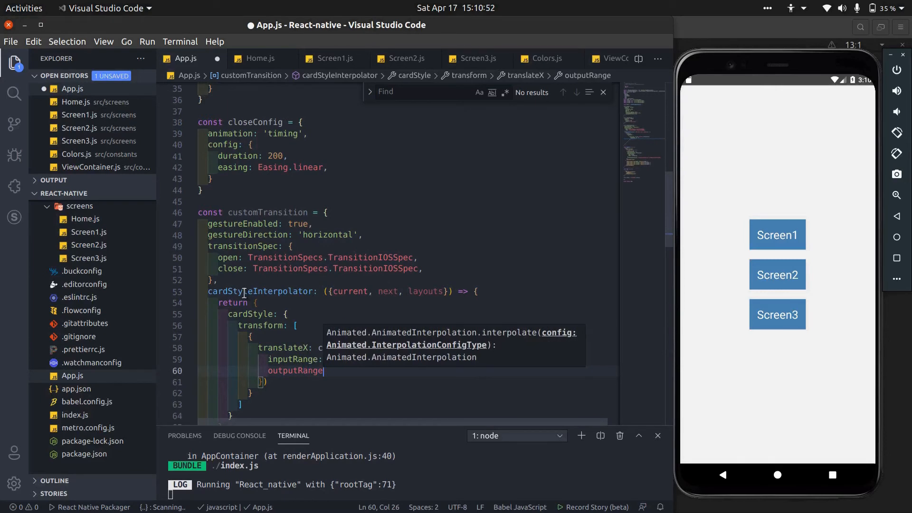
pyautogui.write('[layouts')
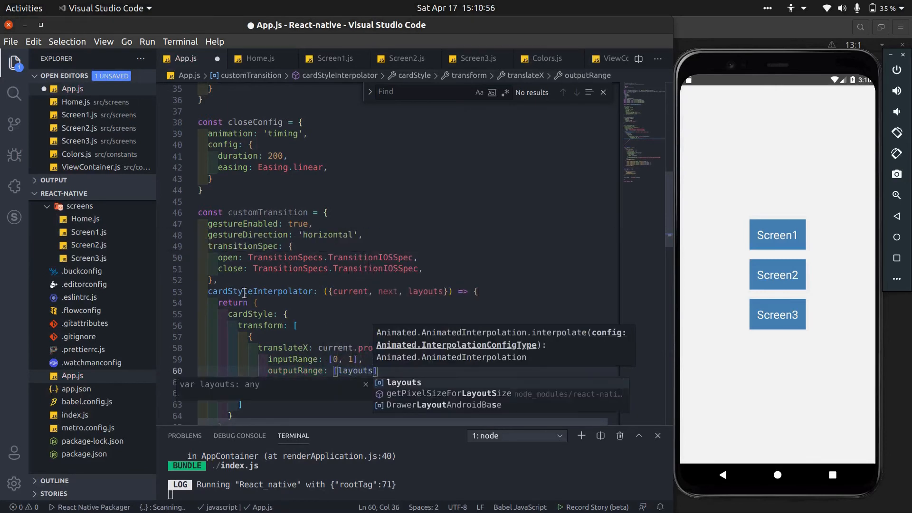
pyautogui.write('.screens')
pyautogui.write('rotate: current.p')
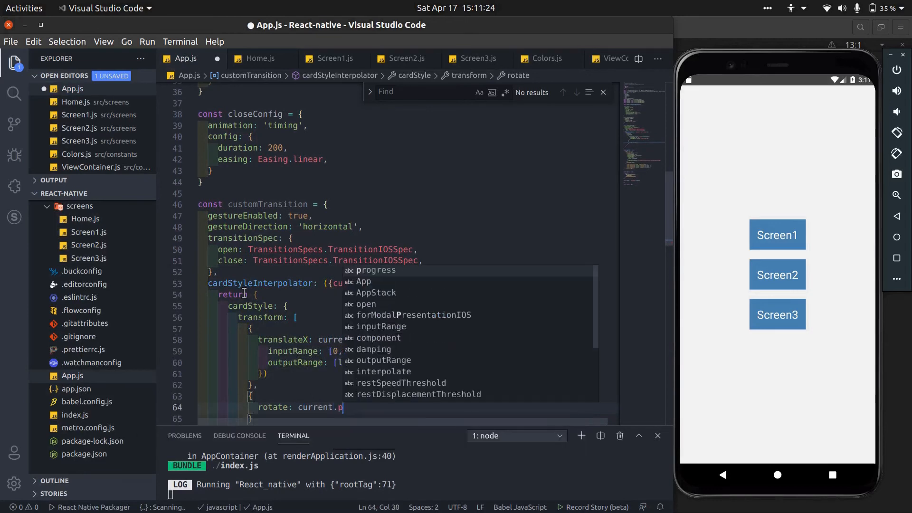
# Complete rotate interpolating current.progress from [0, 1] to ["180deg", "0deg"]
pyautogui.write('rogress.interpolate({')
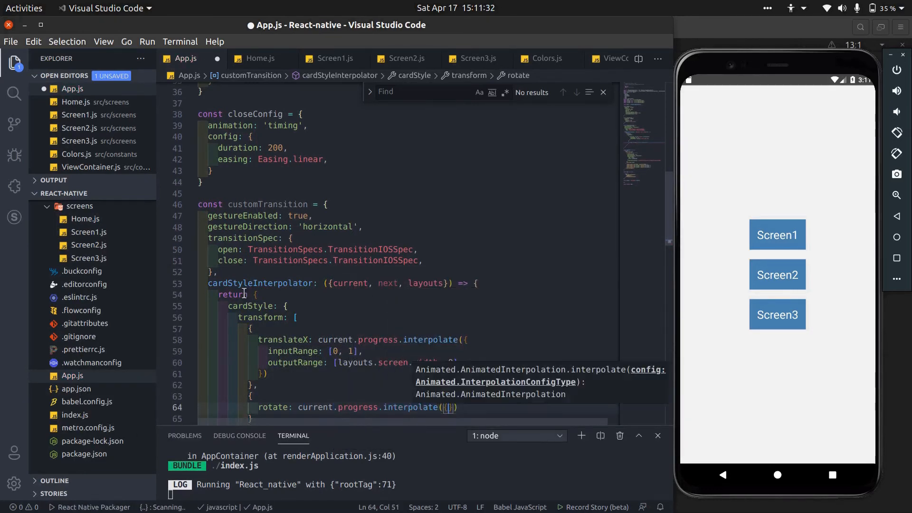
pyautogui.write('inputRange')
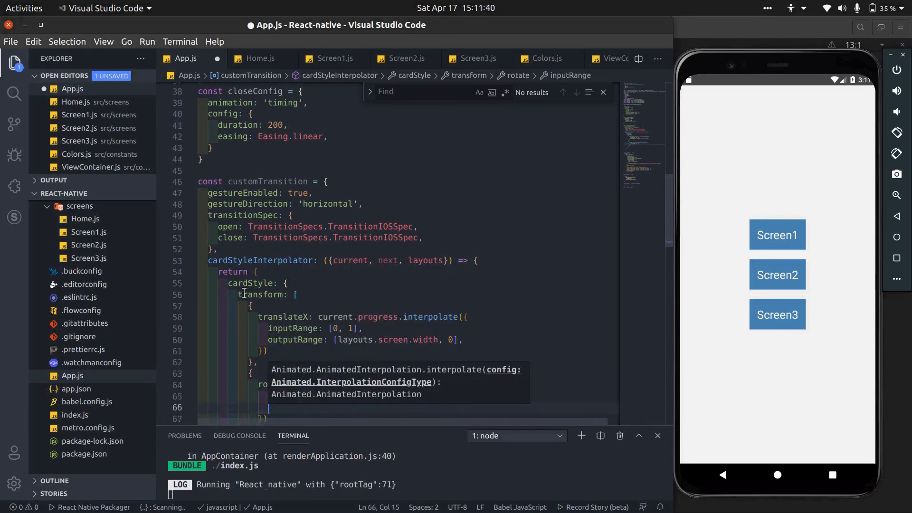
pyautogui.write('outputRange: ["1')
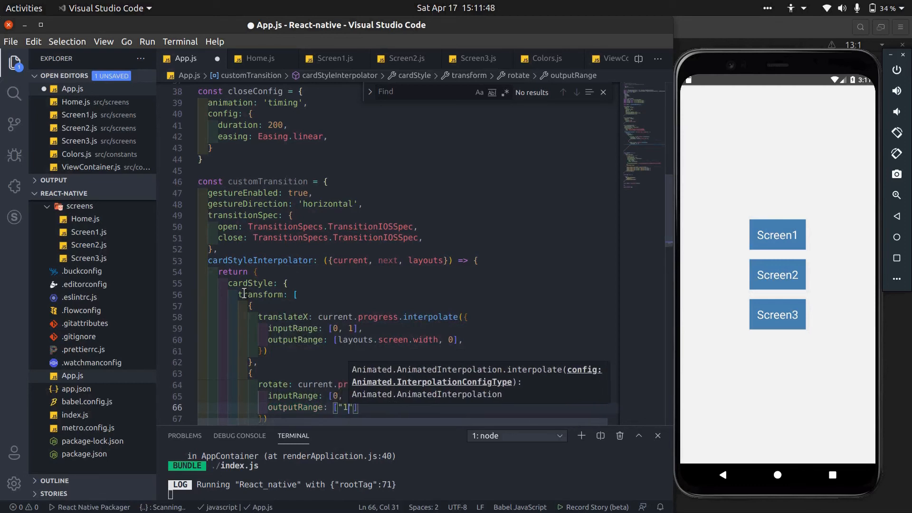
pyautogui.write('180deg')
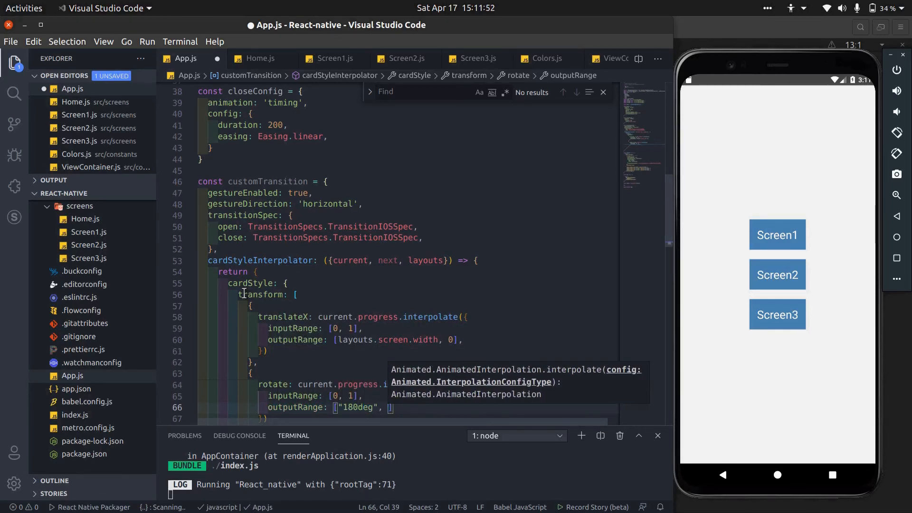
pyautogui.write('"0deg"')
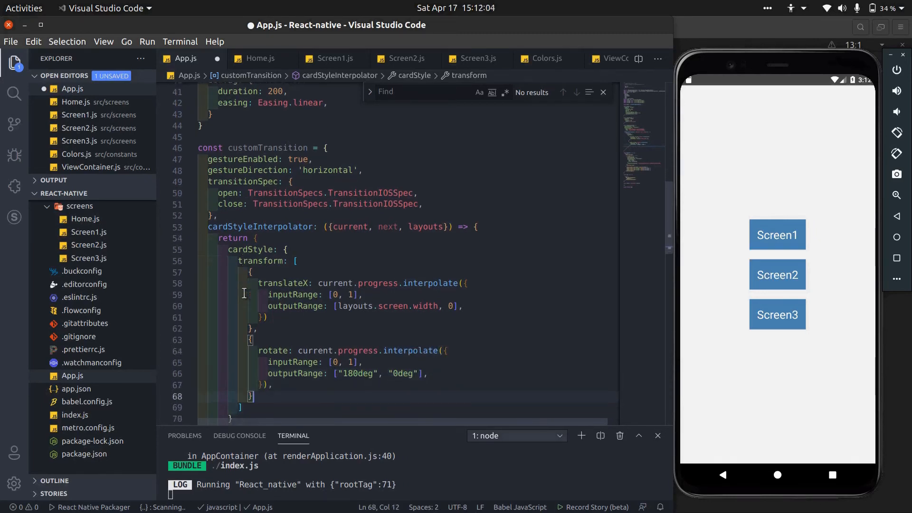
# Add scale: next ? next.progress.interpolate from [0, 1] to [1, 0.7] : 1
pyautogui.write('sc')
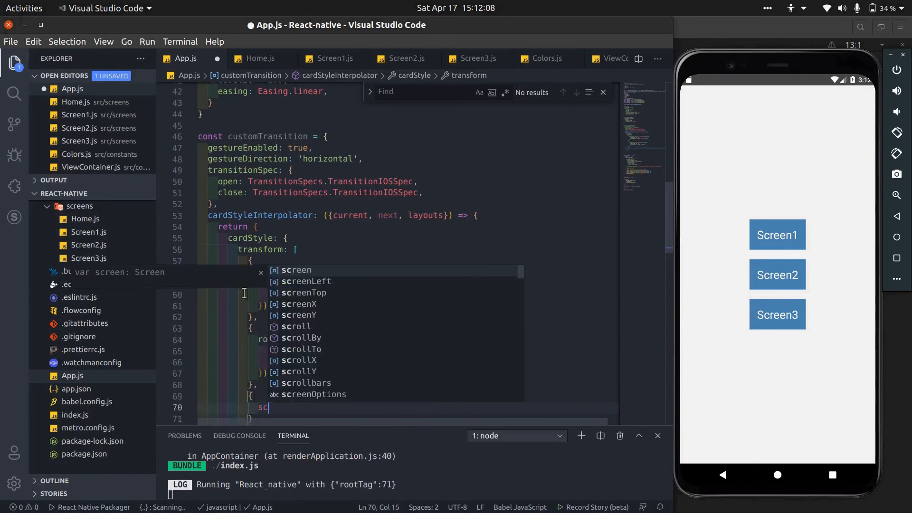
pyautogui.write('scale: next ?')
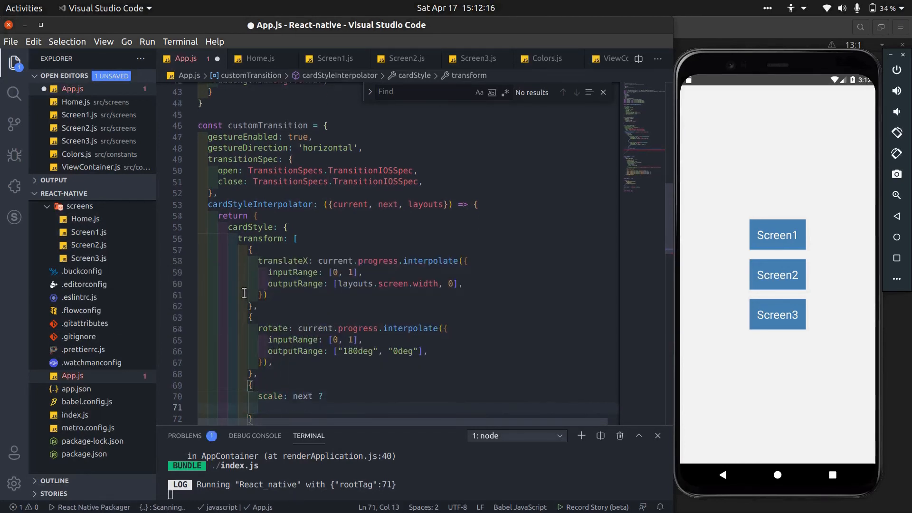
pyautogui.write('next.')
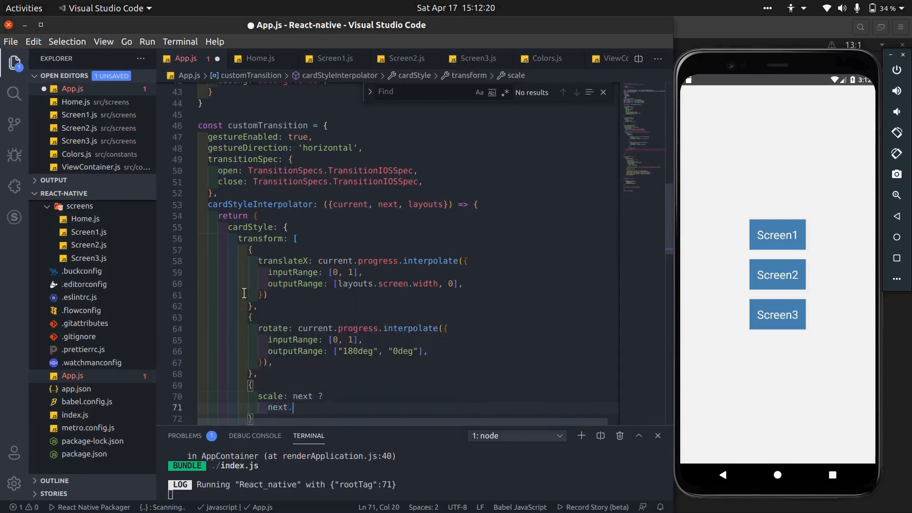
pyautogui.write('progress')
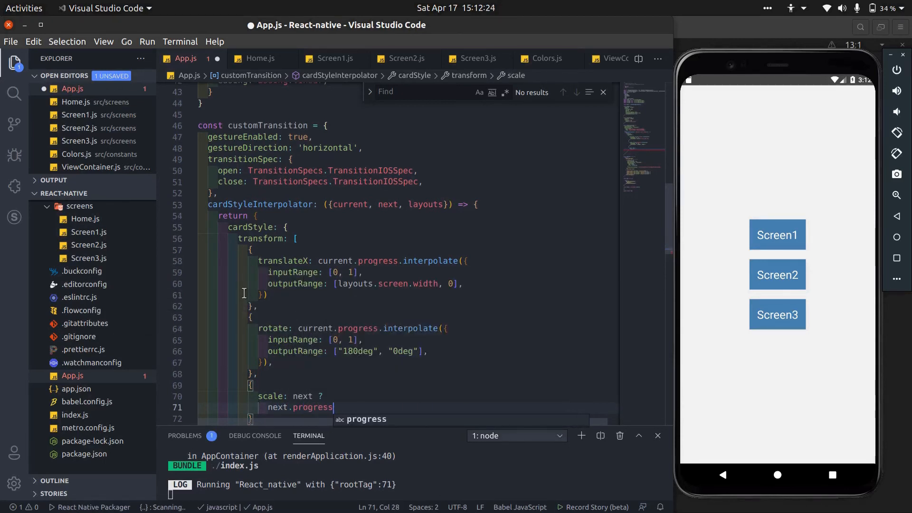
pyautogui.write('.interpolate')
pyautogui.write('outputRange: [1, 0.7],')
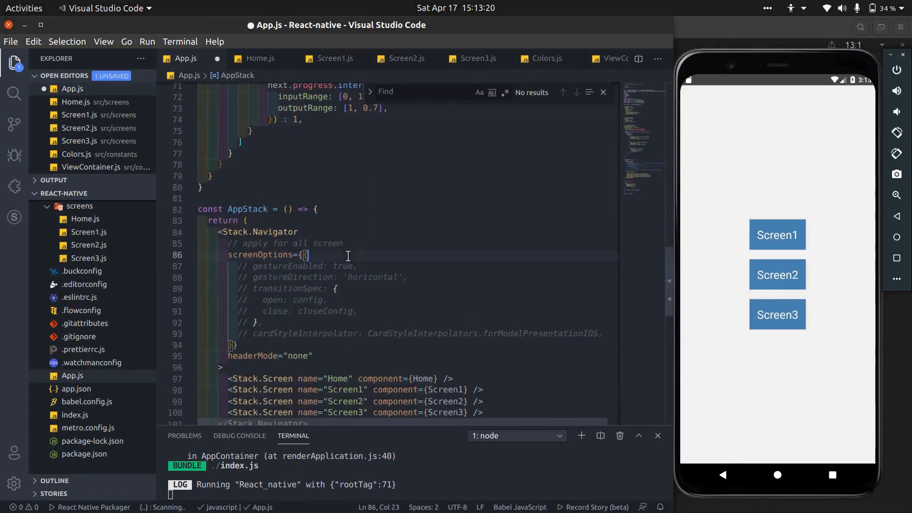
# Spread ...customTransition into the Stack.Navigator screenOptions and save App.js
pyautogui.write('...')
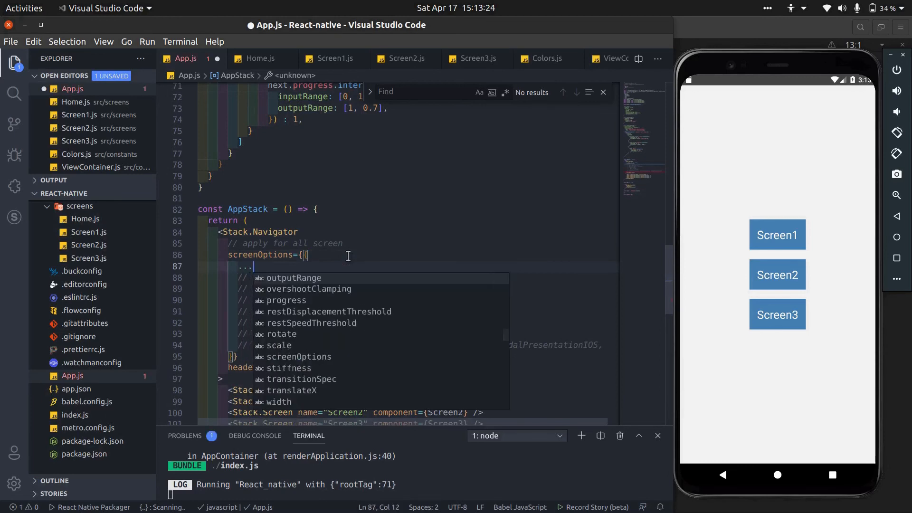
pyautogui.write('customTransition,')
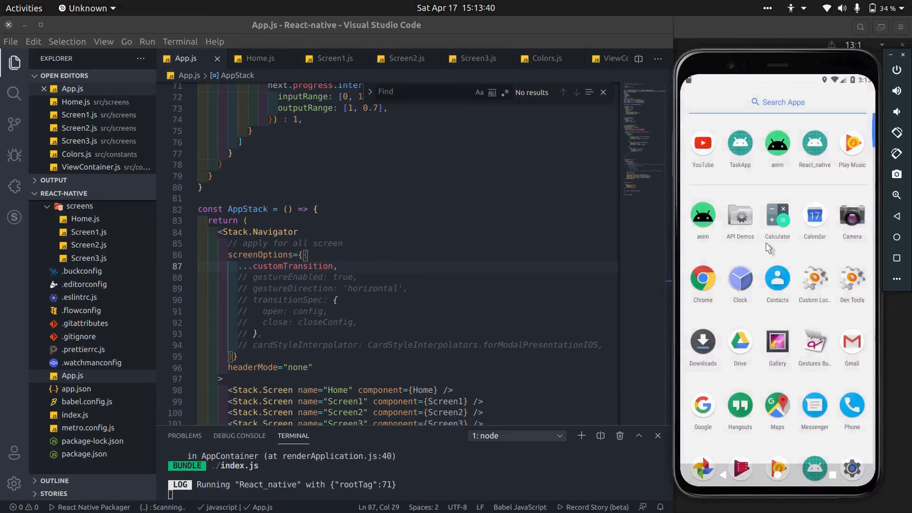
# Relaunch the app in the emulator, then comment out headerMode="none" so the Home header returns
pyautogui.click(814, 143)
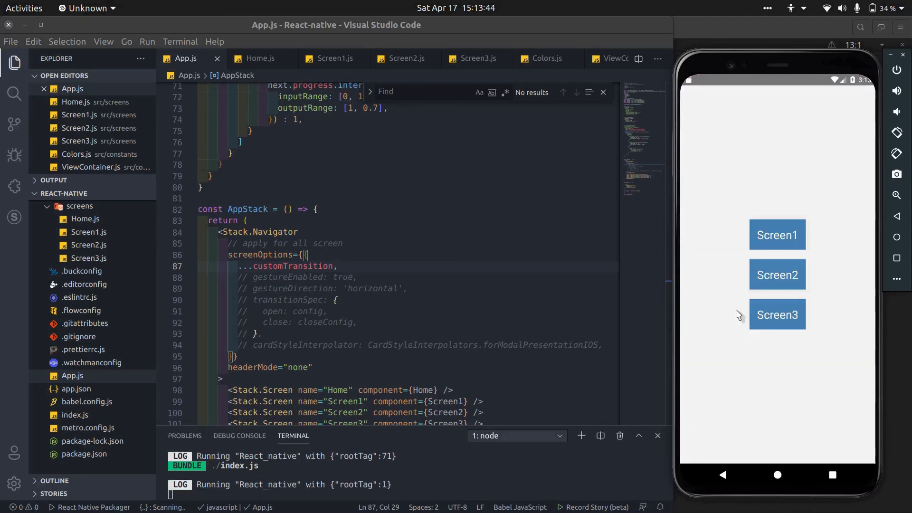
pyautogui.click(776, 234)
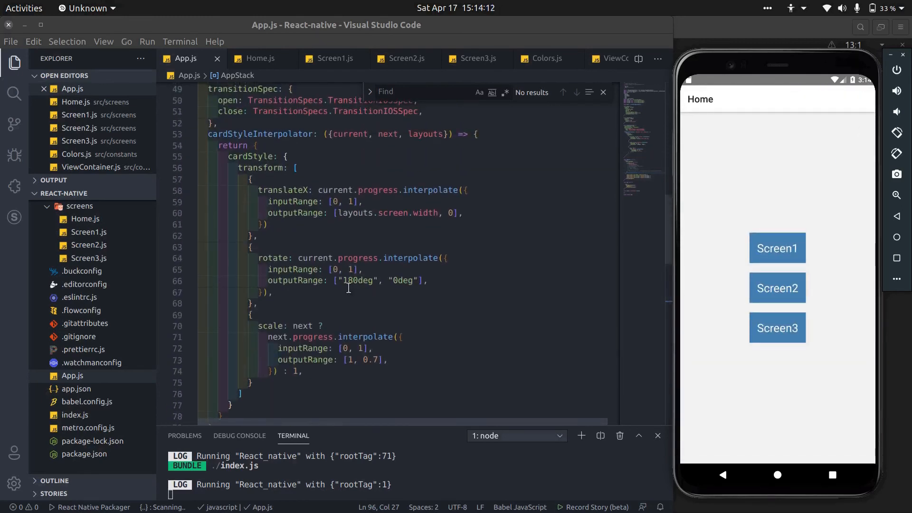
pyautogui.click(776, 248)
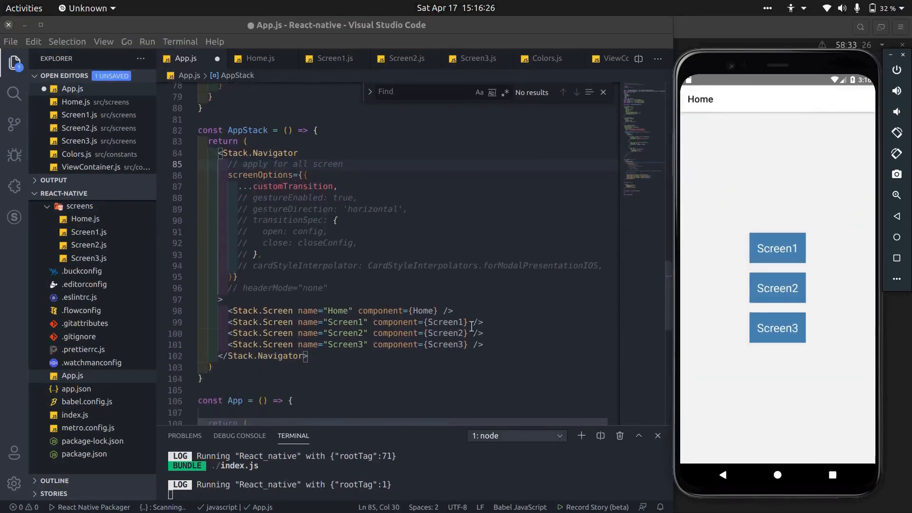
# Give Screen1 options={{}} with the pasted transitionSpec and forModalPresentationIOS settings uncommented
pyautogui.write('option')
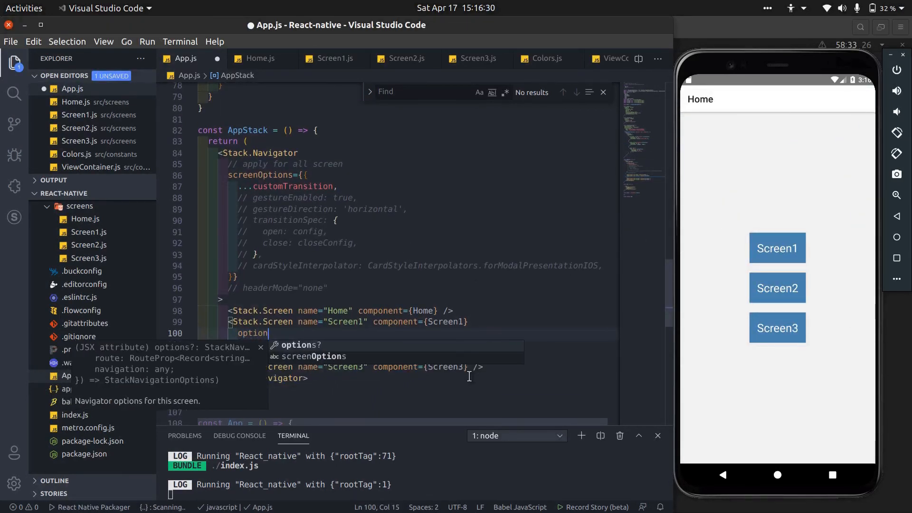
pyautogui.write('={{}}')
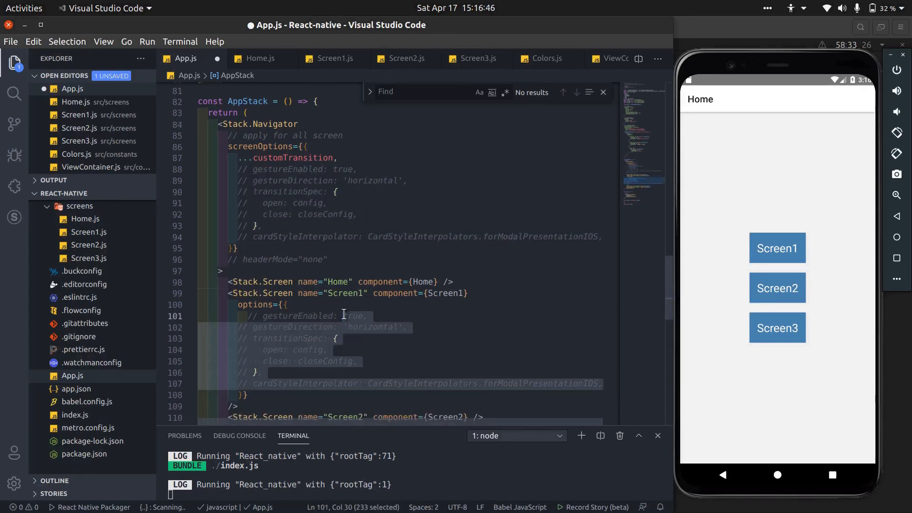
pyautogui.press('ctrl+/')
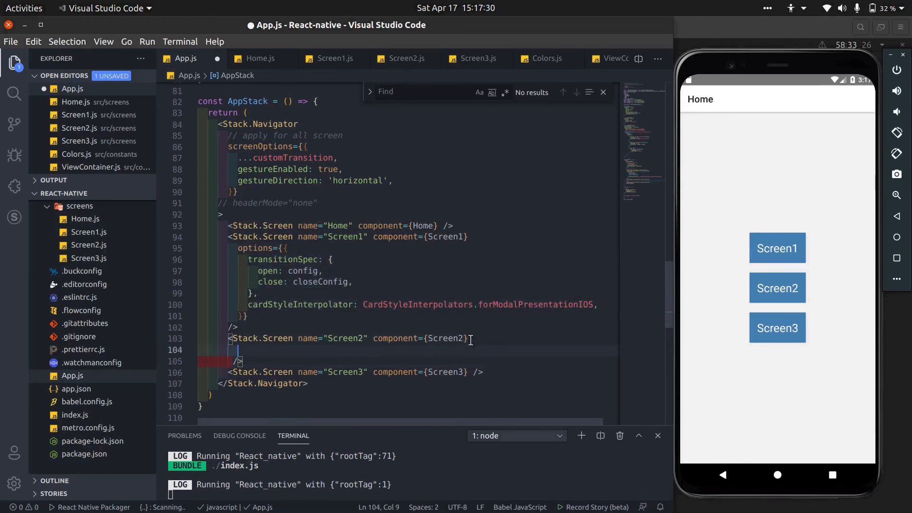
# Give Screen2 forHorizontalIOS options and Screen3 a ...customTransition spread, removing it from screenOptions
pyautogui.write('options={{')
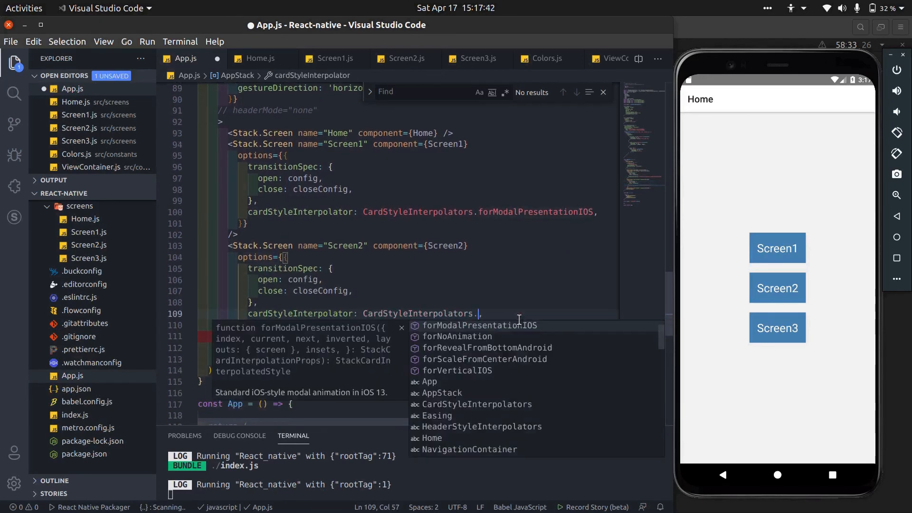
pyautogui.write('forHorizontalIOS')
pyautogui.write('...customTransition,')
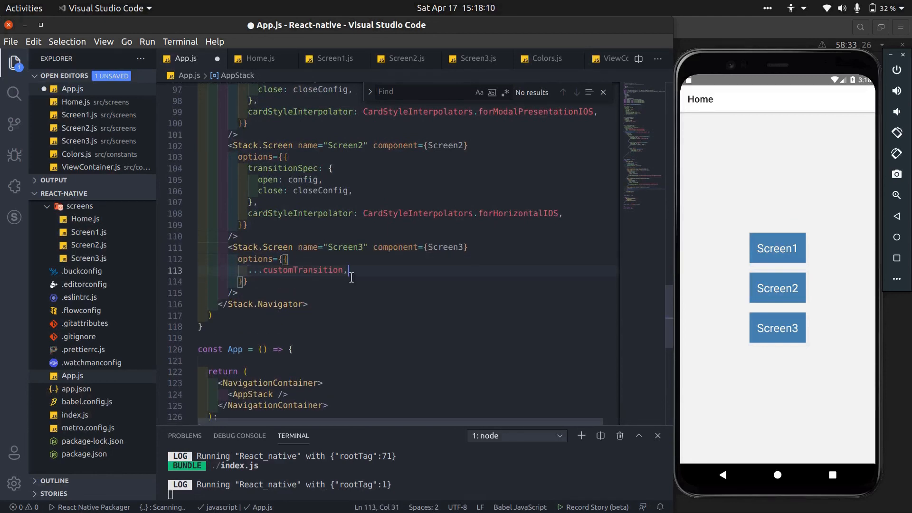
pyautogui.click(776, 248)
pyautogui.write("gestureDirection: '',")
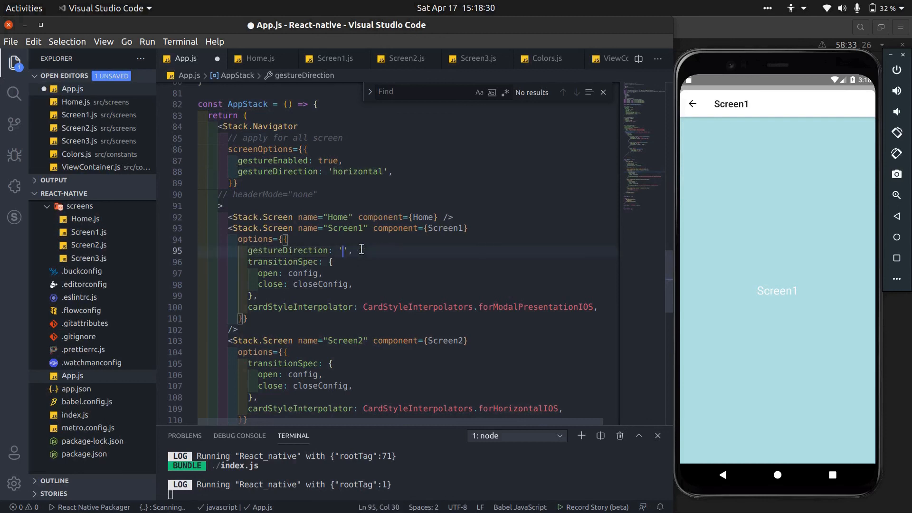
# Set Screen1's gestureDirection to 'vertical', save, and compare Screen2 and Screen3 transitions in the emulator
pyautogui.write('vertical')
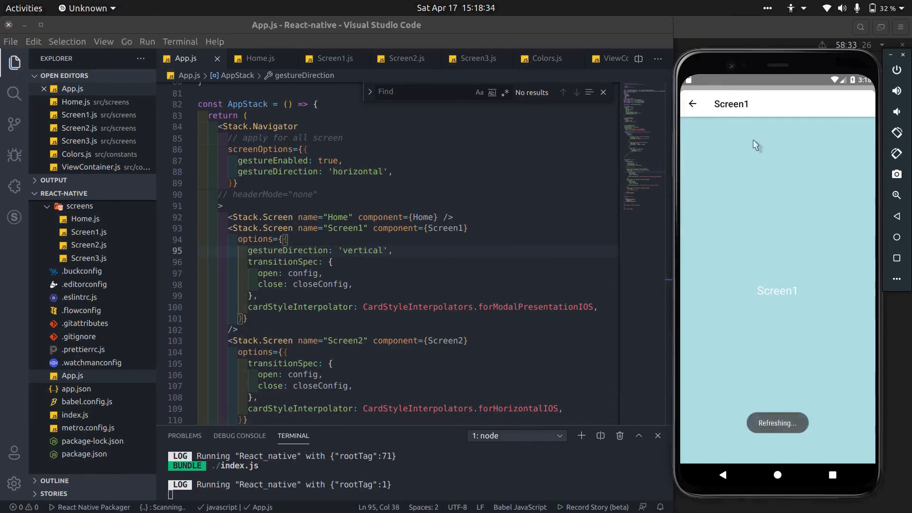
pyautogui.click(692, 103)
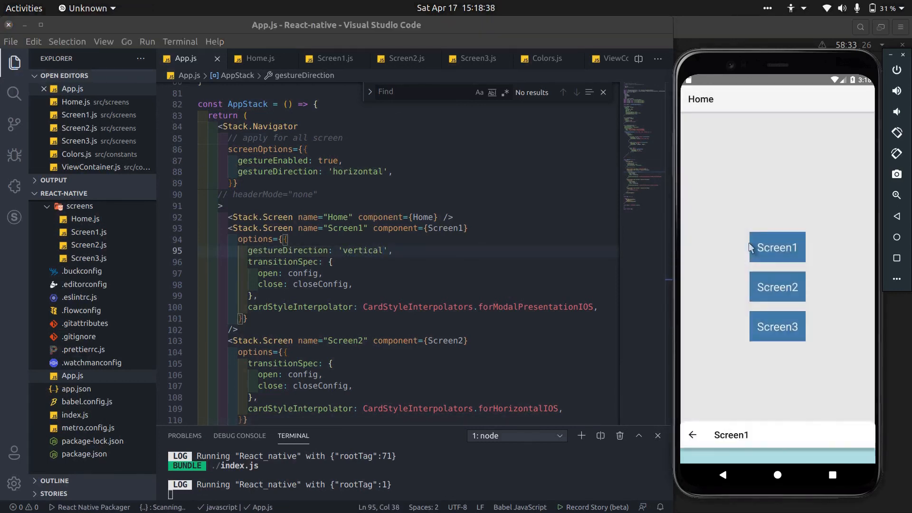
pyautogui.click(776, 287)
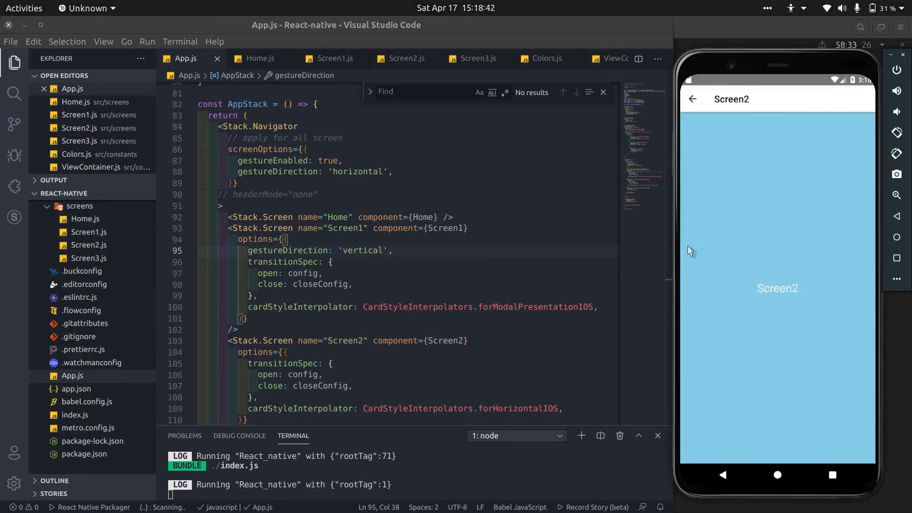
pyautogui.click(692, 99)
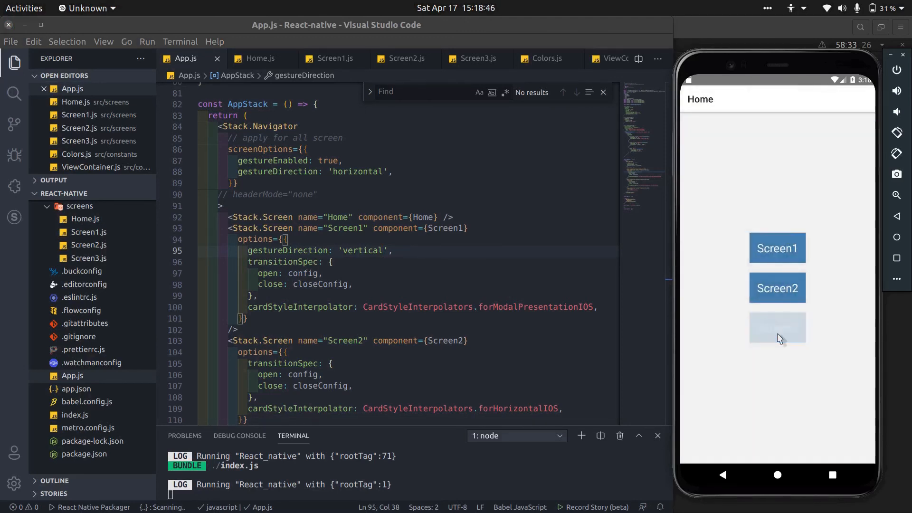
pyautogui.click(776, 328)
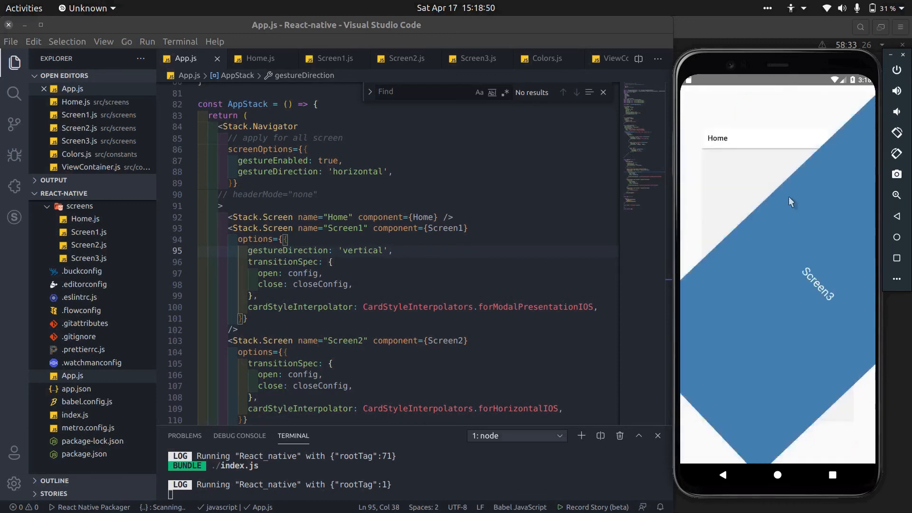